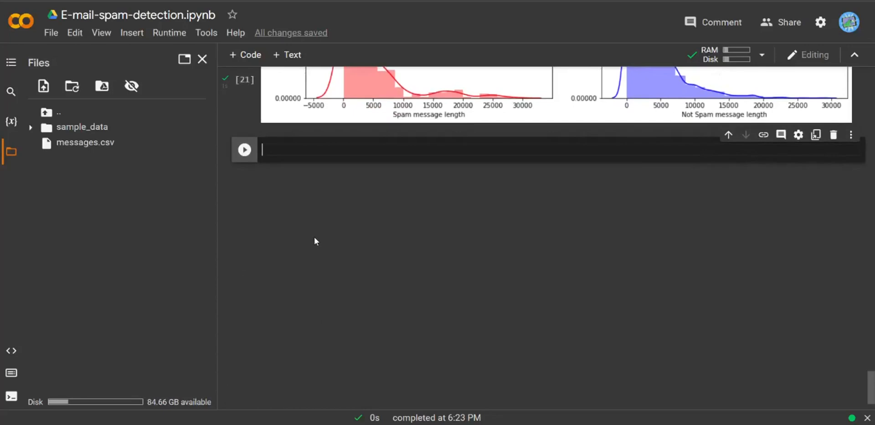
# Type f, ax = plt.subplot(1,2,figsize=(15,8)) into the empty code cell.
pyautogui.write('f')
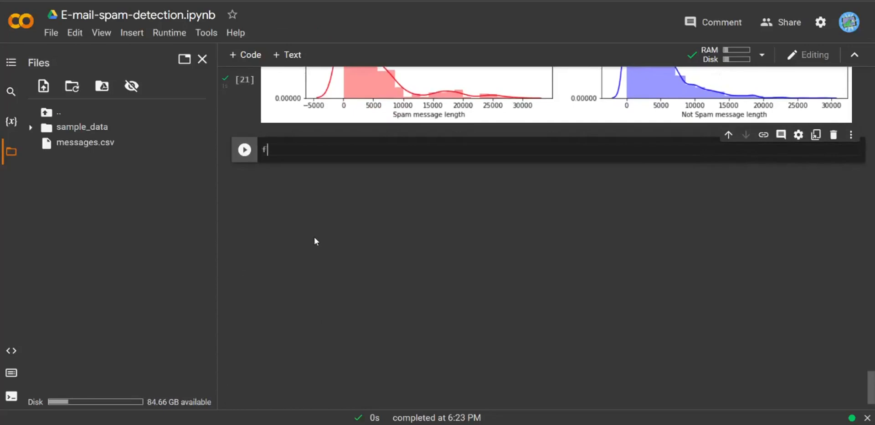
pyautogui.write('f')
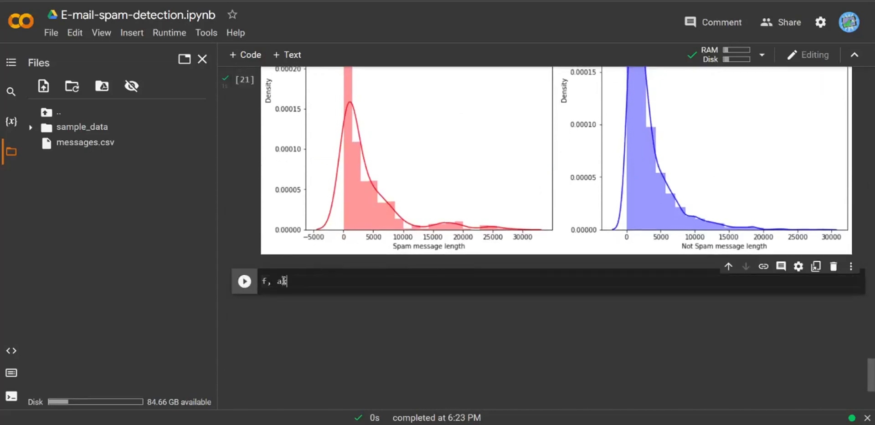
pyautogui.write('=')
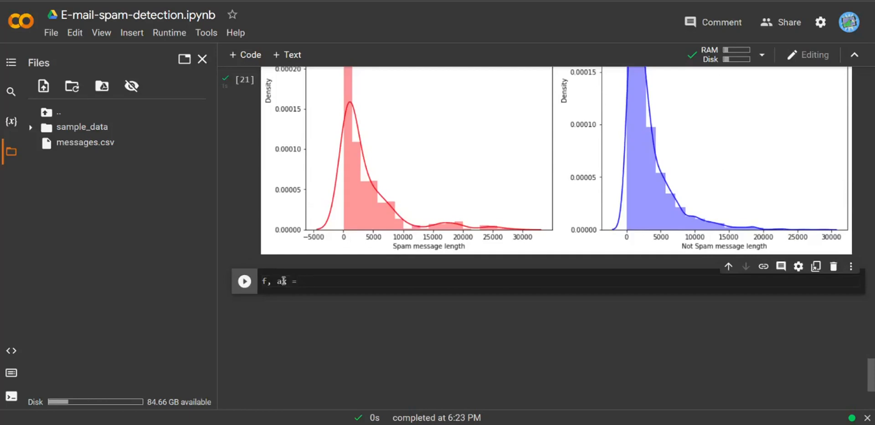
pyautogui.write('plt.s')
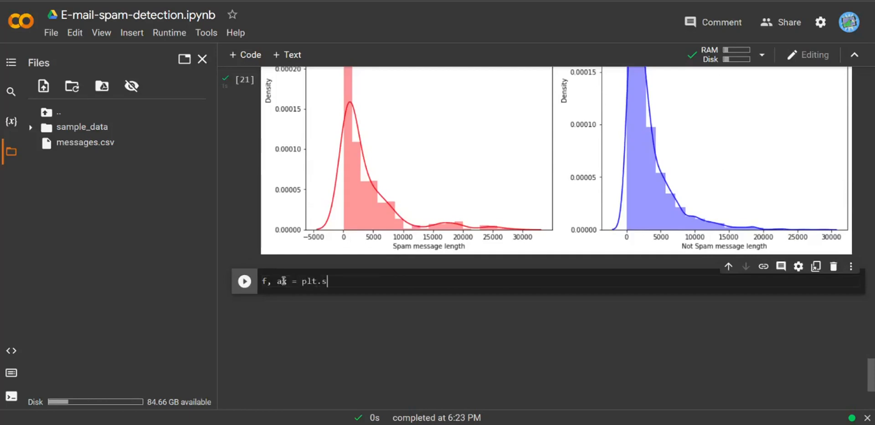
pyautogui.write('ubplot')
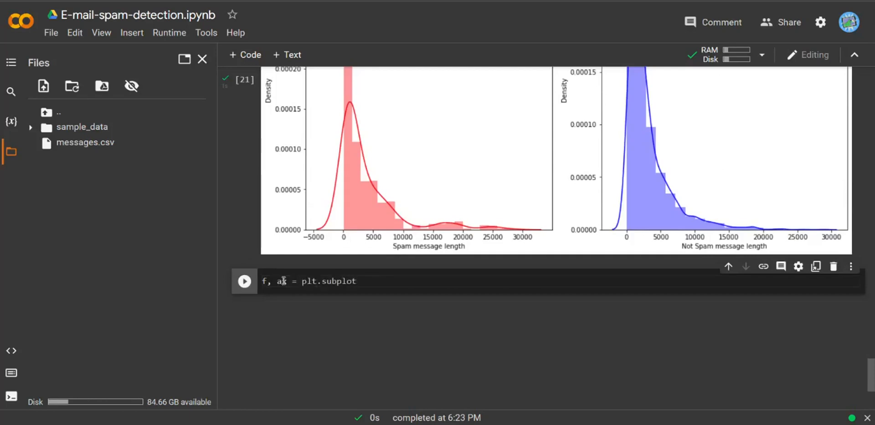
pyautogui.write('(1,2)')
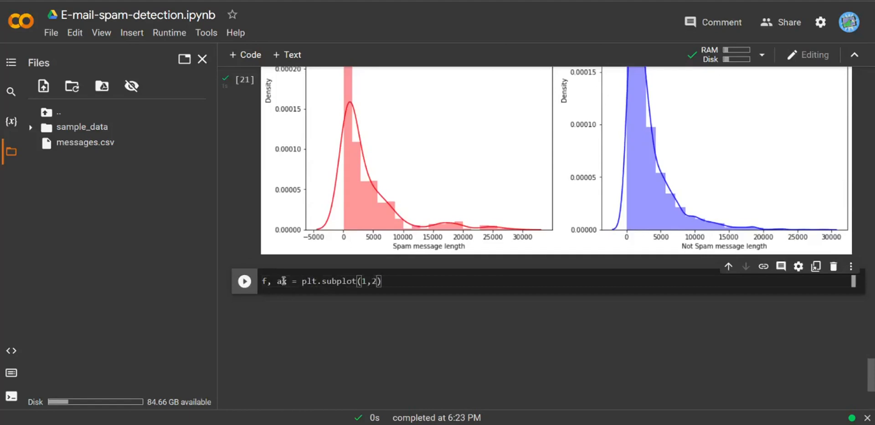
pyautogui.write(',figsq')
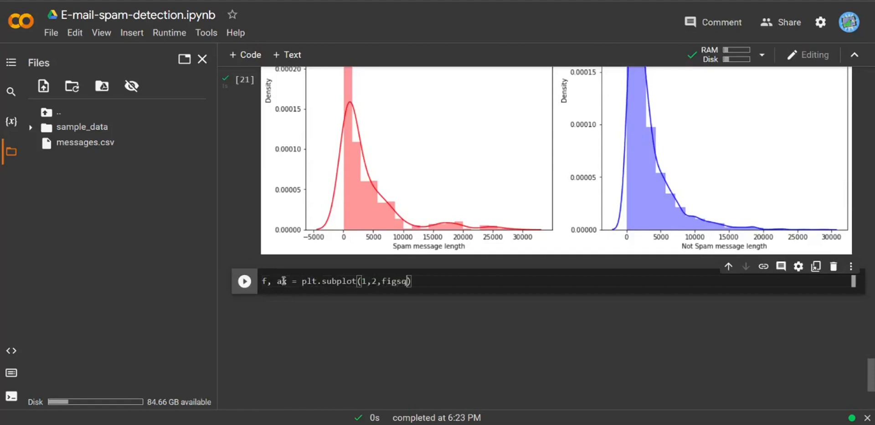
pyautogui.write('ize=')
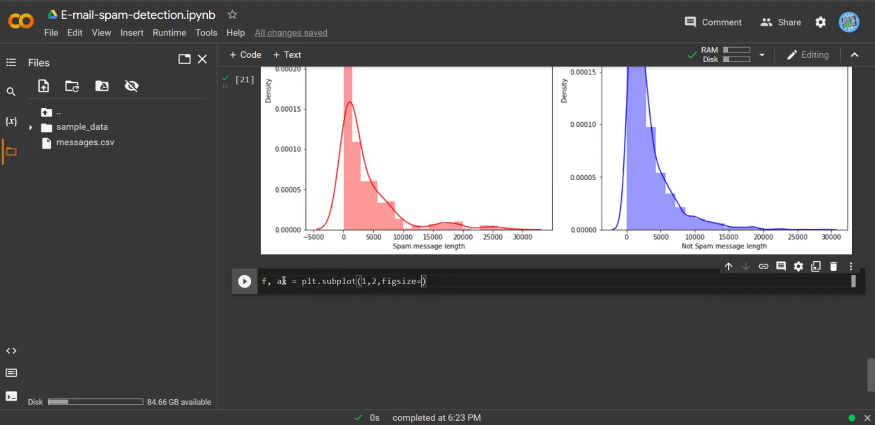
pyautogui.write('15,')
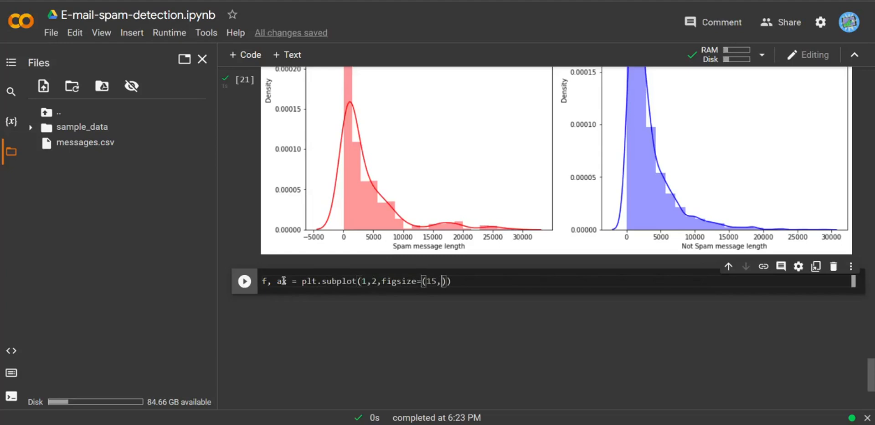
pyautogui.write('8')
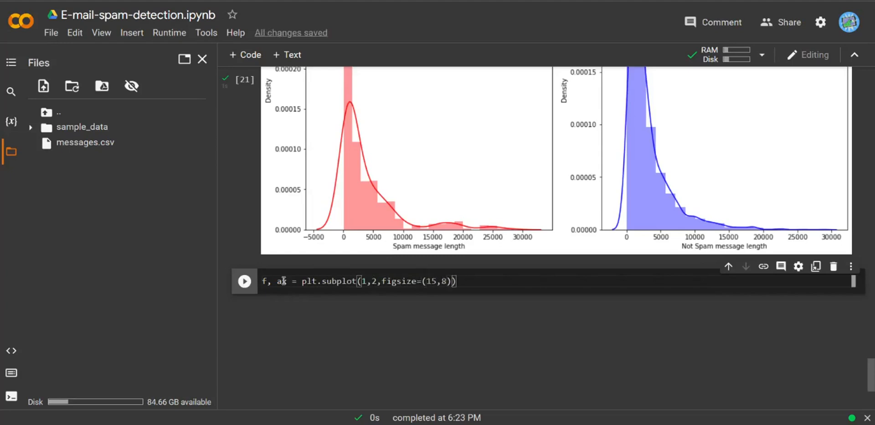
# Begin an sns.distplot of clean_length for messages where label equals 1.
pyautogui.write('sns.pl')
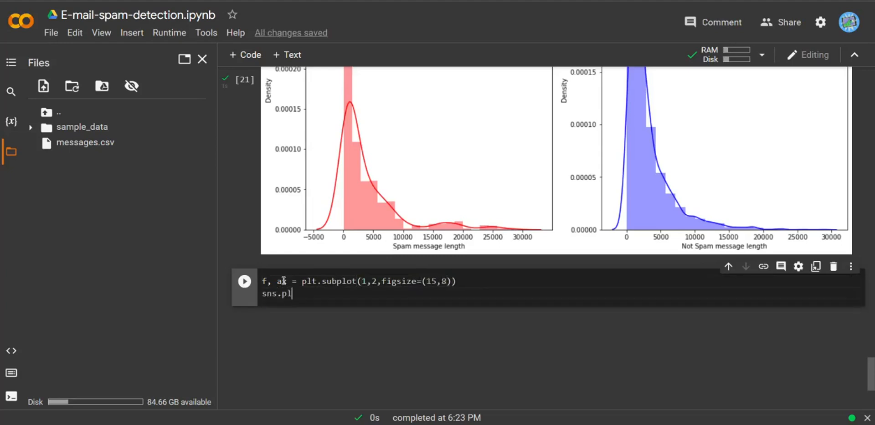
pyautogui.write('d')
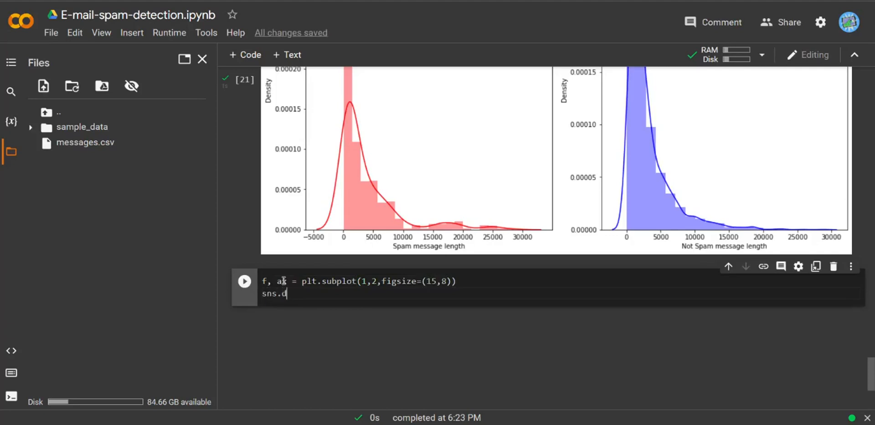
pyautogui.write('istplot')
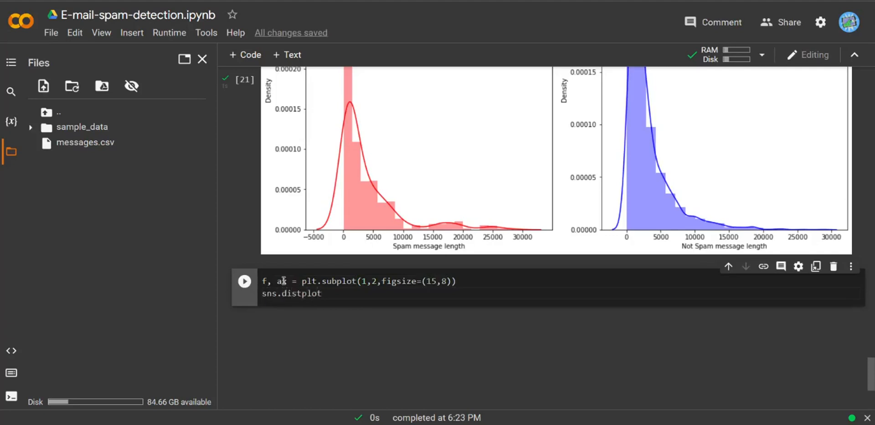
pyautogui.write('(df)')
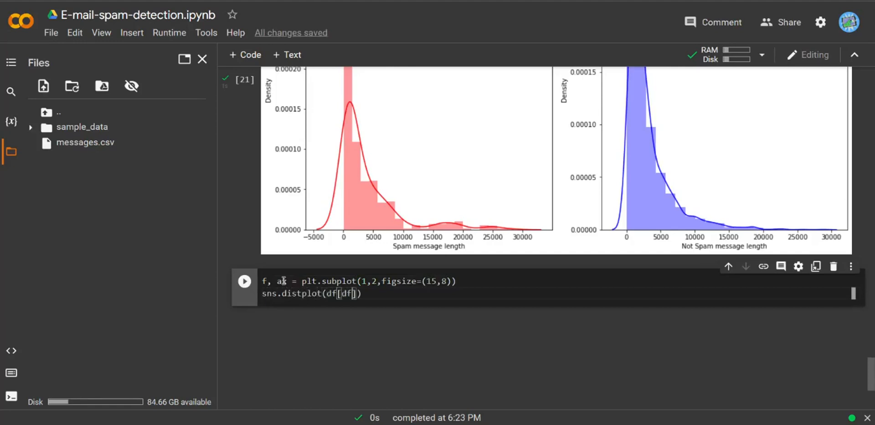
pyautogui.write("'1'")
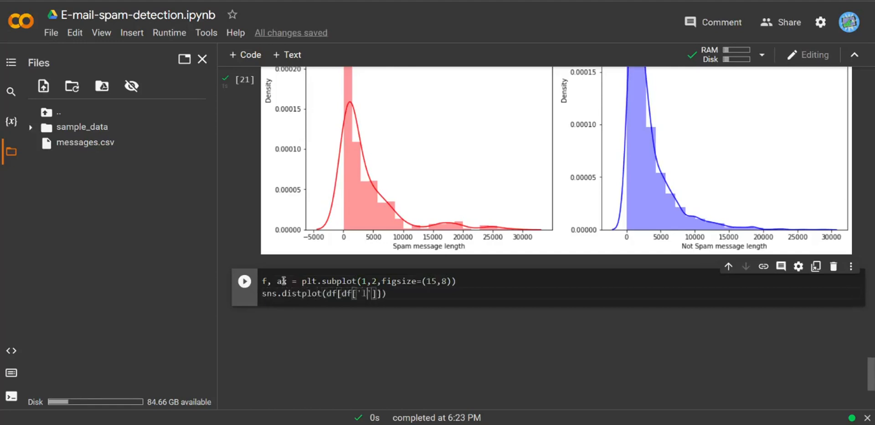
pyautogui.write('abel')
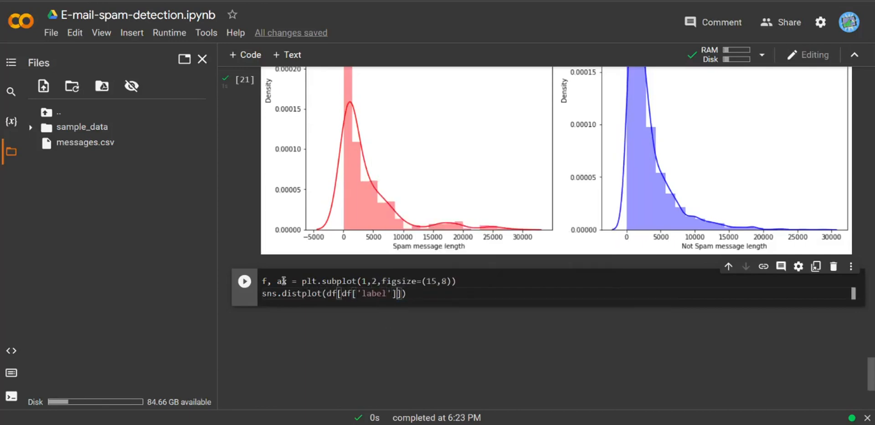
pyautogui.write("==1]['")
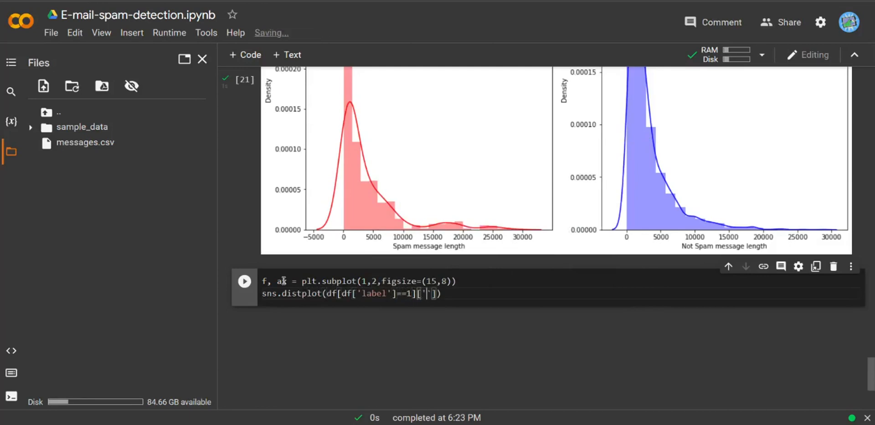
pyautogui.write('clean_')
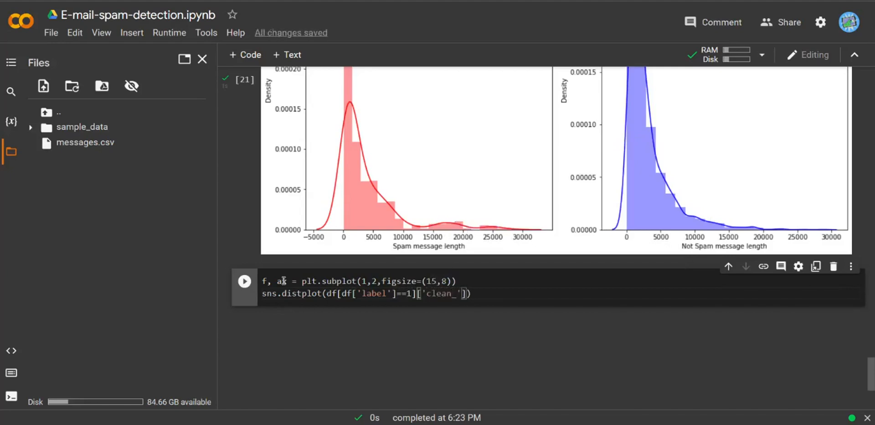
pyautogui.write('length')
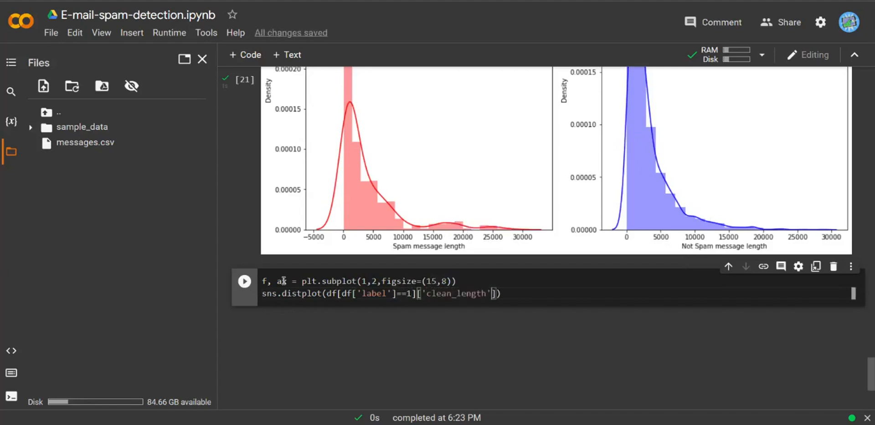
# Add bins=20, ax[0], label "spam Message distribution" and red color to the distplot.
pyautogui.write(',bins')
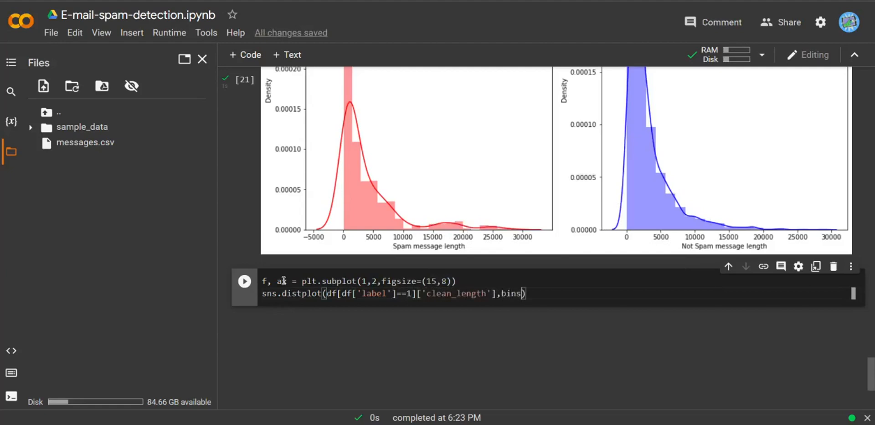
pyautogui.write('20')
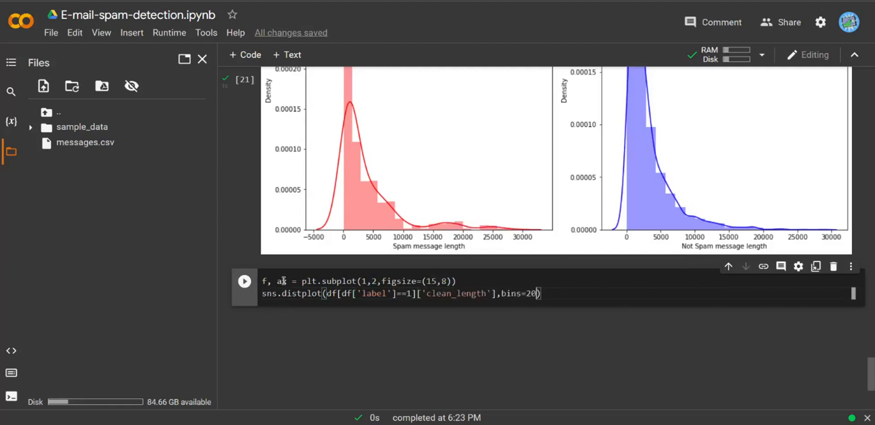
pyautogui.write(',ax=az')
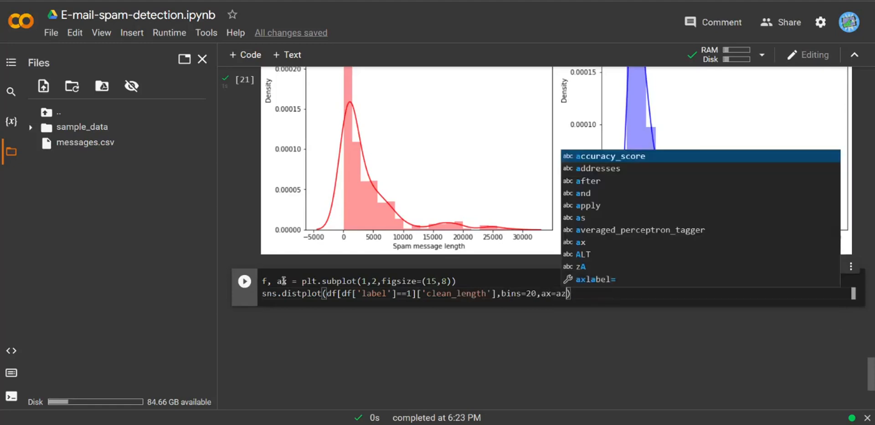
pyautogui.write('[0],')
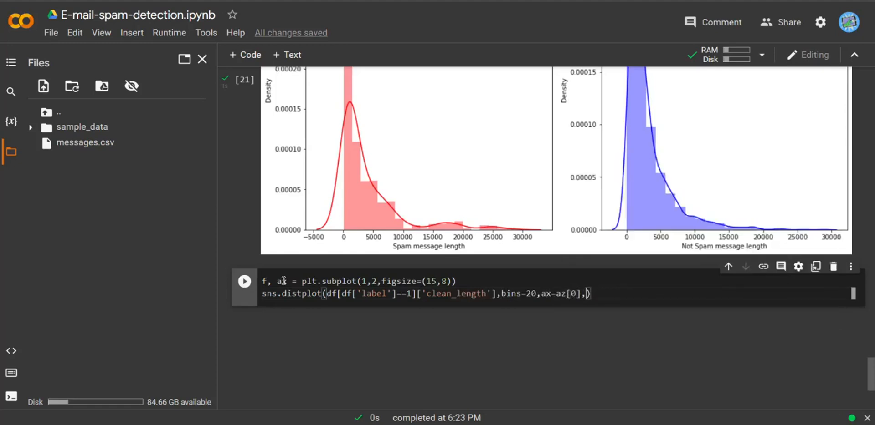
pyautogui.write('label')
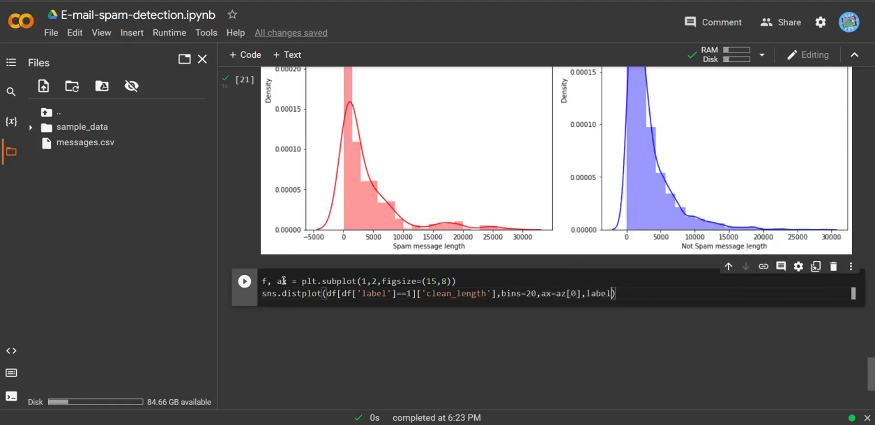
pyautogui.write('="')
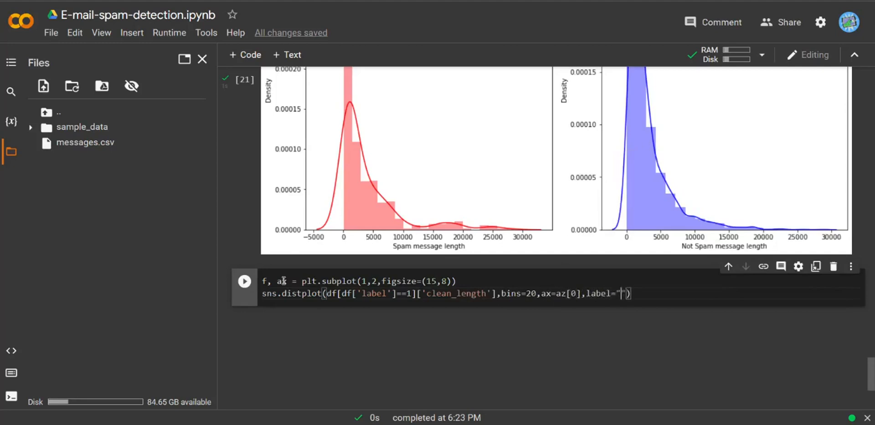
pyautogui.write('spam Me')
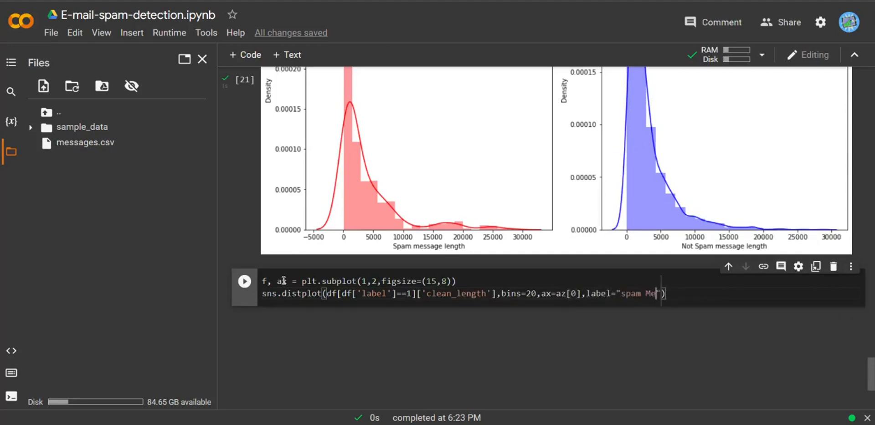
pyautogui.write('ssage distributi')
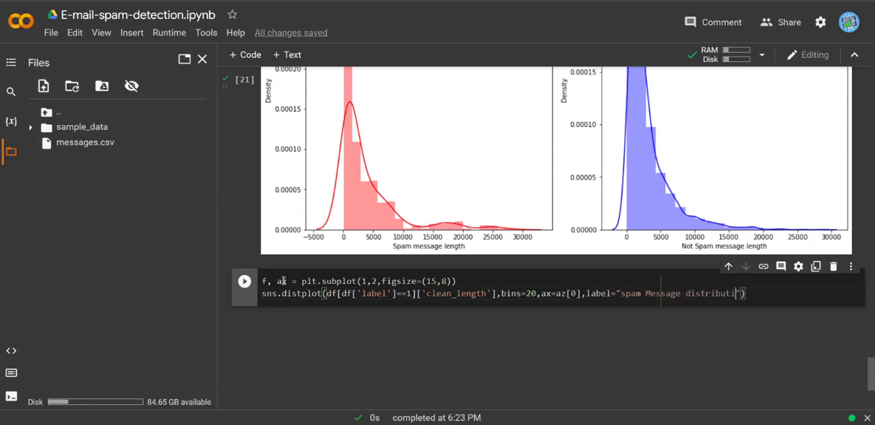
pyautogui.write('on')
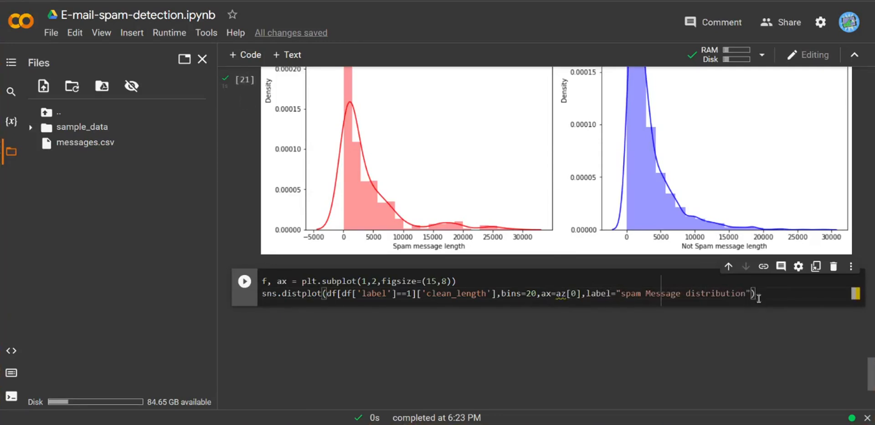
pyautogui.write(",color='r")
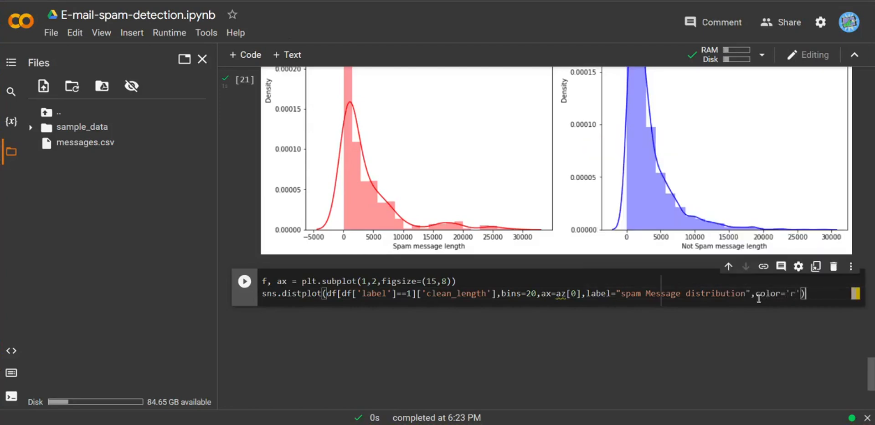
# Add ax[0].set_xlabel('Spam message length') and an ax[0].legend() call below the distplot.
pyautogui.write('z')
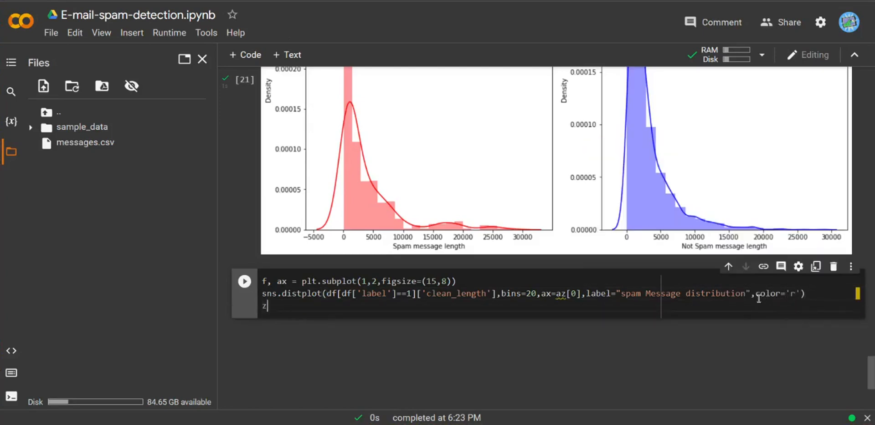
pyautogui.write('ax')
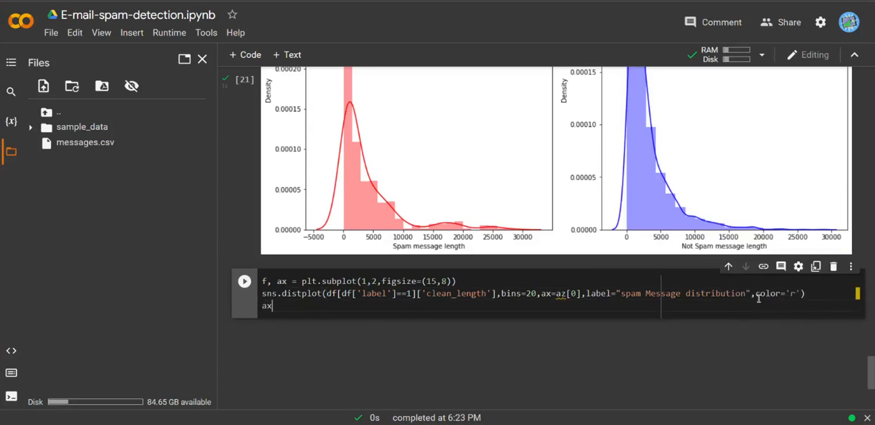
pyautogui.write('[0].s')
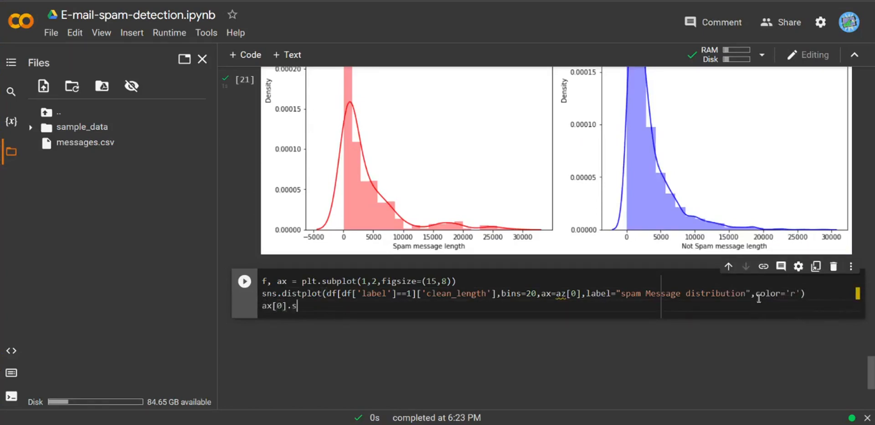
pyautogui.write('et_xlabel(')
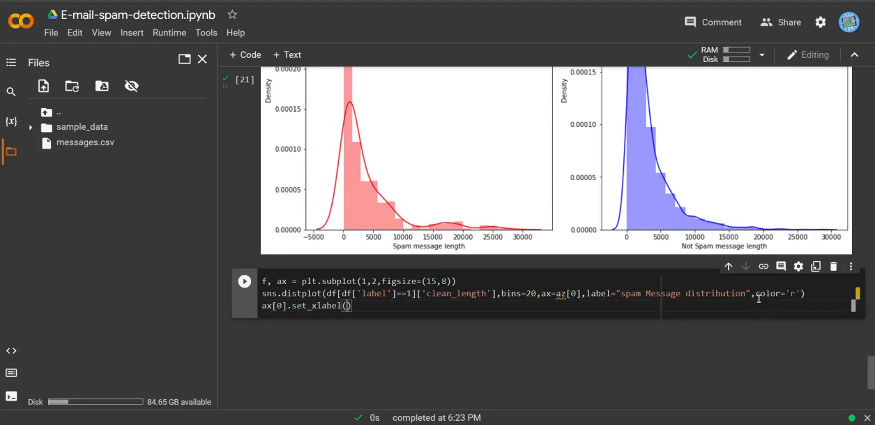
pyautogui.write("'Spam'")
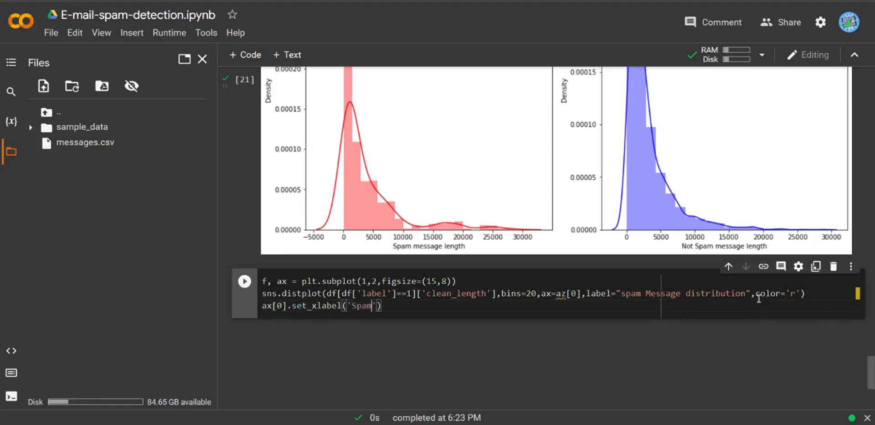
pyautogui.write('message leng')
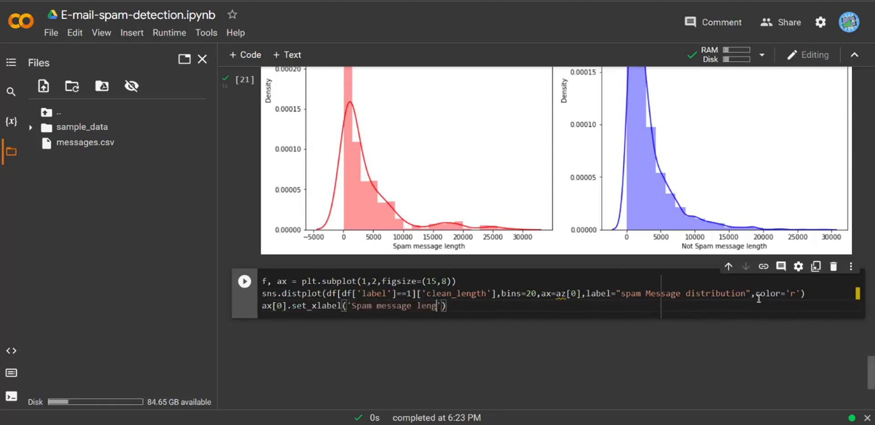
pyautogui.write('th')
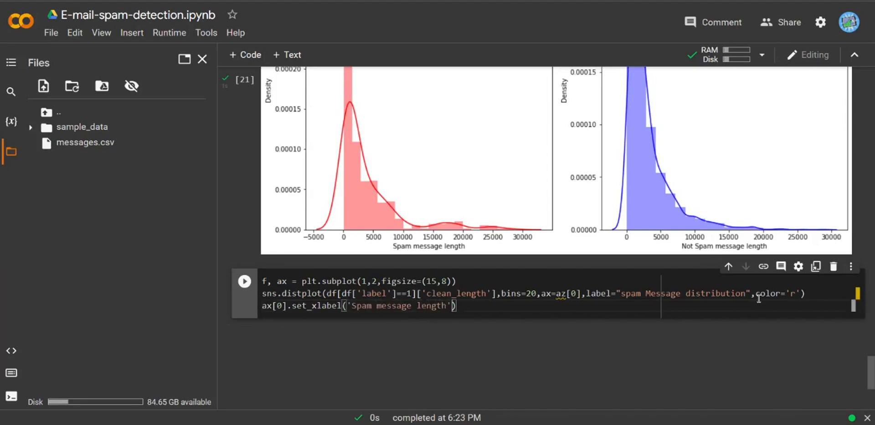
pyautogui.write('a')
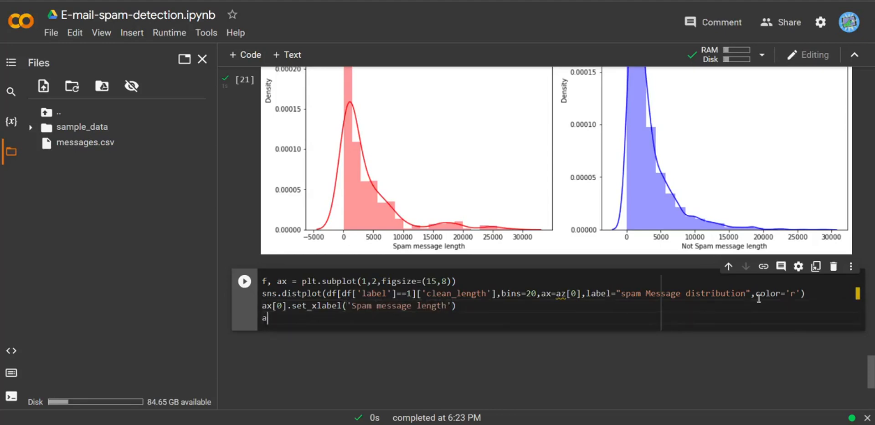
pyautogui.write('x[]')
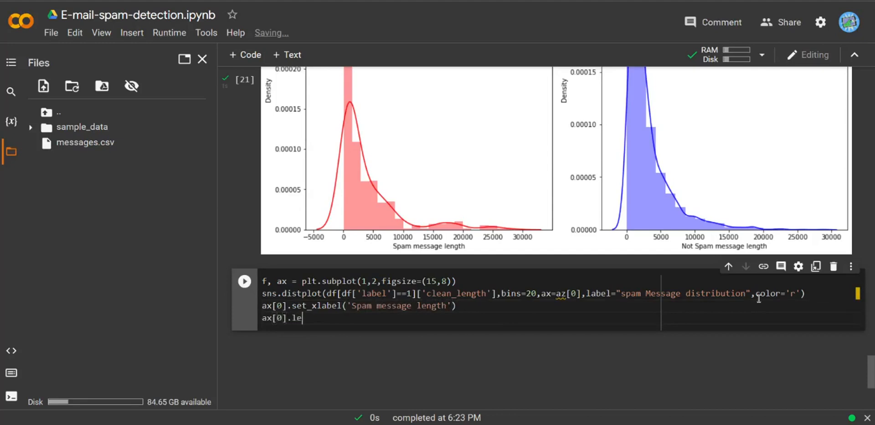
pyautogui.write('gend)')
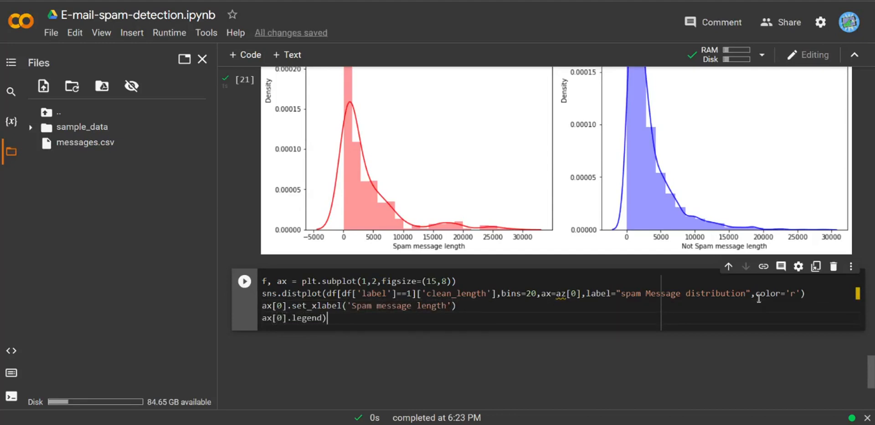
pyautogui.write('(')
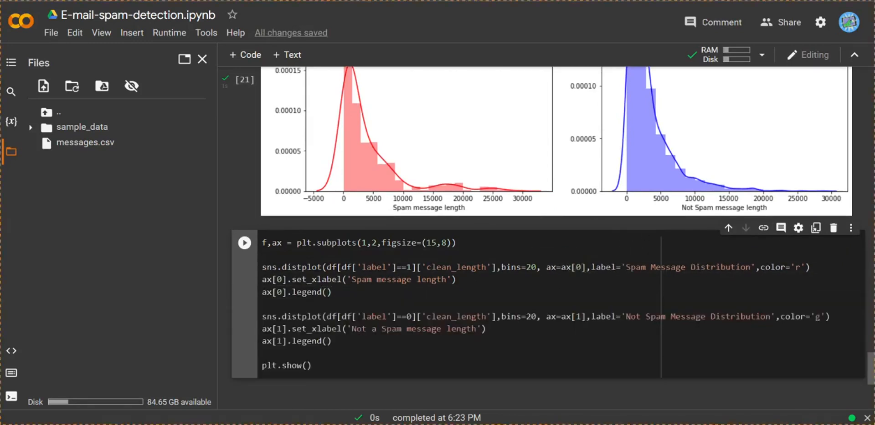
# Run the two-panel length-distribution cell and move into the new empty cell.
pyautogui.scroll(-3)
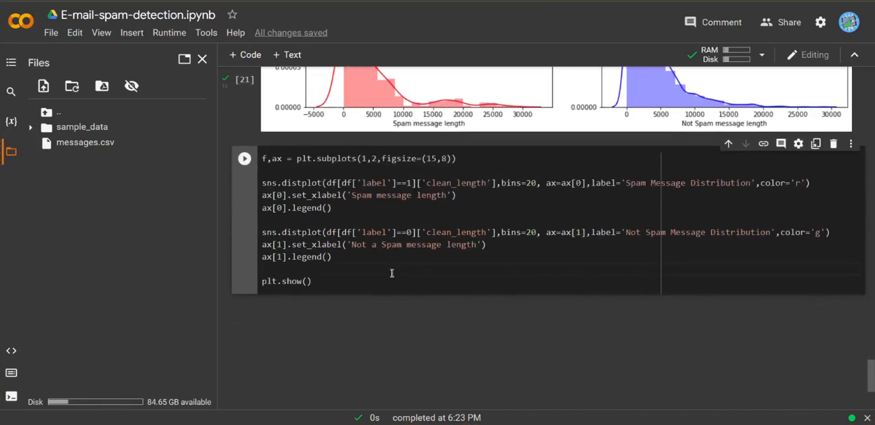
pyautogui.click(244, 159)
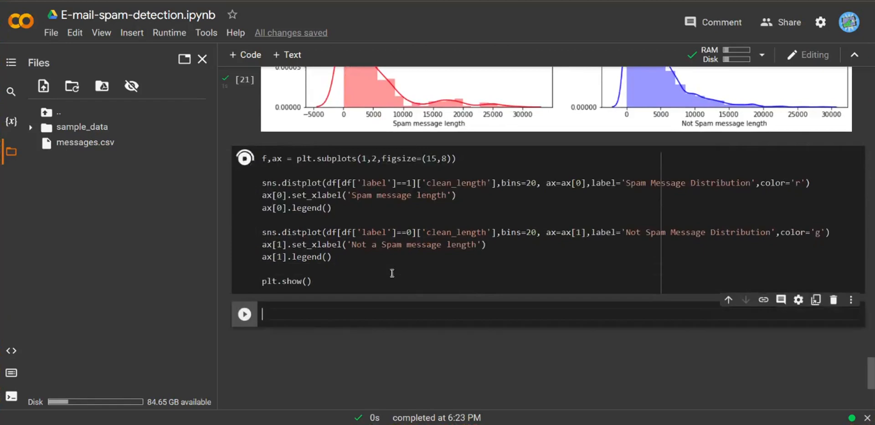
pyautogui.click(244, 157)
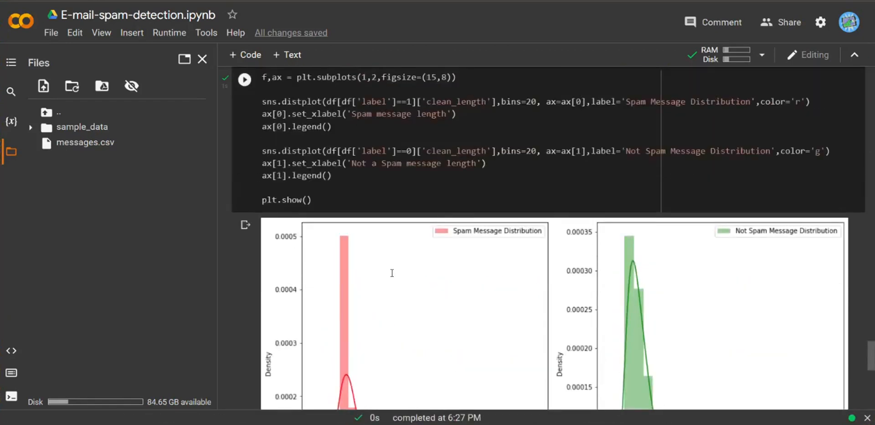
pyautogui.scroll(-3)
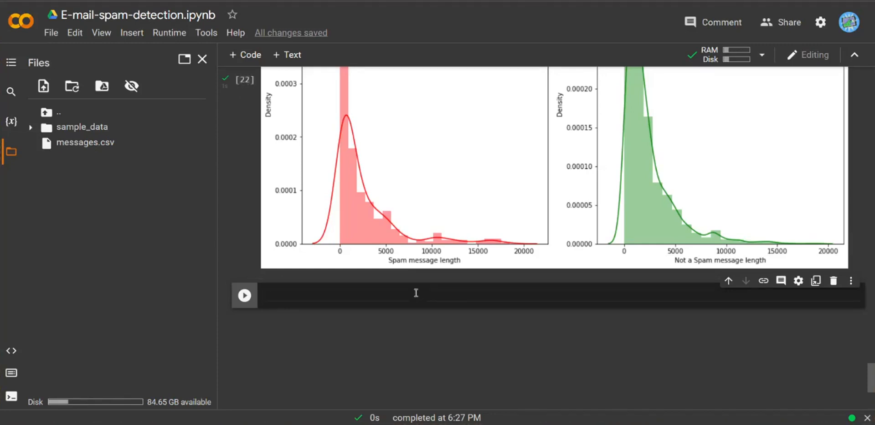
# Import WordCloud from the wordcloud package.
pyautogui.write('from wo')
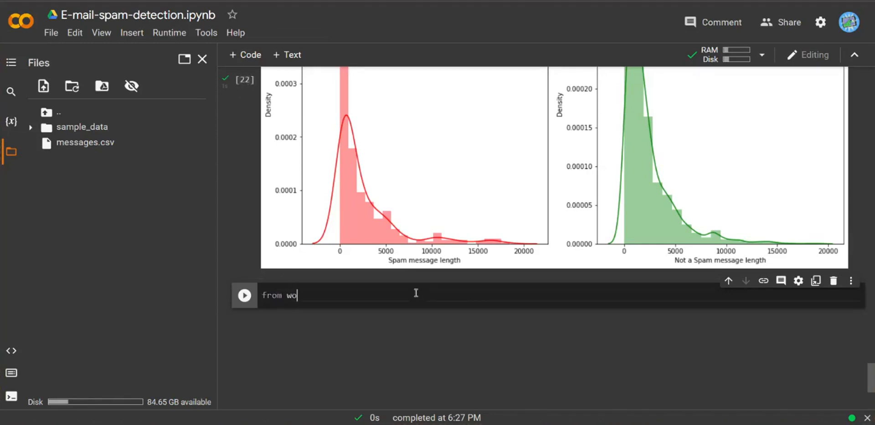
pyautogui.write('rdc')
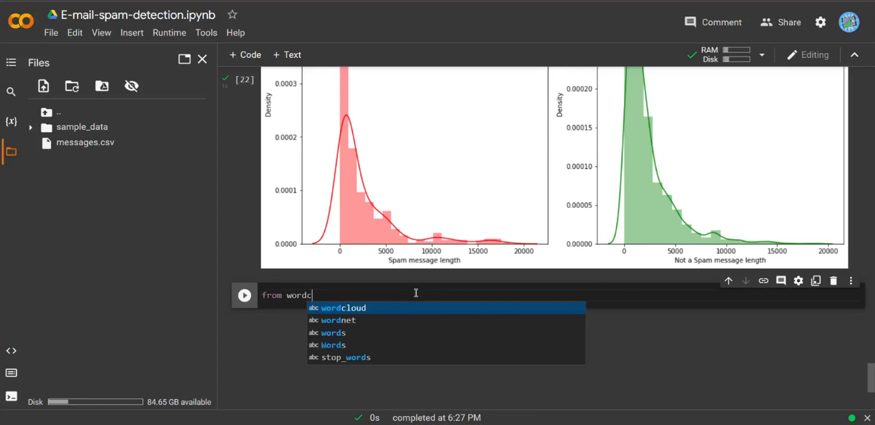
pyautogui.write('loud')
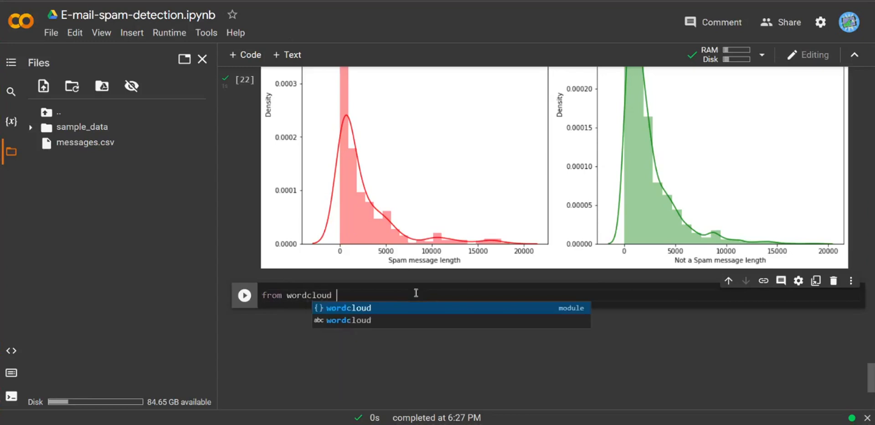
pyautogui.write('import w')
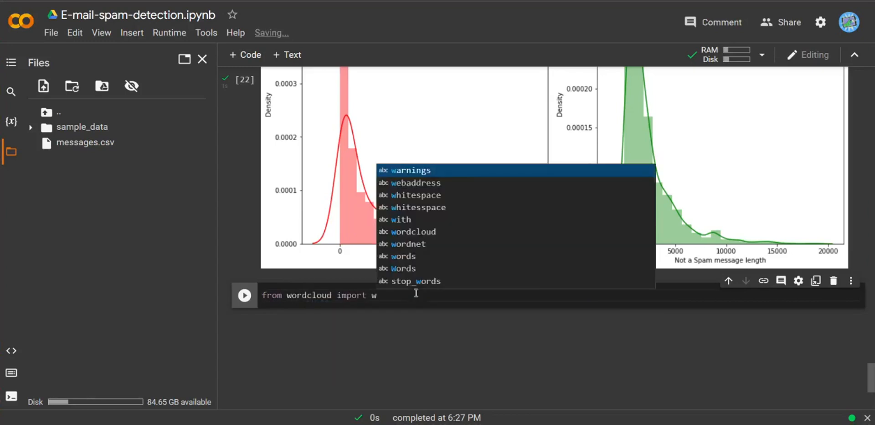
pyautogui.write('ordcloud')
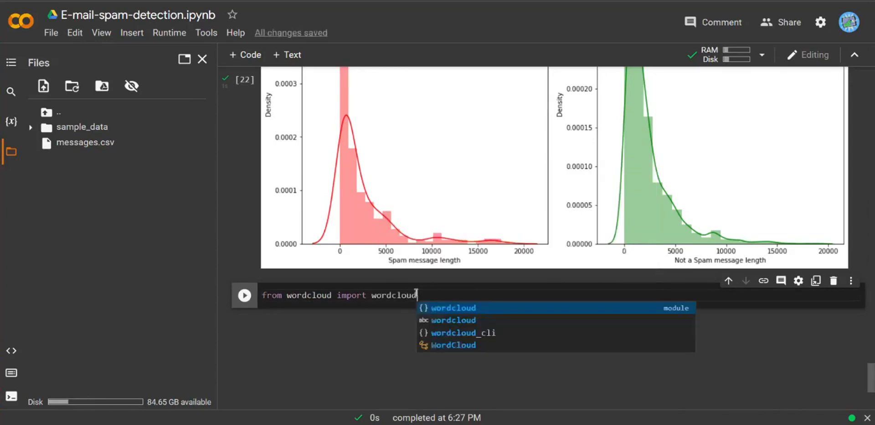
# Define spams as df['message'] filtered to rows where label equals 1.
pyautogui.write('spams = d')
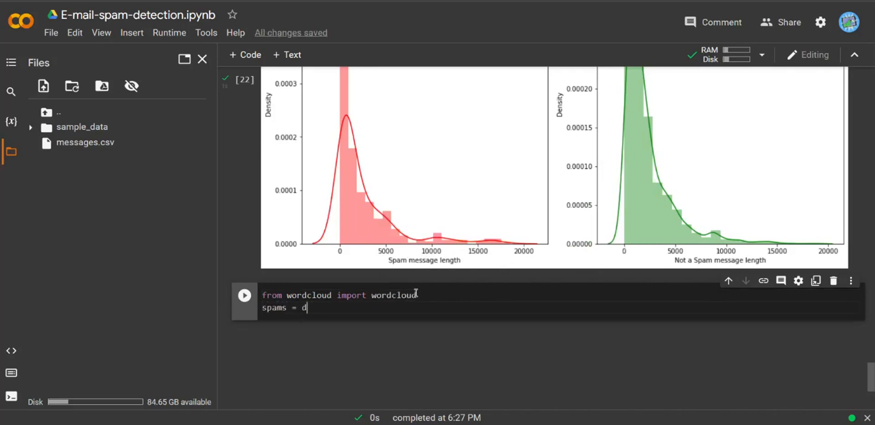
pyautogui.write("f['me']")
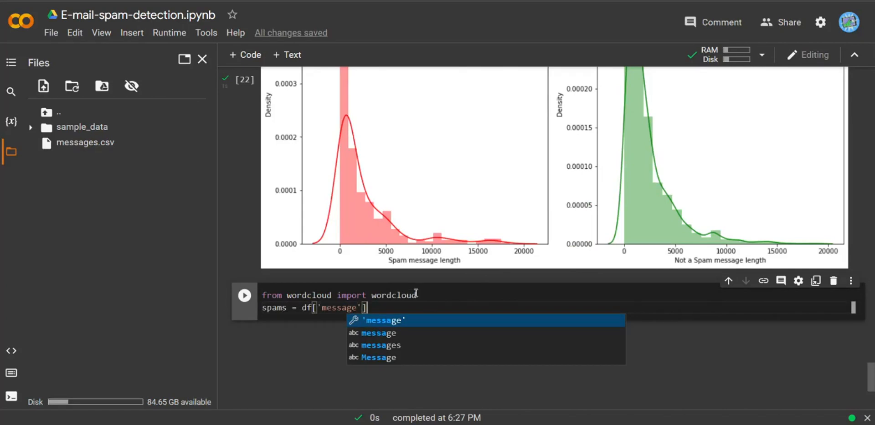
pyautogui.write('[d')
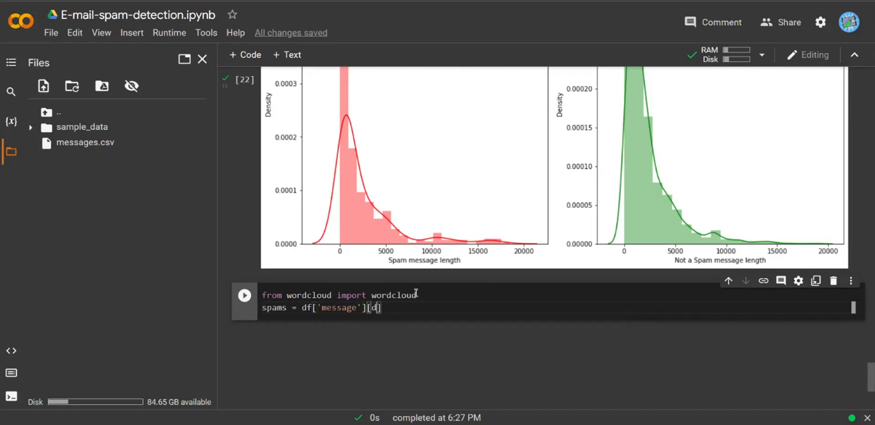
pyautogui.write('df[')
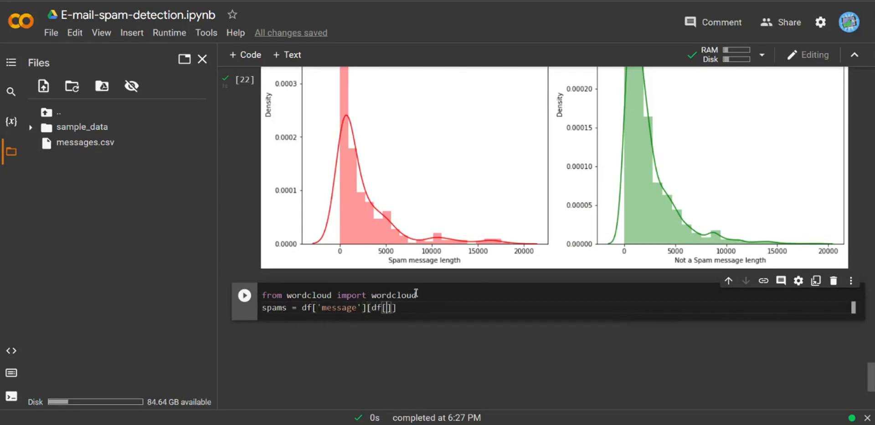
pyautogui.write("'label'")
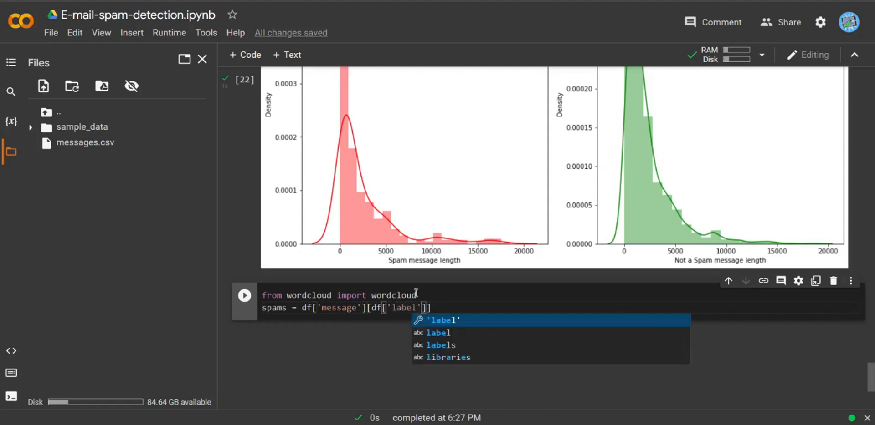
pyautogui.write('==1')
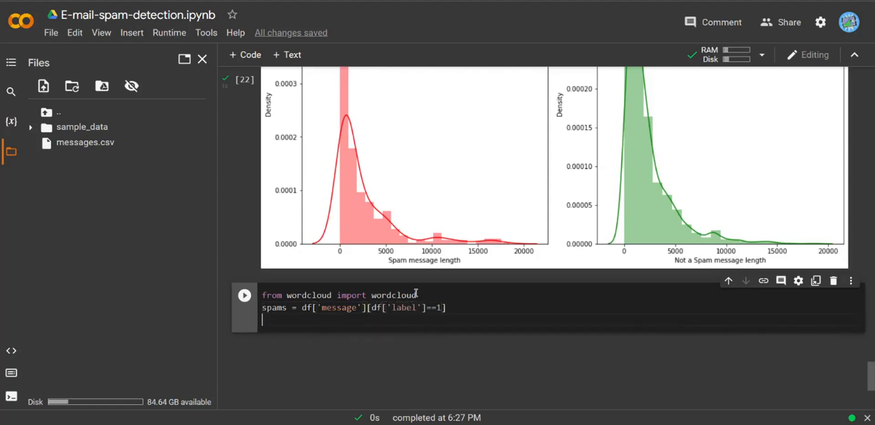
# Begin the spam_cloud = WordCloud assignment.
pyautogui.write('spam_cloud')
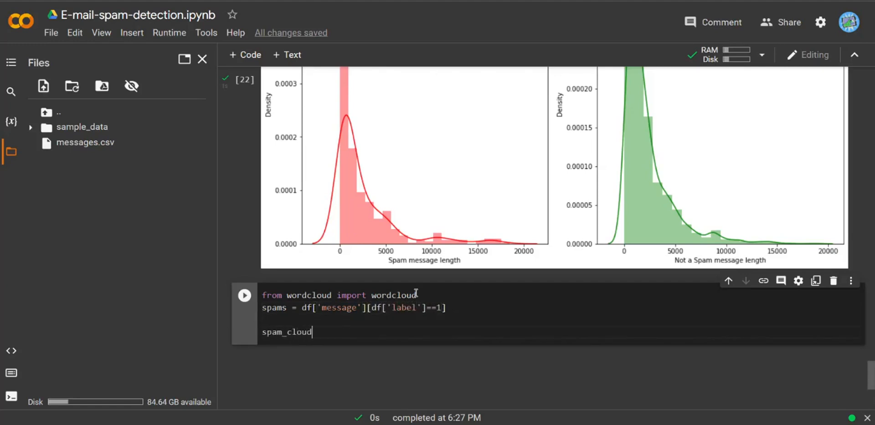
pyautogui.write('= W')
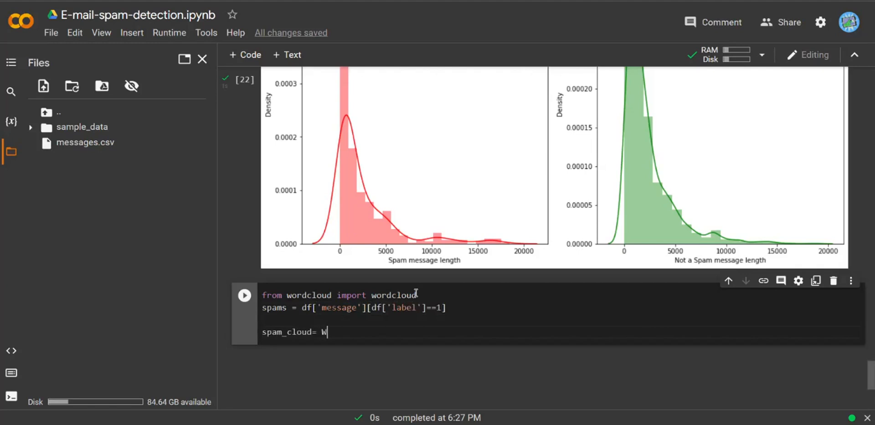
pyautogui.write('ordC')
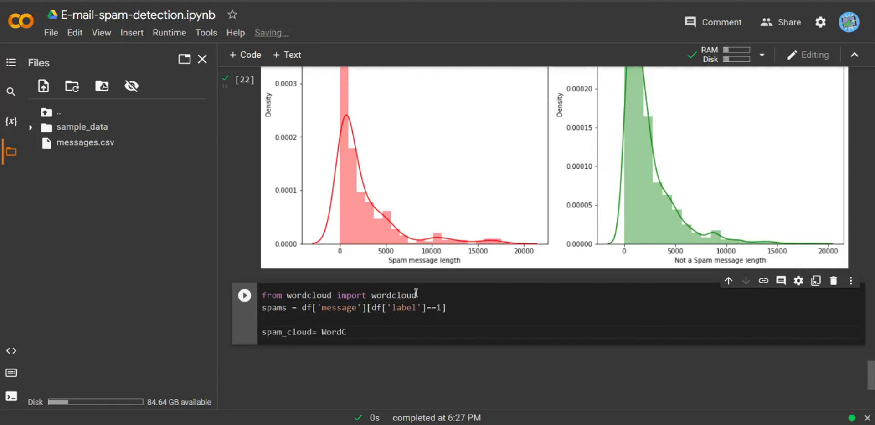
pyautogui.write('loud.')
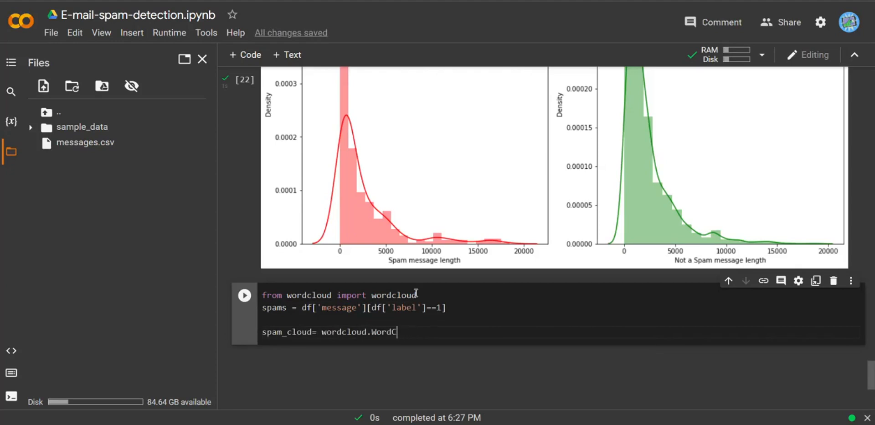
pyautogui.press('BackSpace')
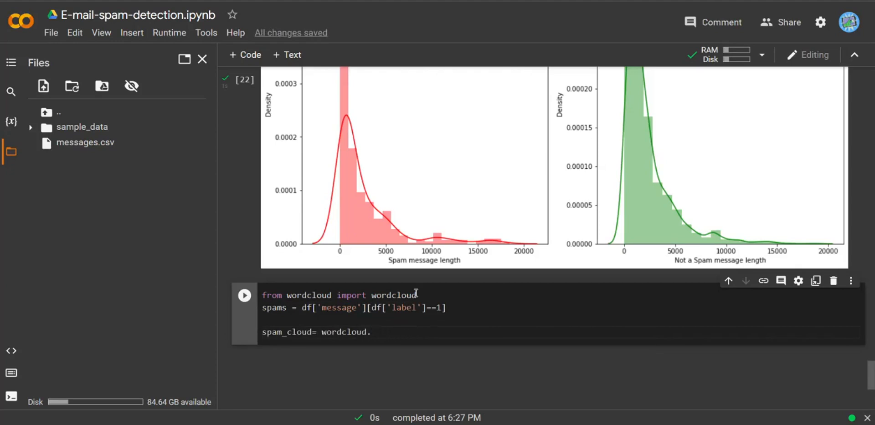
# Give spam_cloud width 800, height 500, white background and max_words 50.
pyautogui.write('(width')
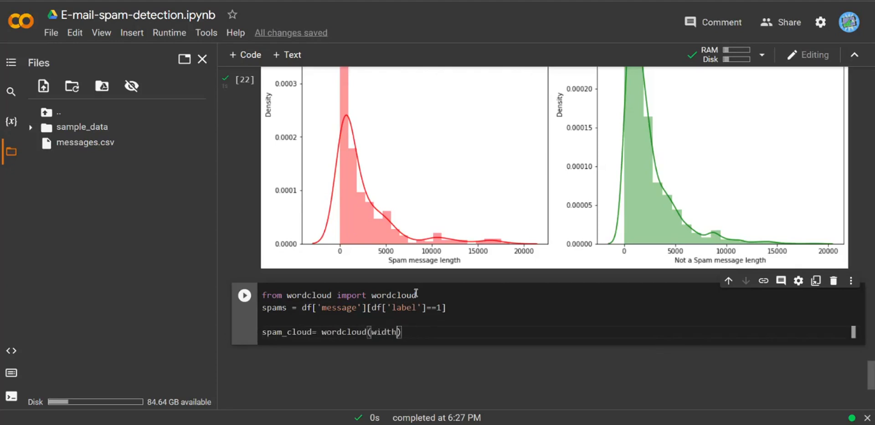
pyautogui.write('=800')
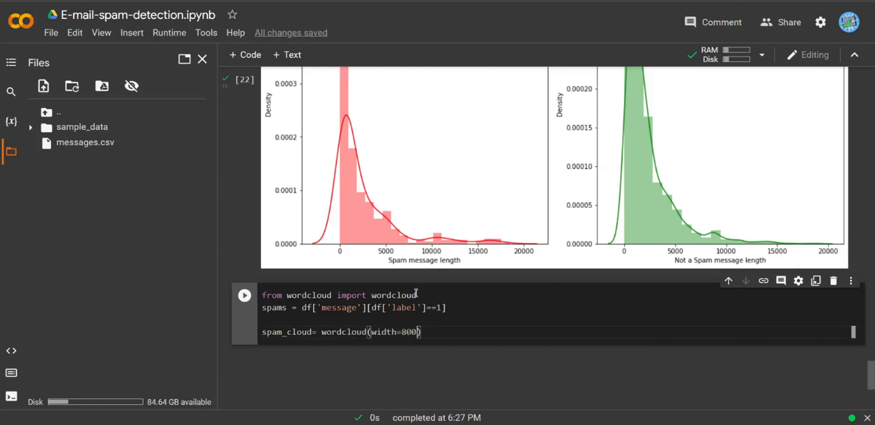
pyautogui.write(',heigh')
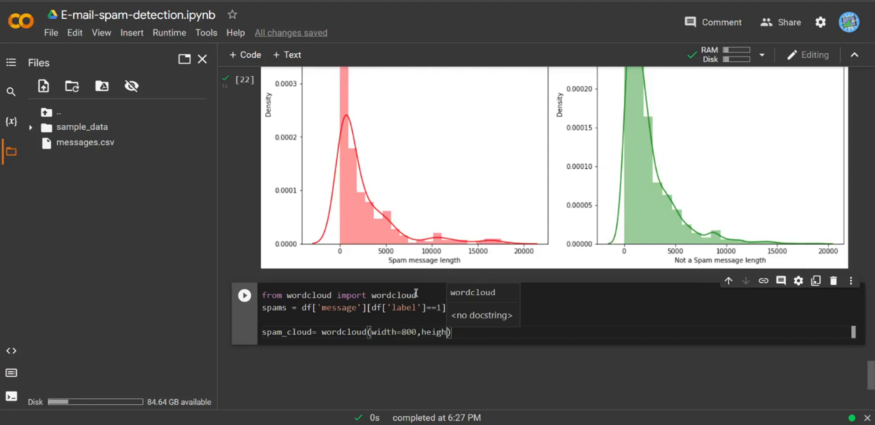
pyautogui.write('t=500, bac')
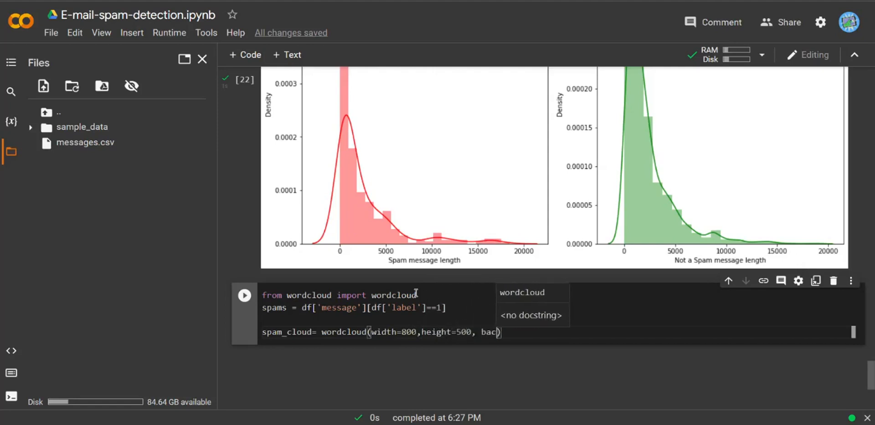
pyautogui.write('ground')
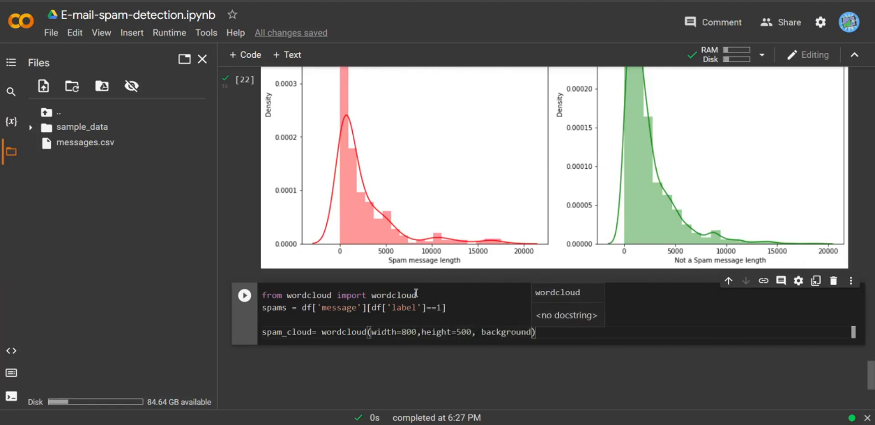
pyautogui.write('_clor')
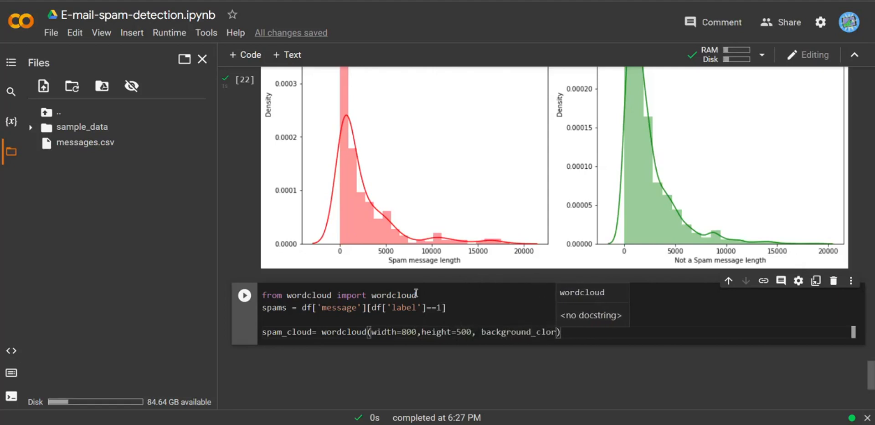
pyautogui.write("'wh")
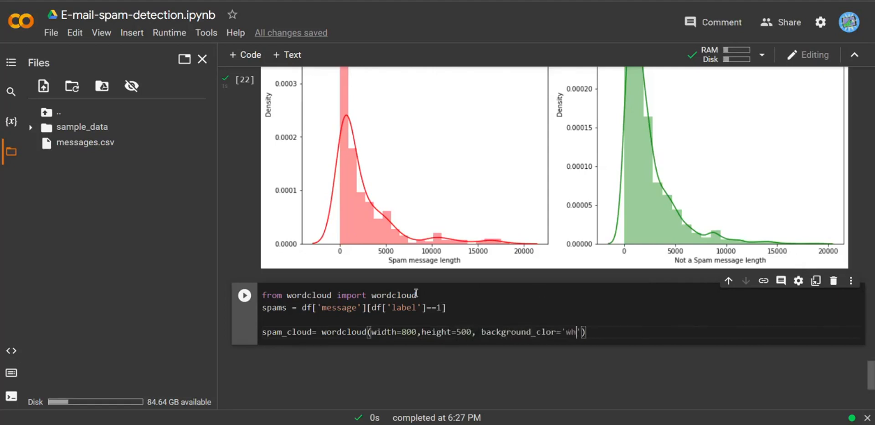
pyautogui.write("ite'")
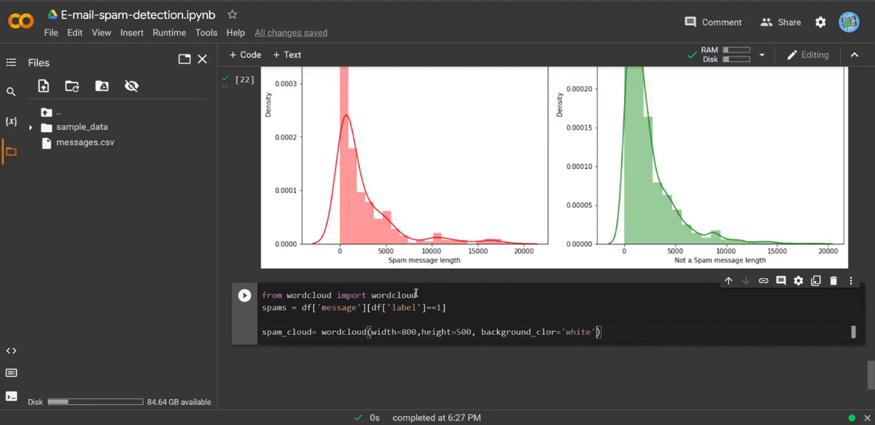
pyautogui.write(',')
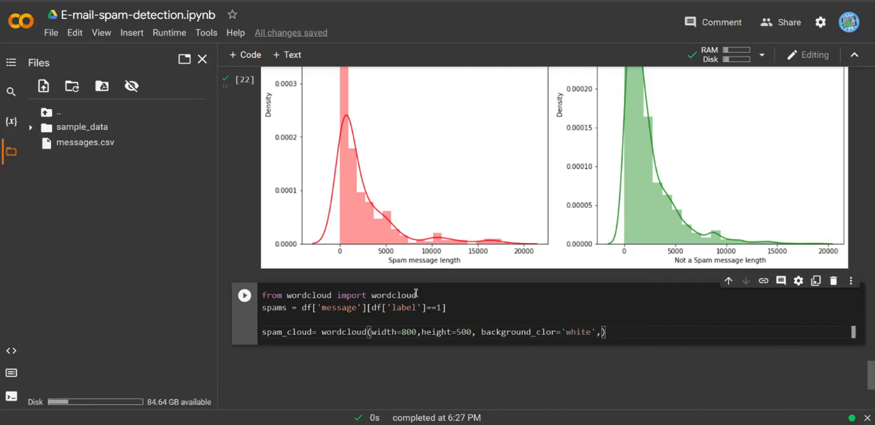
pyautogui.write('max')
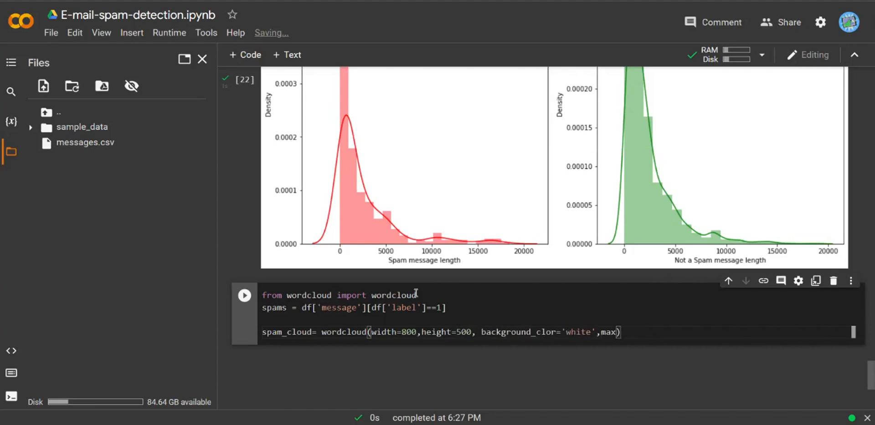
pyautogui.write('_words')
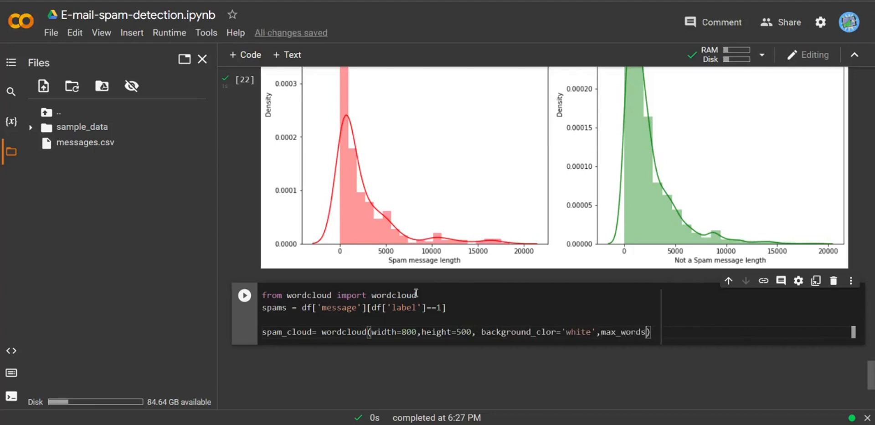
pyautogui.write('=50')
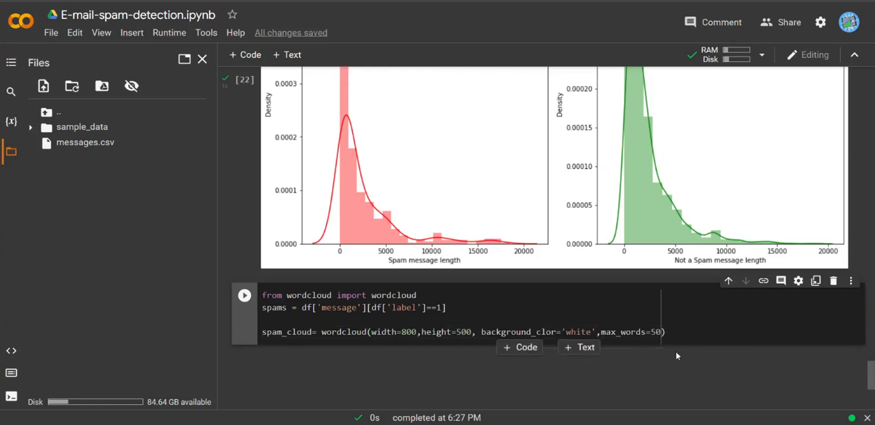
# Chain .generate() on the joined spam messages.
pyautogui.write('.gene')
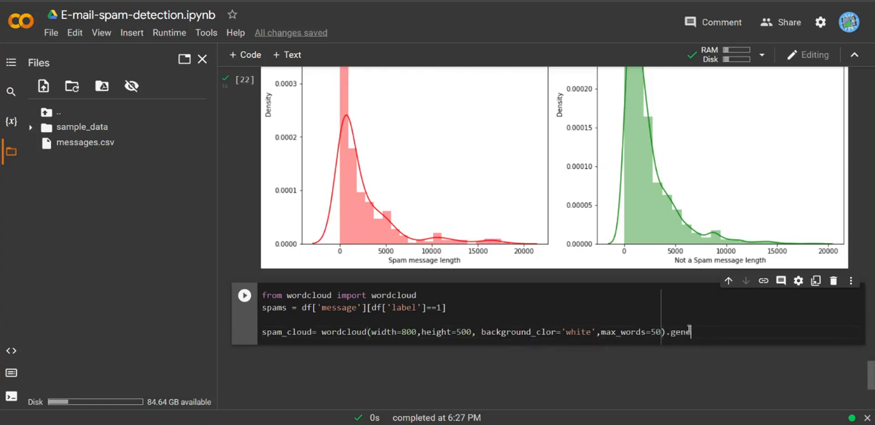
pyautogui.write('rate()')
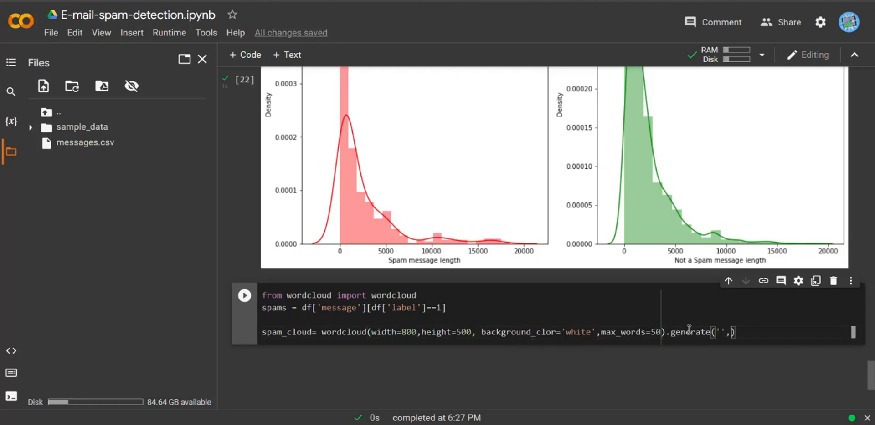
pyautogui.write('.join')
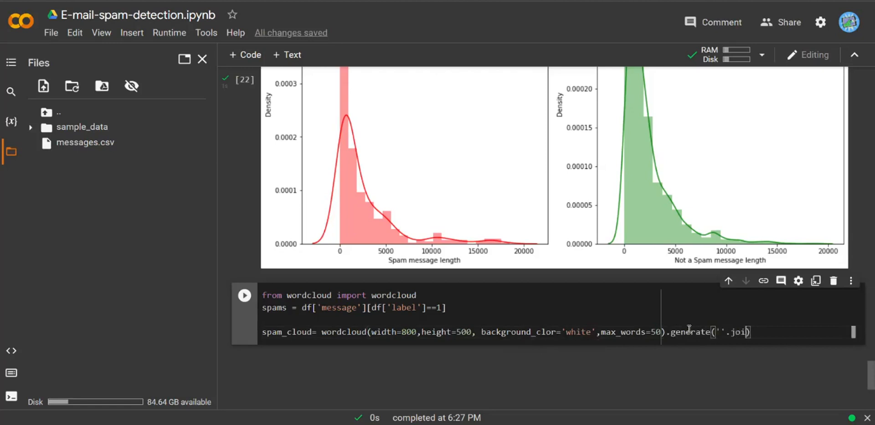
pyautogui.write('spams')
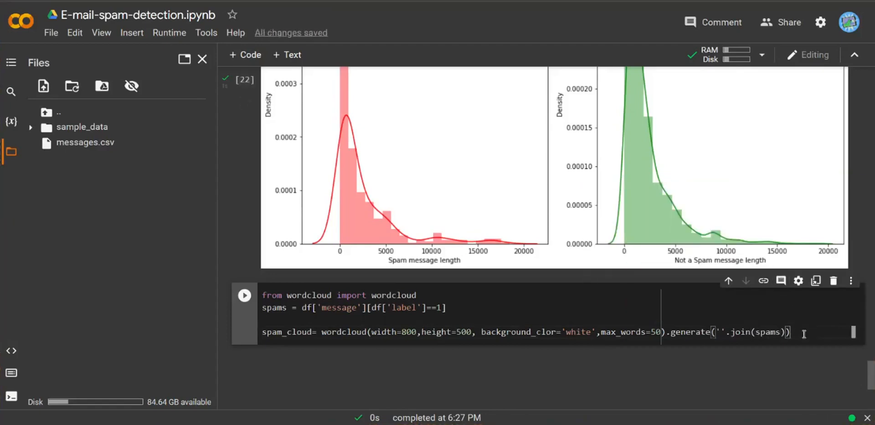
# Create a 10-by-8 plt.figure with a facecolor setting.
pyautogui.write('plt')
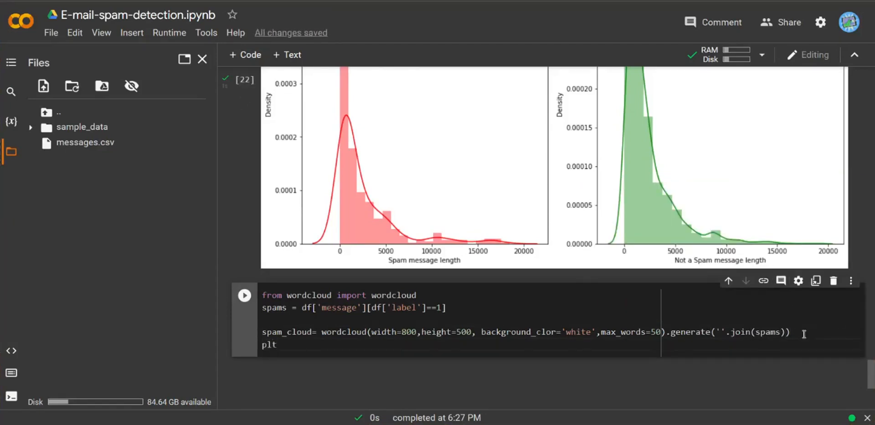
pyautogui.write('.figure')
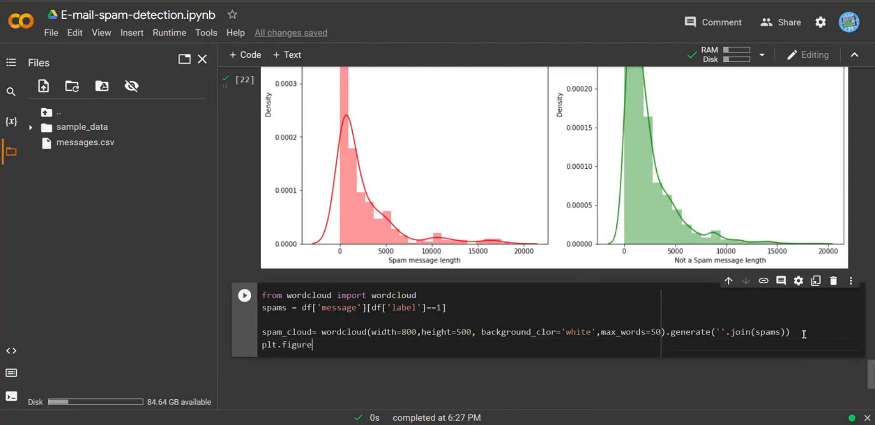
pyautogui.write('(figs')
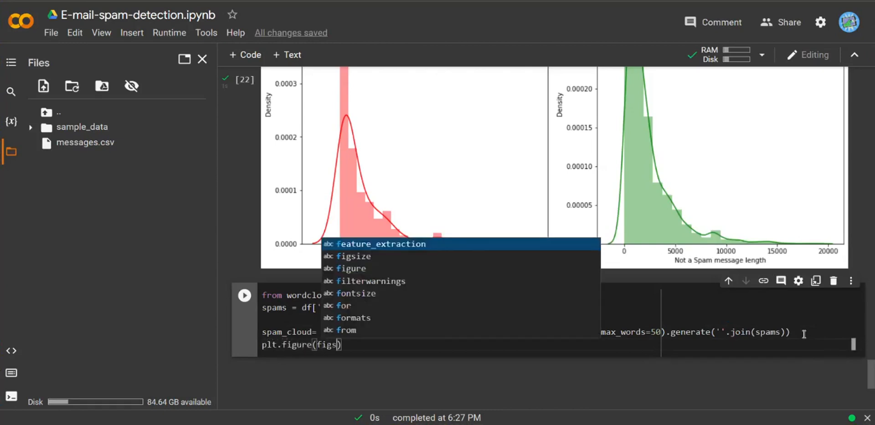
pyautogui.write('ize=(')
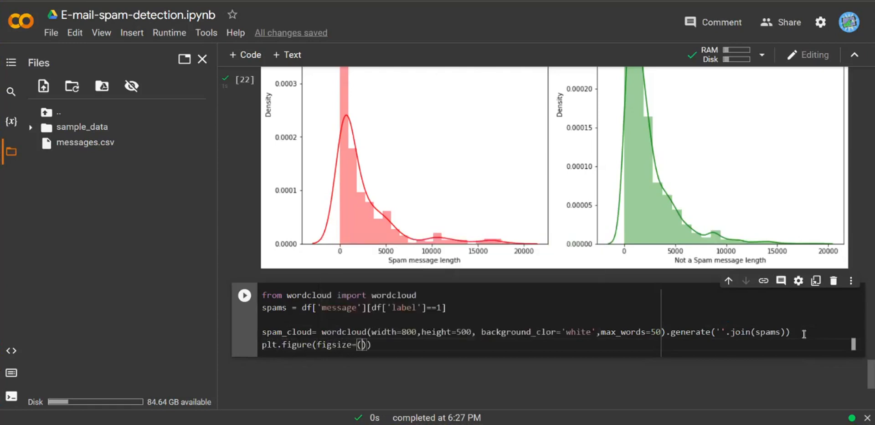
pyautogui.write('10,8')
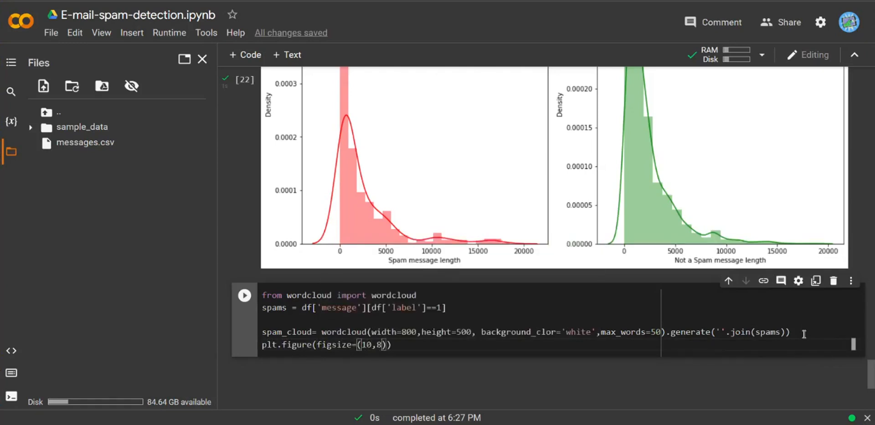
pyautogui.write(',facecolor=')
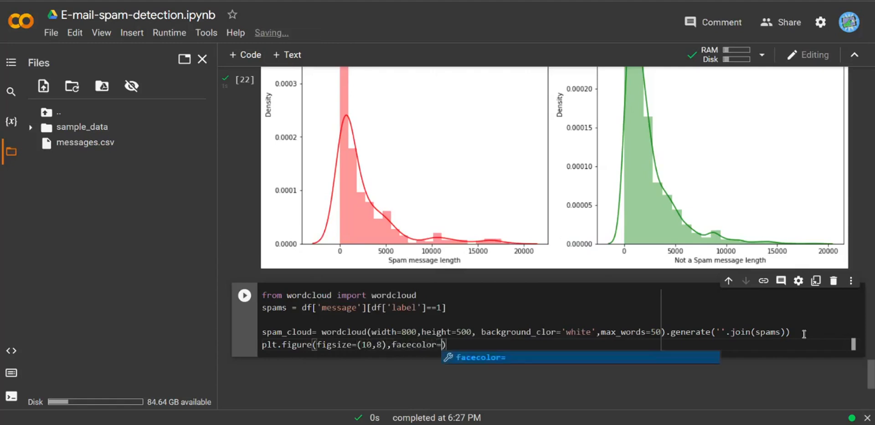
pyautogui.write("'b'")
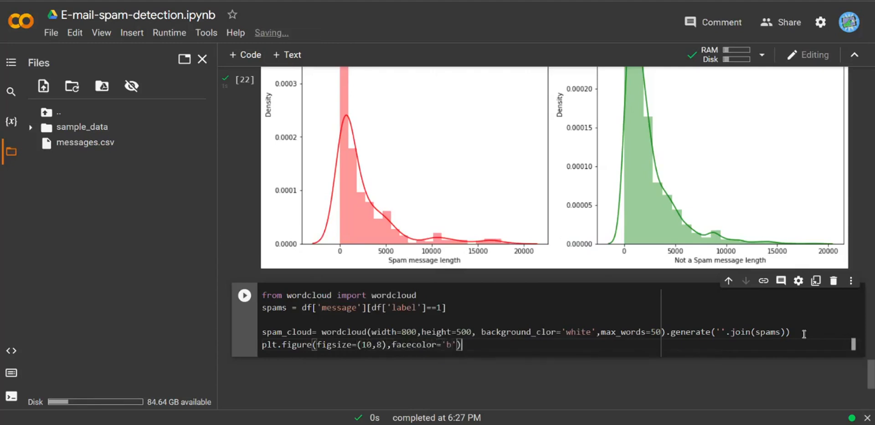
# Show spam_cloud with plt.imshow and turn the axes off.
pyautogui.write('plt.i')
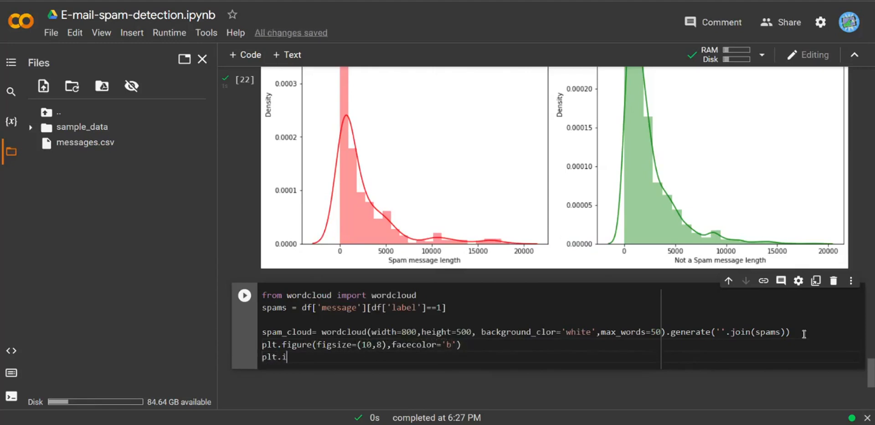
pyautogui.write('mshow(s')
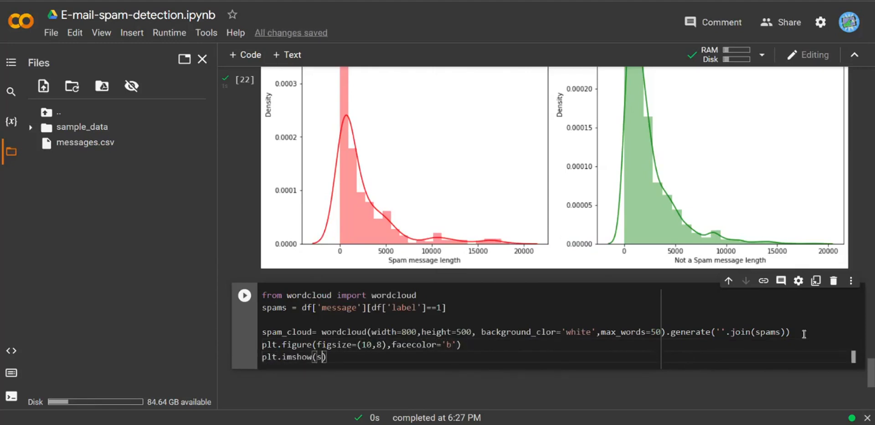
pyautogui.write('pam_cloud')
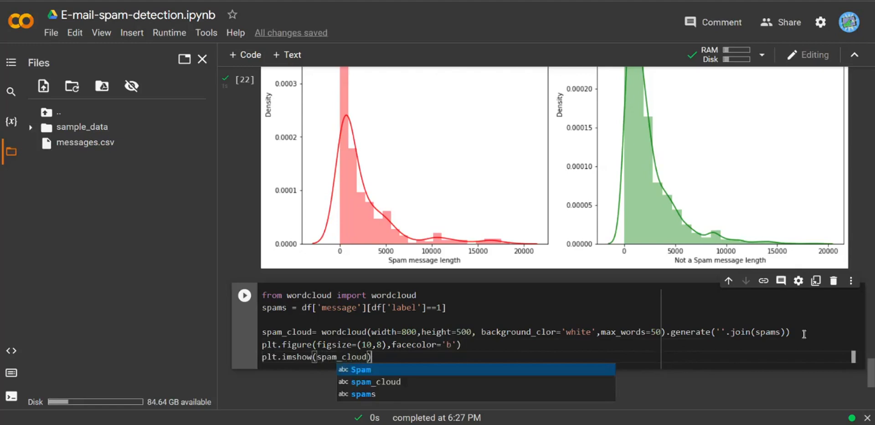
pyautogui.write('plt')
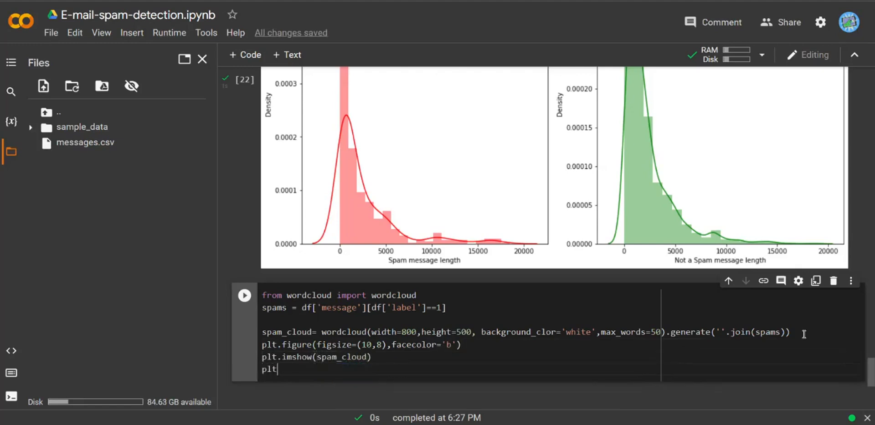
pyautogui.write('.axis()')
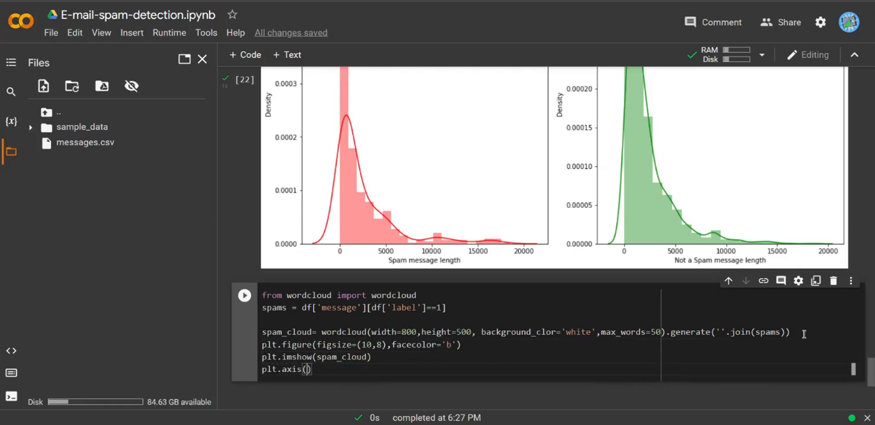
pyautogui.write("'off'")
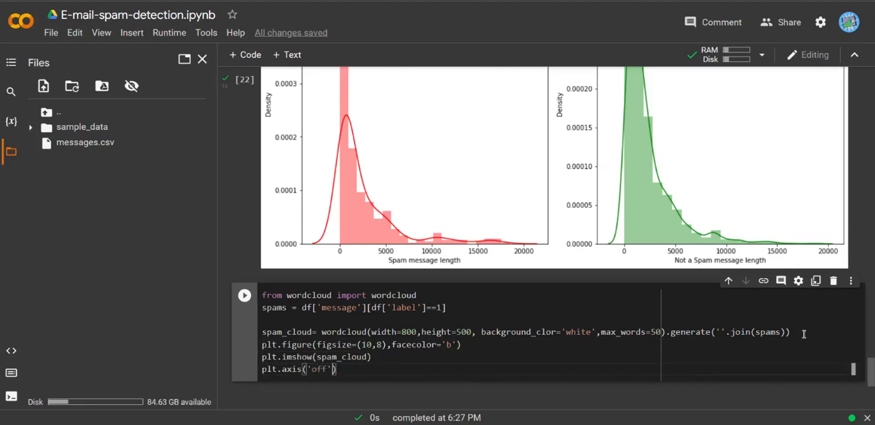
# Add plt.tight_layout(pad=0) and plt.show().
pyautogui.write('plt')
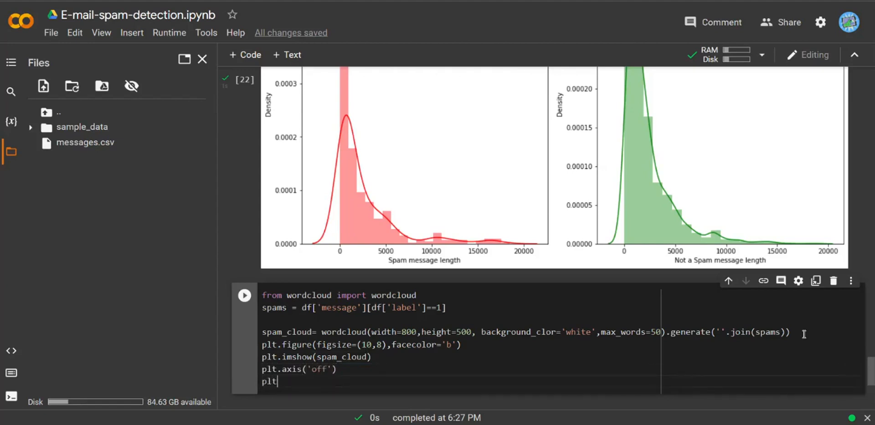
pyautogui.write('.tight')
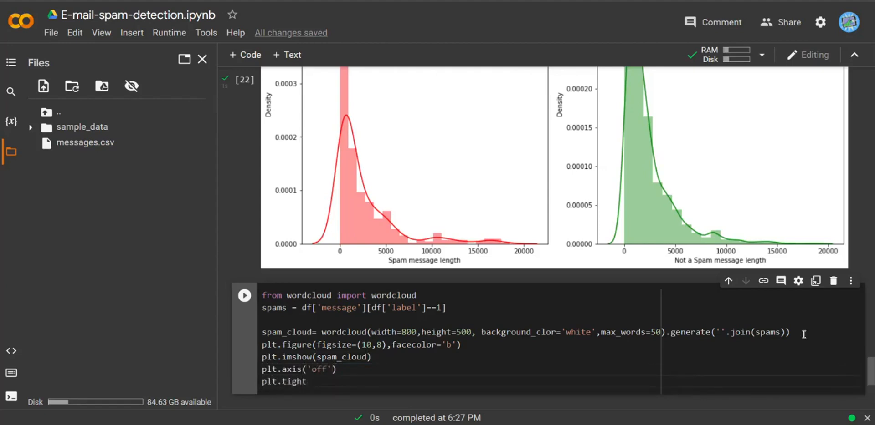
pyautogui.write('_layout')
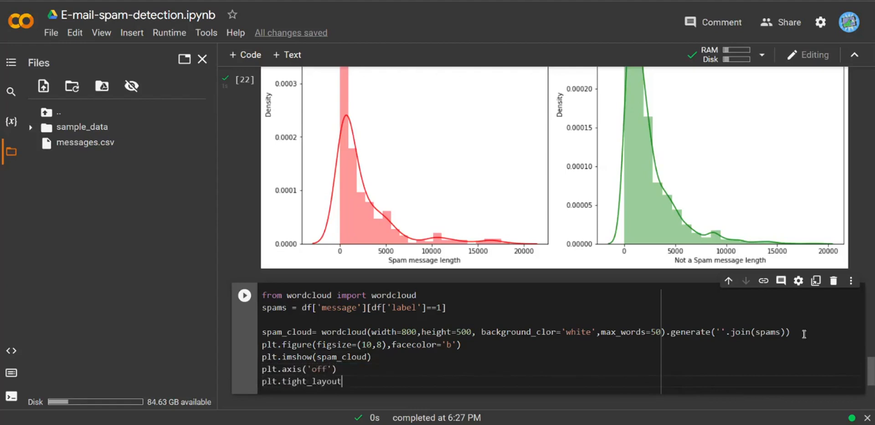
pyautogui.write('(pad=)')
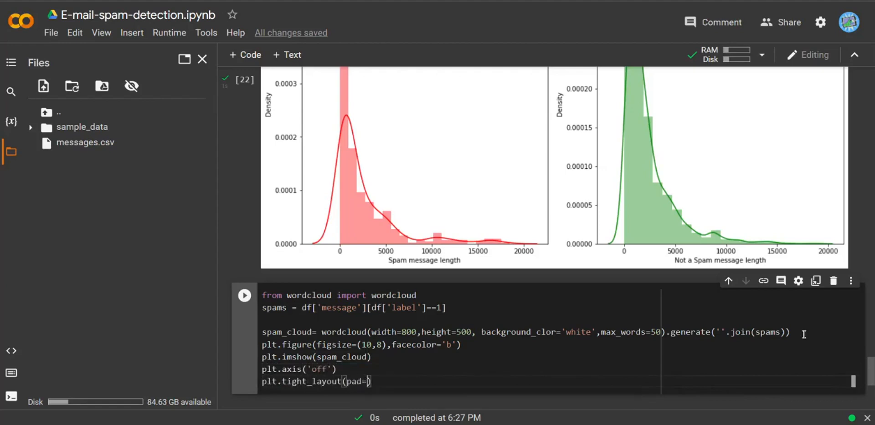
pyautogui.write('0')
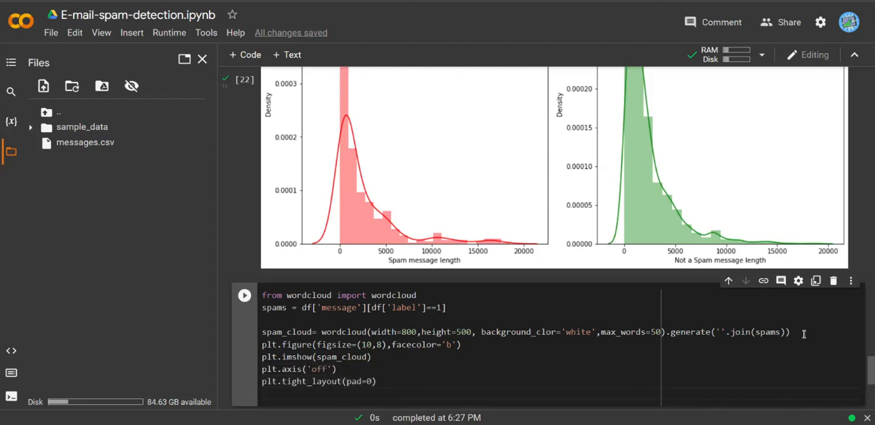
pyautogui.write('plt.show')
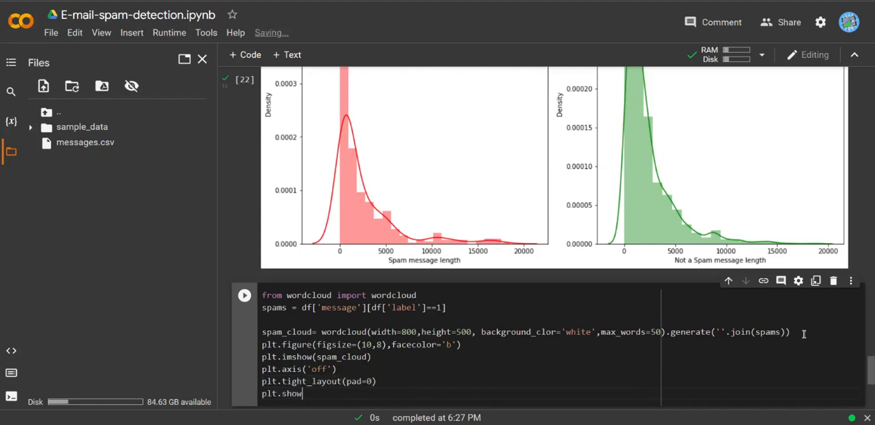
pyautogui.write('()')
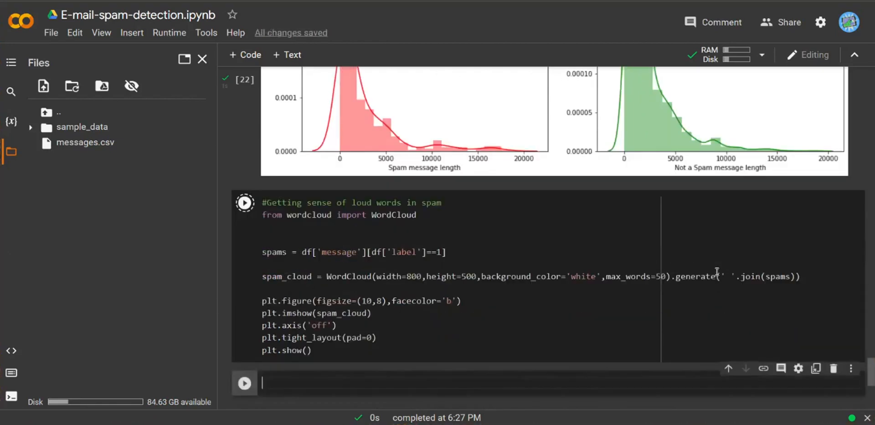
# Run the word-cloud cell, view the 'numbr'/'dollers' cloud, then select the empty cell below.
pyautogui.click(245, 202)
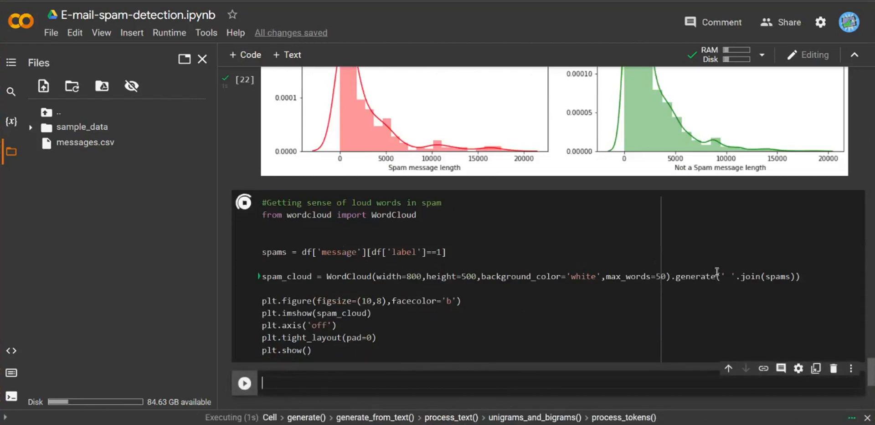
pyautogui.scroll(-3)
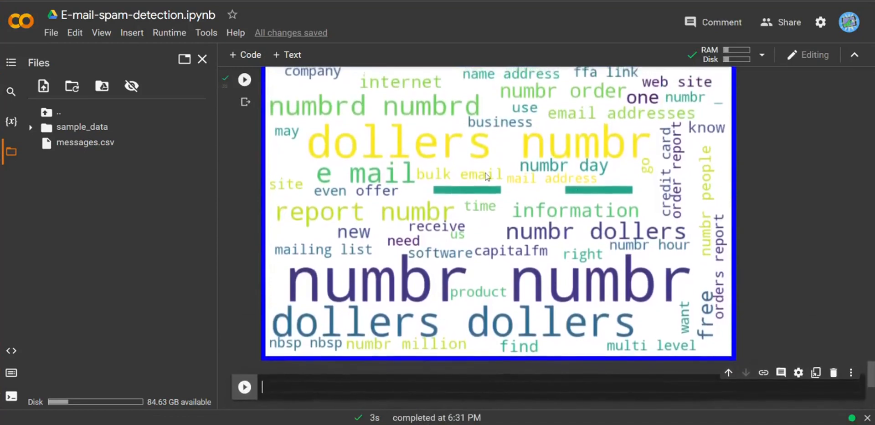
pyautogui.scroll(-3)
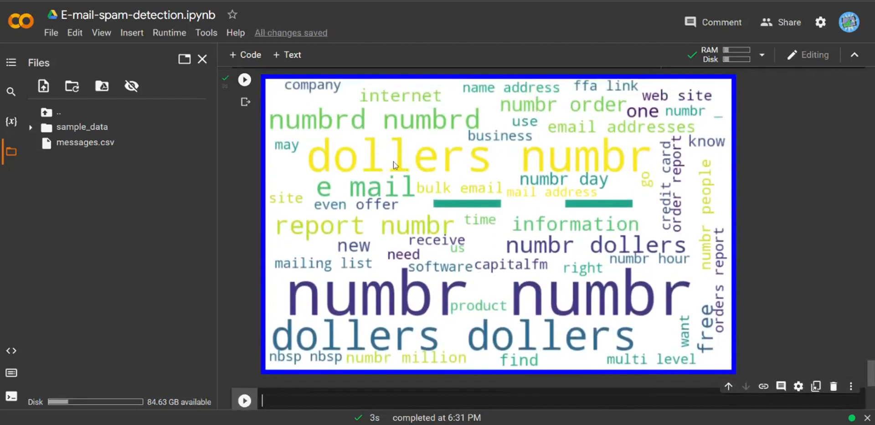
pyautogui.moveTo(317, 167)
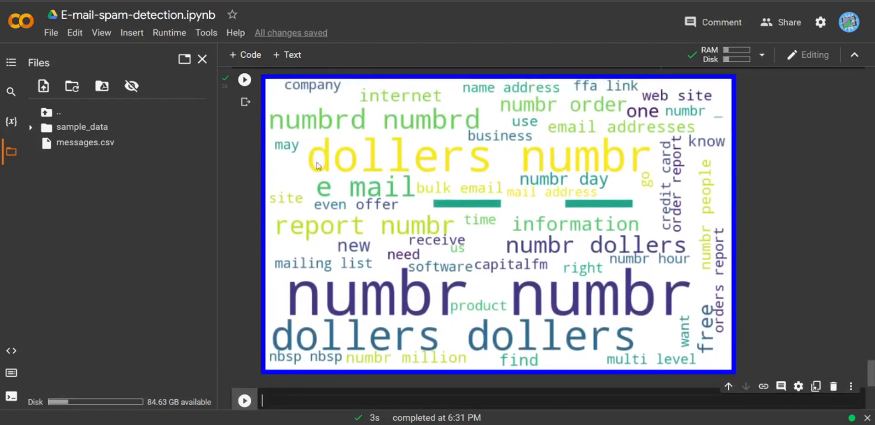
pyautogui.moveTo(367, 176)
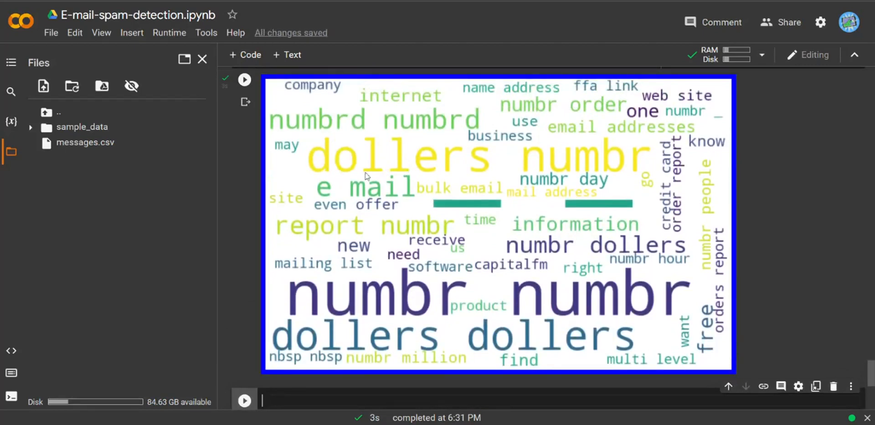
pyautogui.moveTo(478, 182)
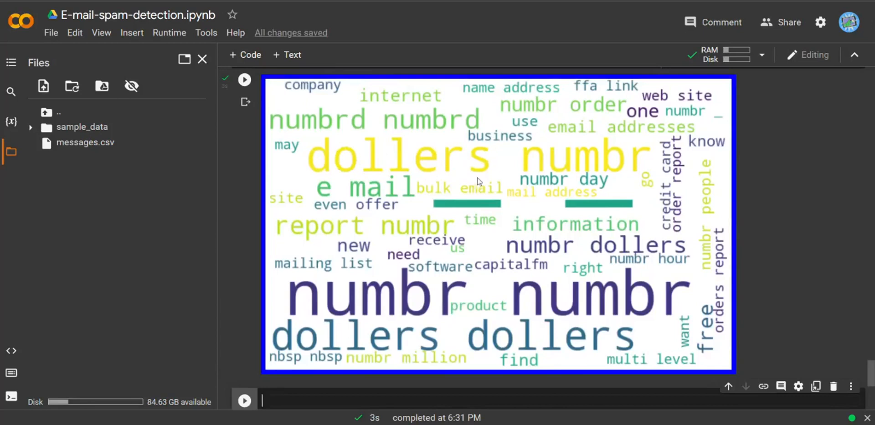
pyautogui.moveTo(451, 191)
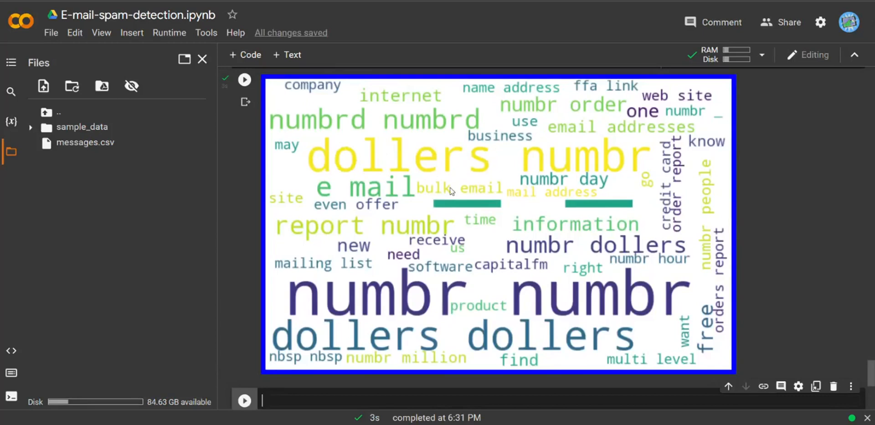
pyautogui.scroll(-3)
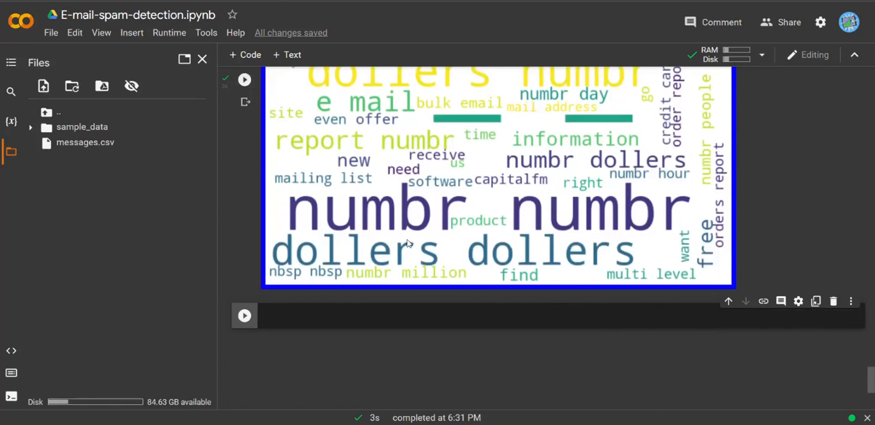
pyautogui.moveTo(430, 280)
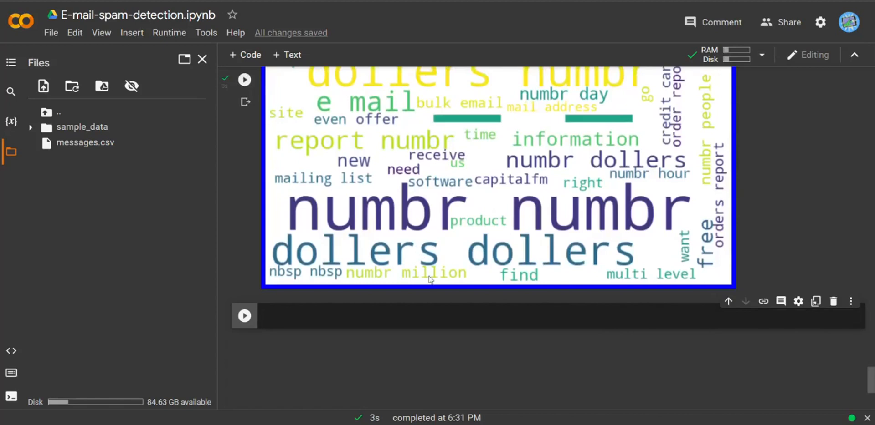
pyautogui.click(410, 316)
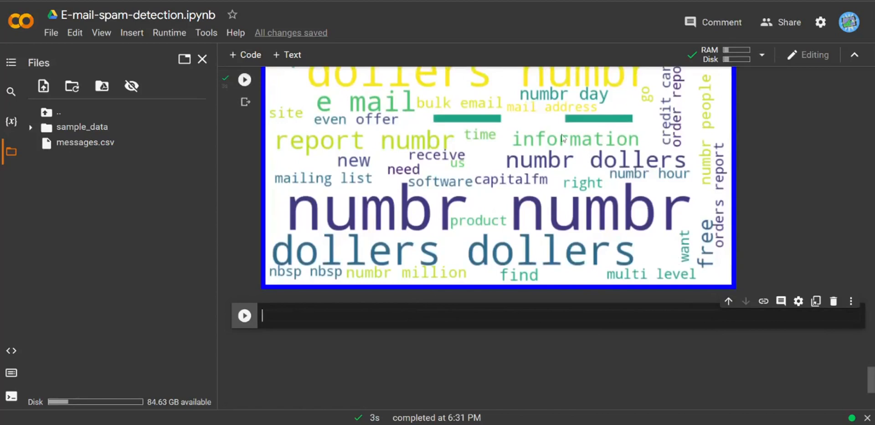
pyautogui.scroll(-3)
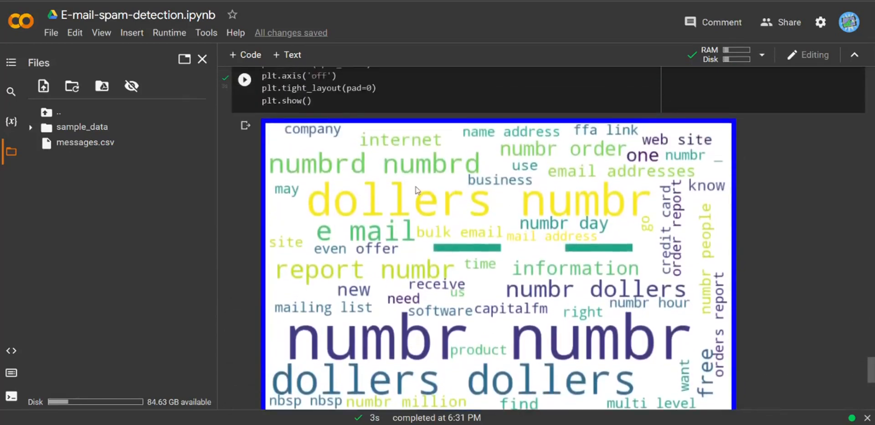
pyautogui.scroll(-3)
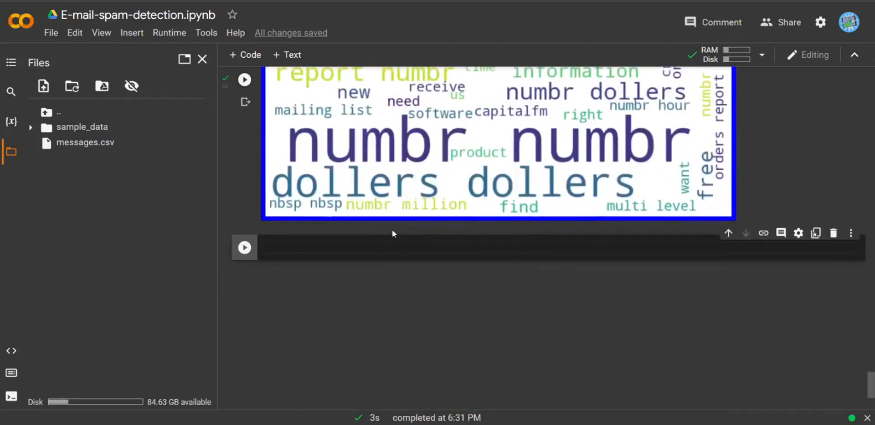
# Import WordCloud in the new cell, accepting the autocomplete suggestion.
pyautogui.write('from word')
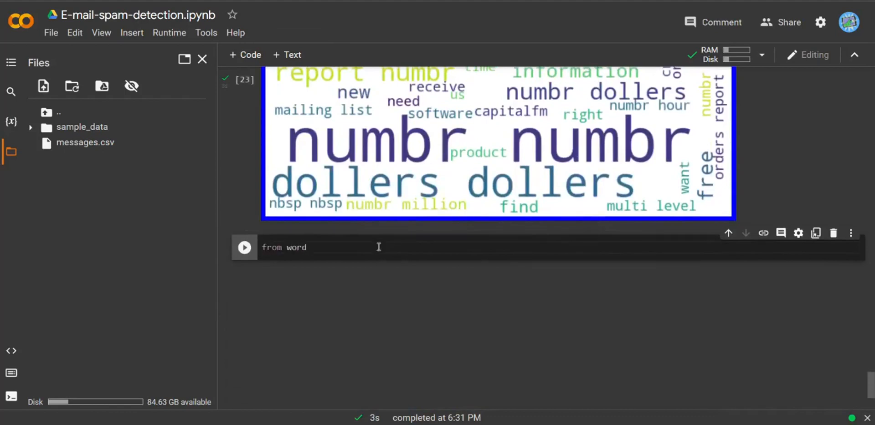
pyautogui.write('cloud')
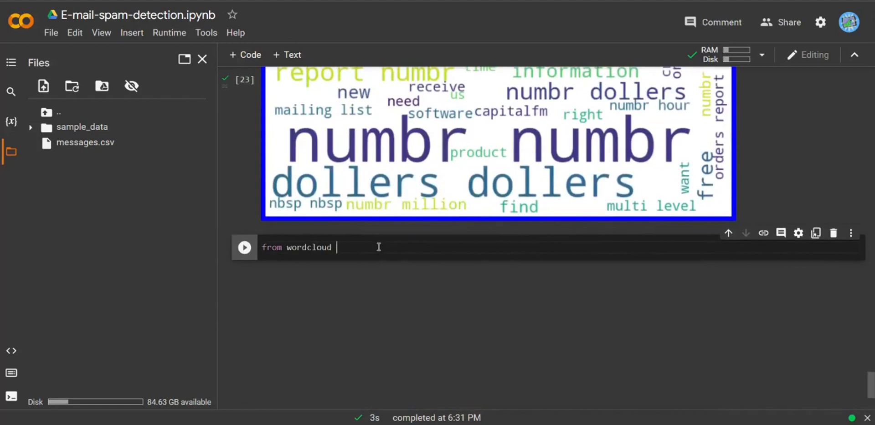
pyautogui.write('import Word')
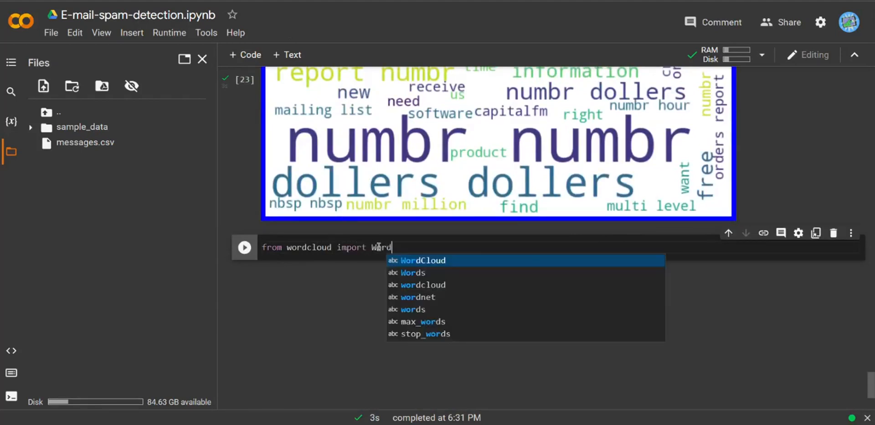
pyautogui.click(422, 260)
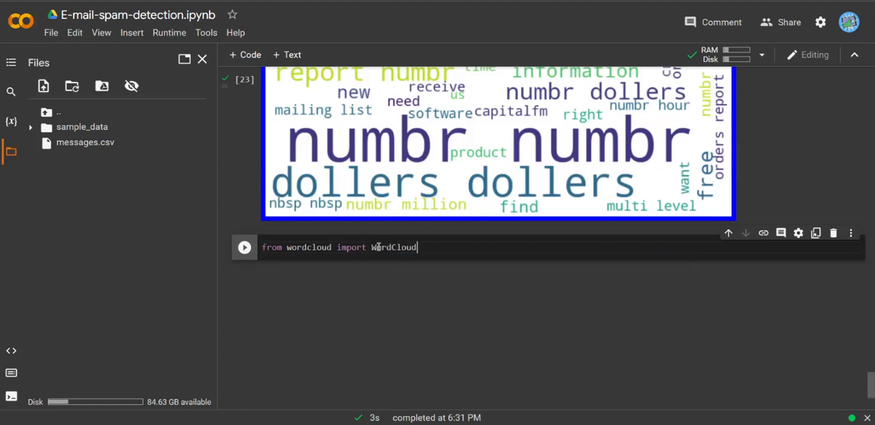
# Define not_spams as df['message'] filtered to rows where label equals 0.
pyautogui.write('not')
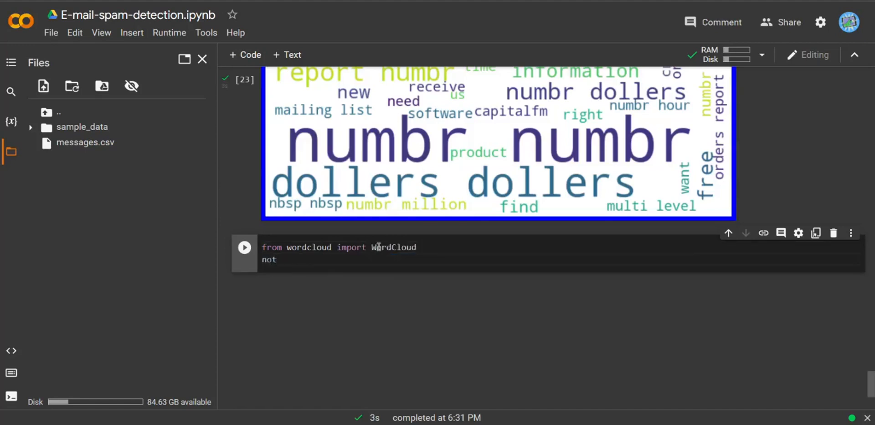
pyautogui.write('_spams')
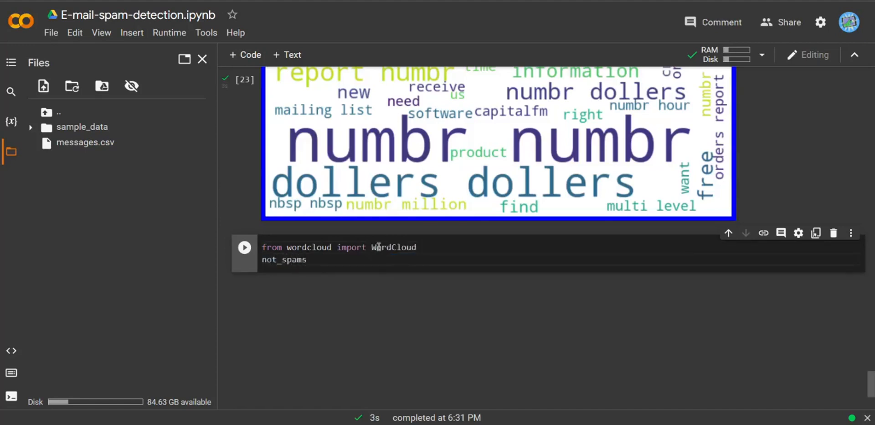
pyautogui.write('= df[]')
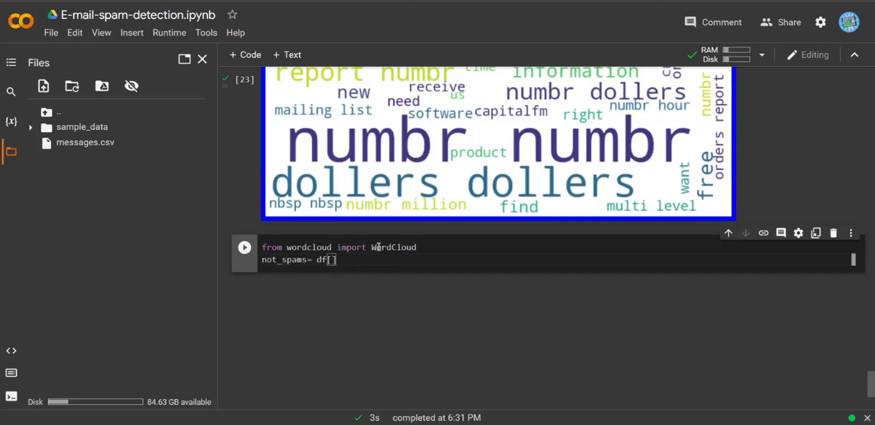
pyautogui.write("'message'")
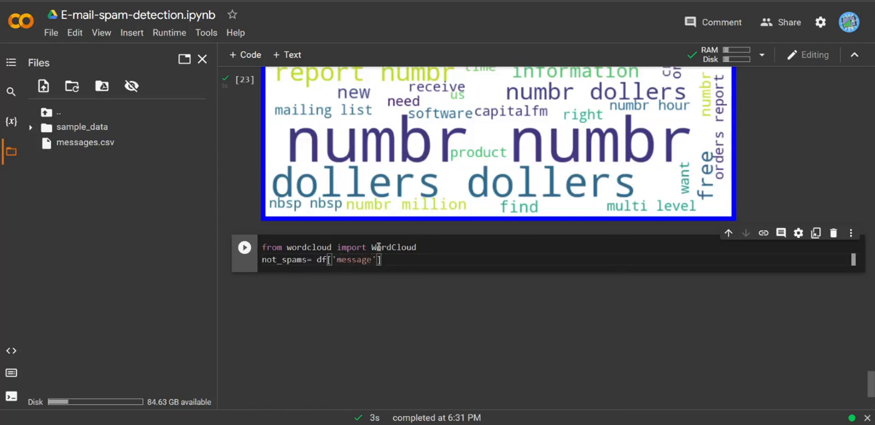
pyautogui.write('[df')
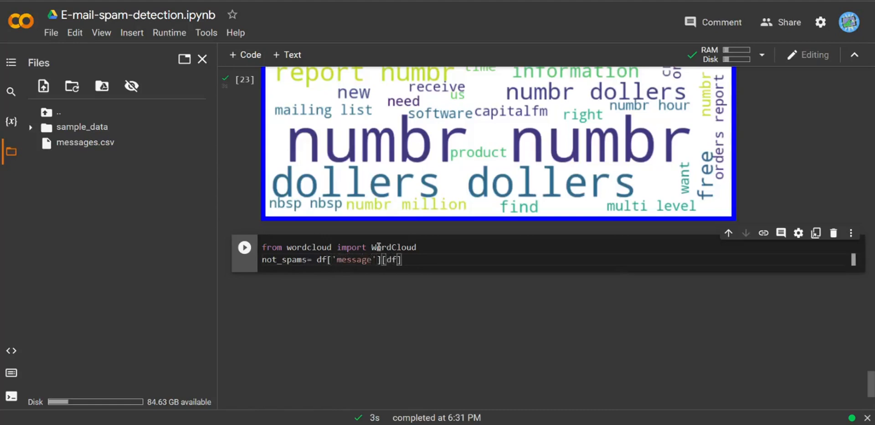
pyautogui.write("['']")
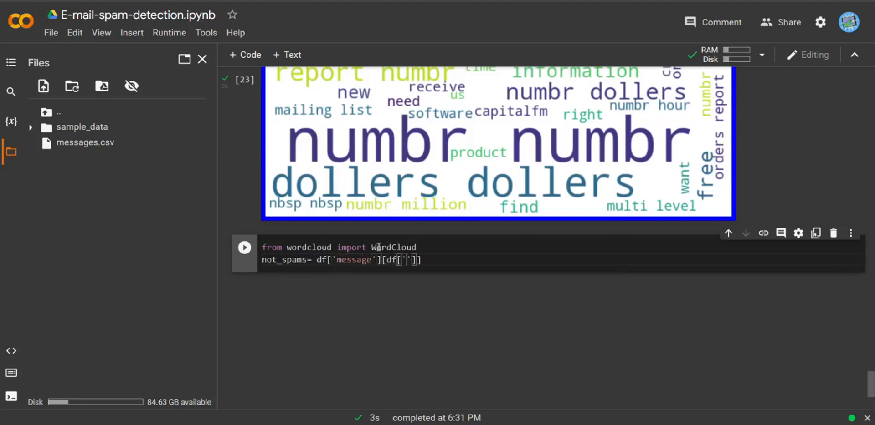
pyautogui.write('label')
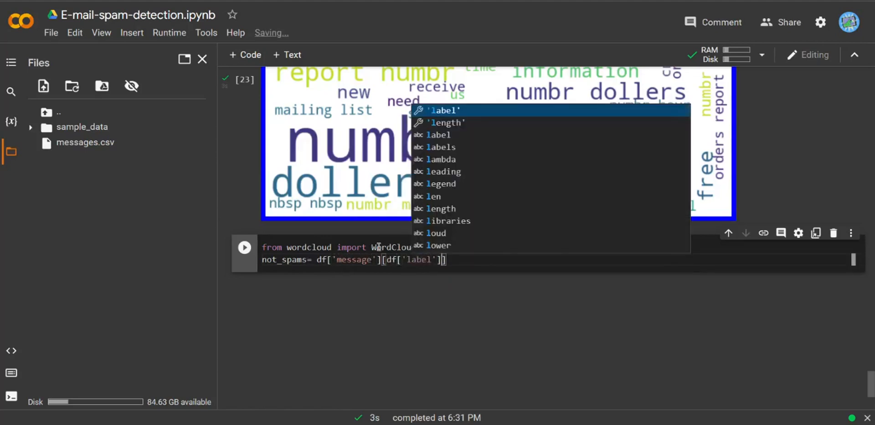
pyautogui.write('==0')
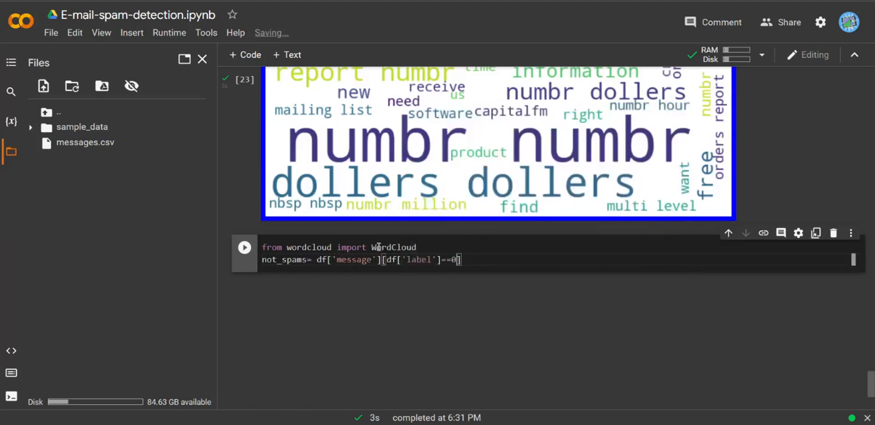
# Finish the non-spam word cloud and plotting lines, then run the cell.
pyautogui.write('spam')
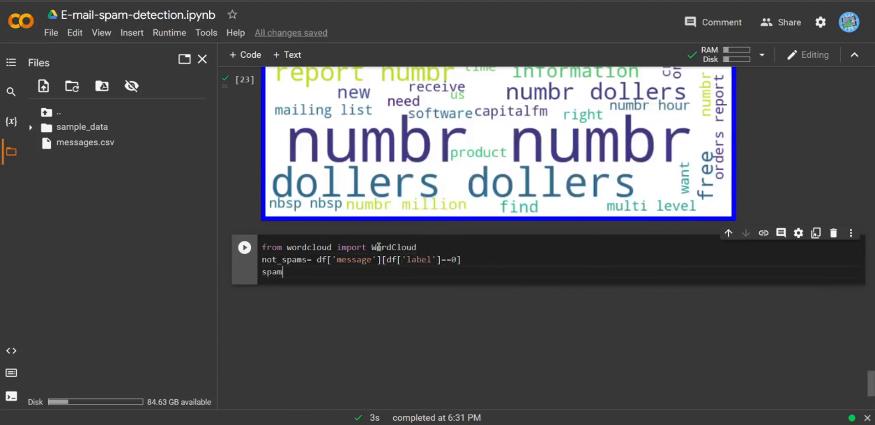
pyautogui.write('spams))')
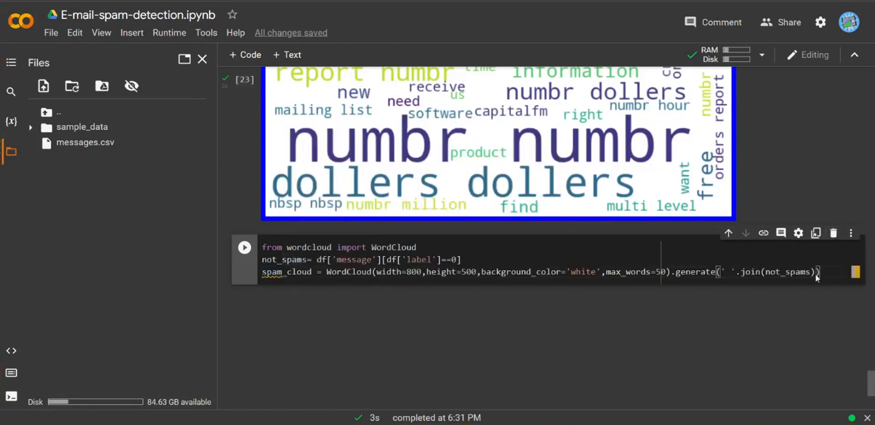
pyautogui.scroll(-3)
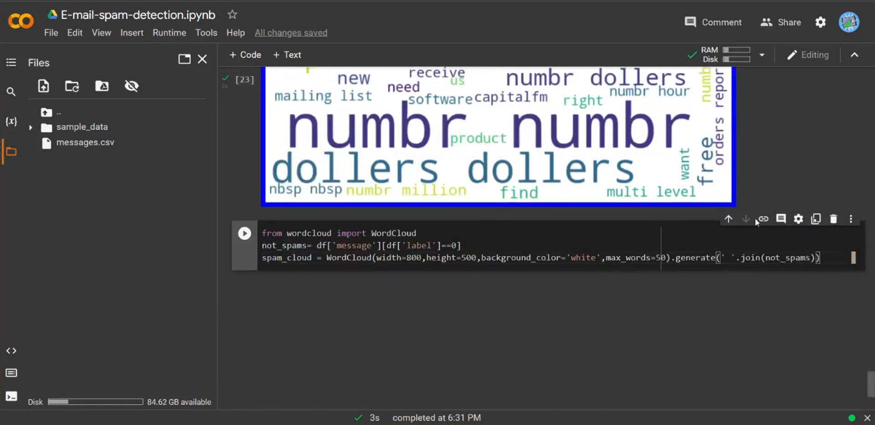
pyautogui.moveTo(756, 223)
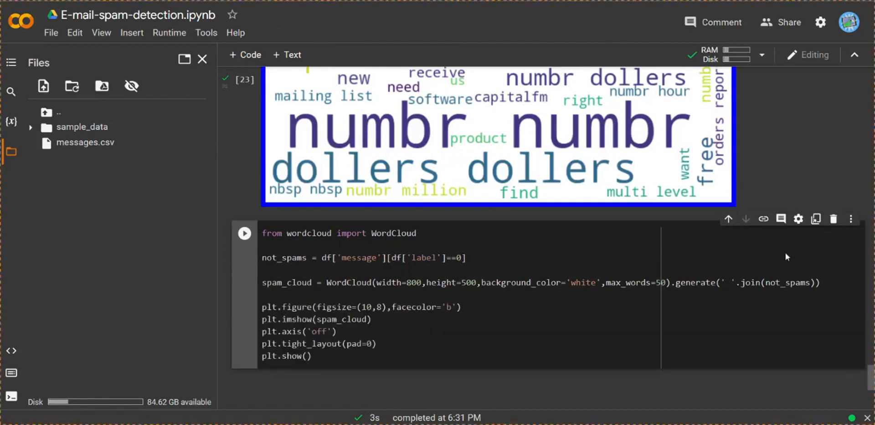
pyautogui.scroll(-3)
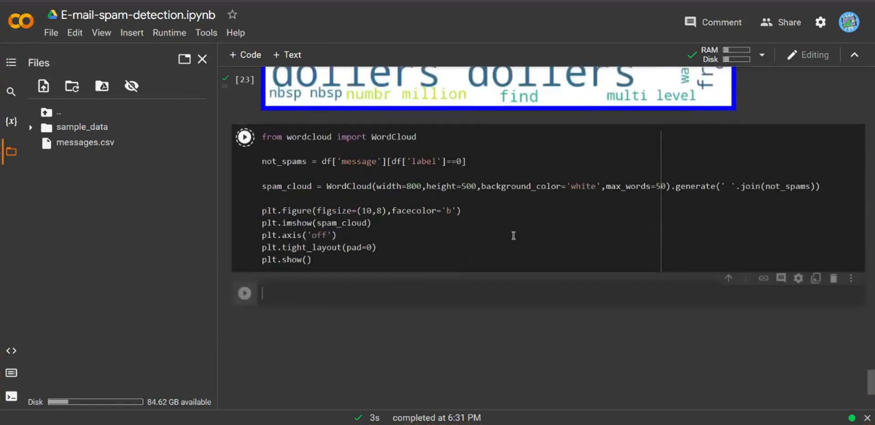
# Scroll through the non-spam word cloud showing language, linguistic and conference.
pyautogui.click(244, 136)
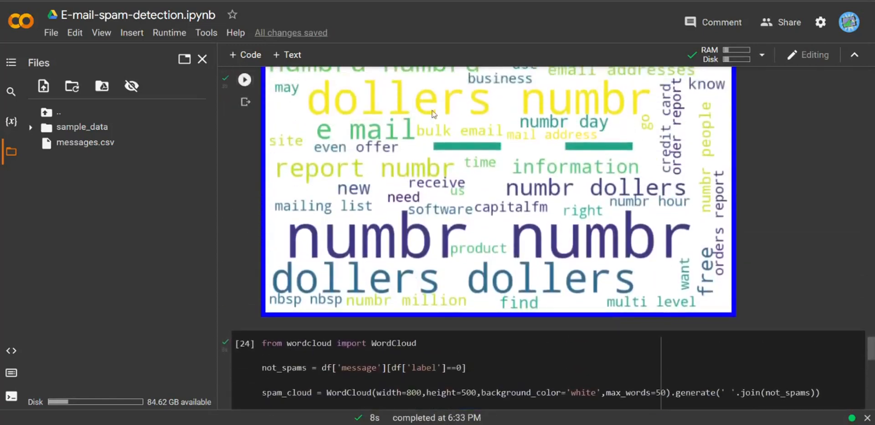
pyautogui.scroll(-3)
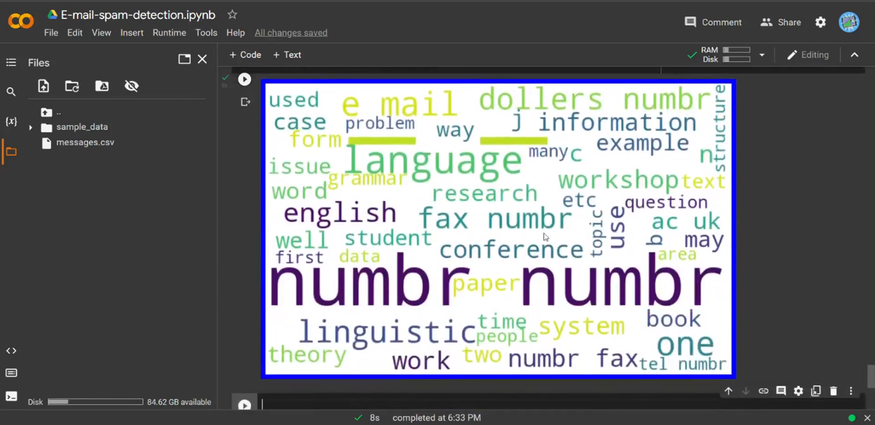
pyautogui.scroll(-3)
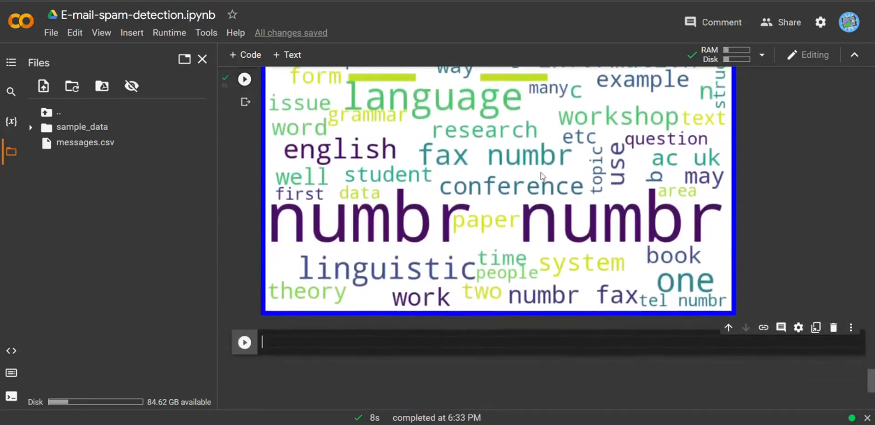
pyautogui.scroll(-3)
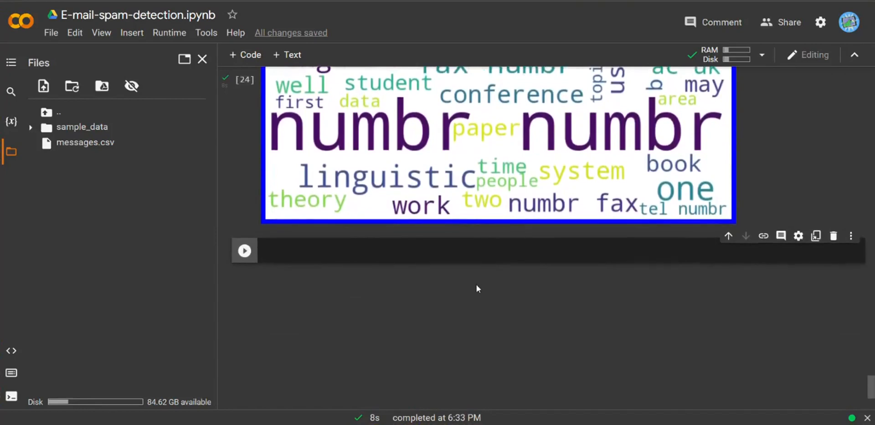
# Scroll down to the comment cell planning TF-IDF, MultinomialNB and the feature/label split.
pyautogui.scroll(-3)
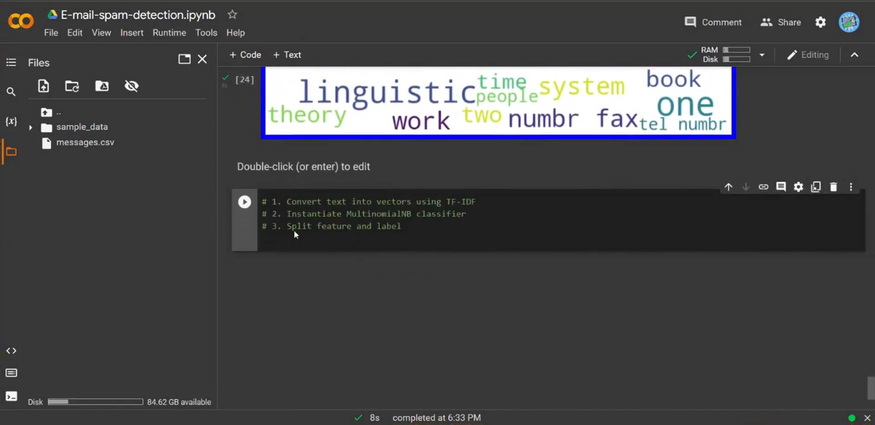
pyautogui.moveTo(357, 212)
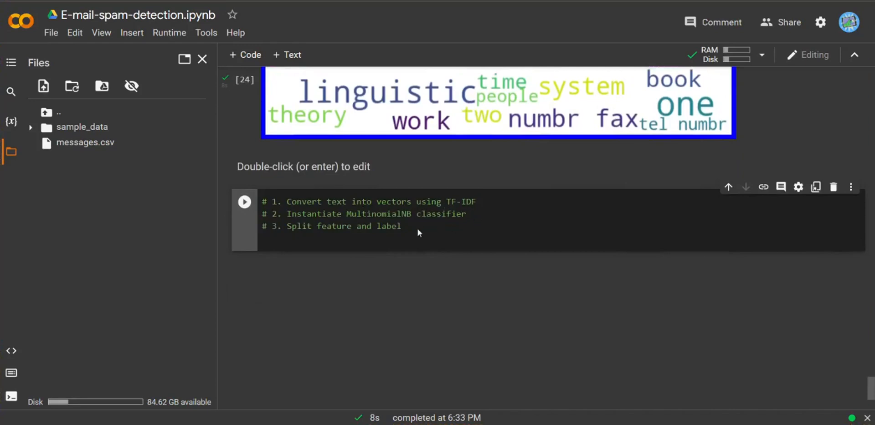
pyautogui.moveTo(434, 223)
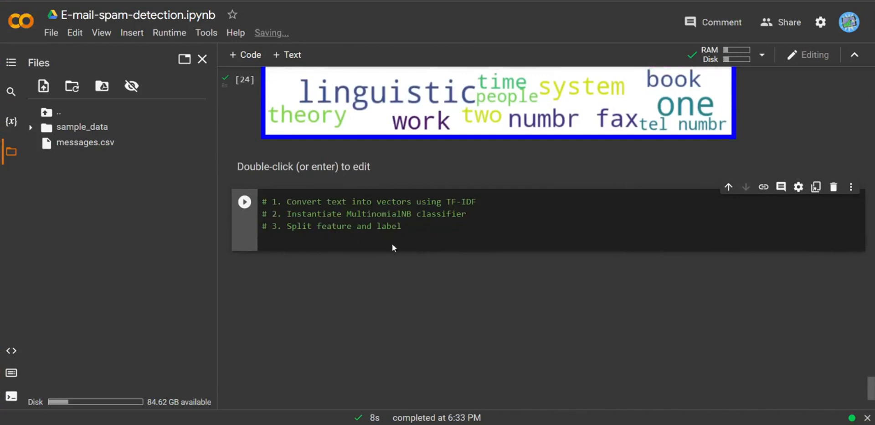
# Create tf_vec as a TfidfVectorizer below the planning comments.
pyautogui.click(286, 250)
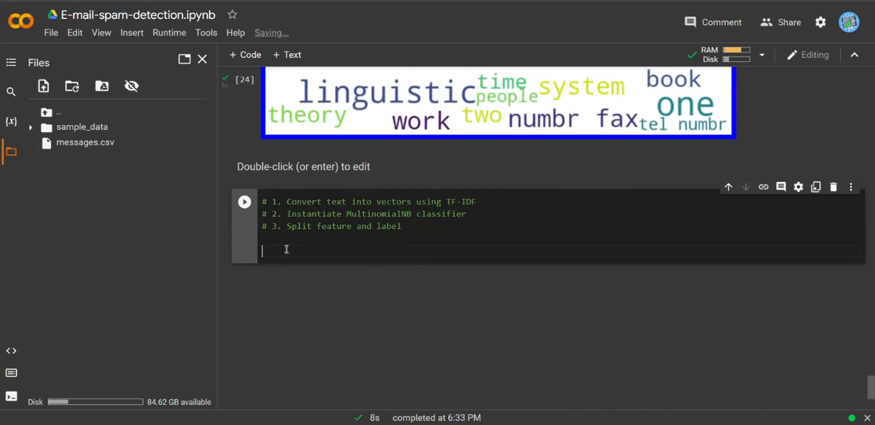
pyautogui.write('tf_ve')
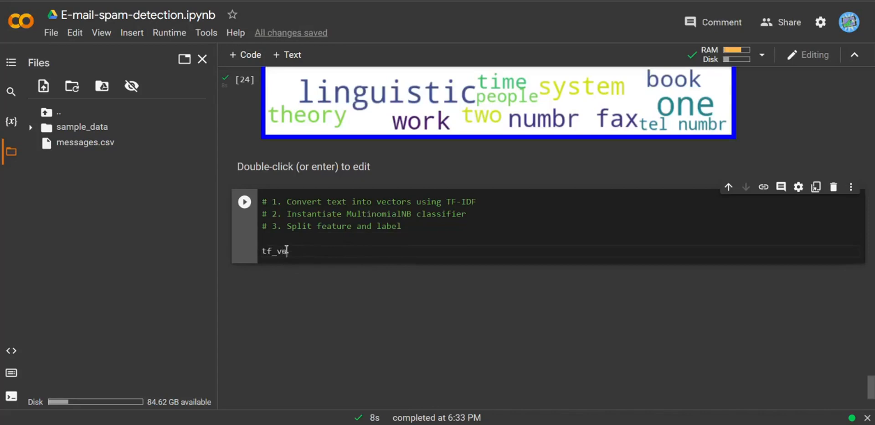
pyautogui.write('=T')
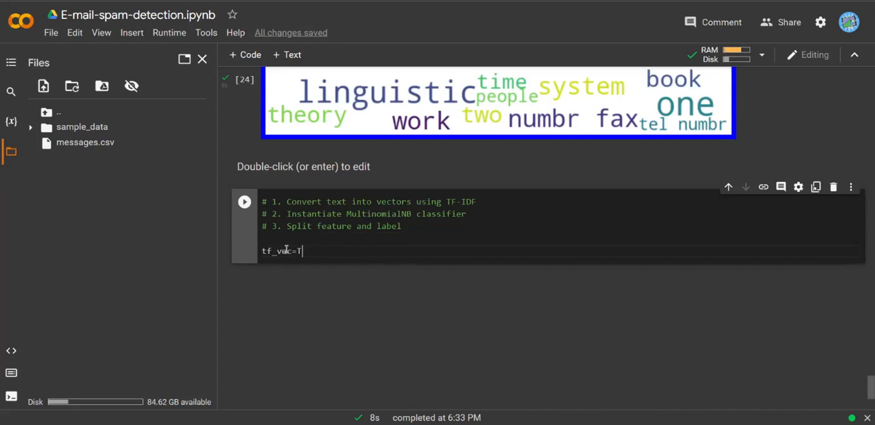
pyautogui.write('fid')
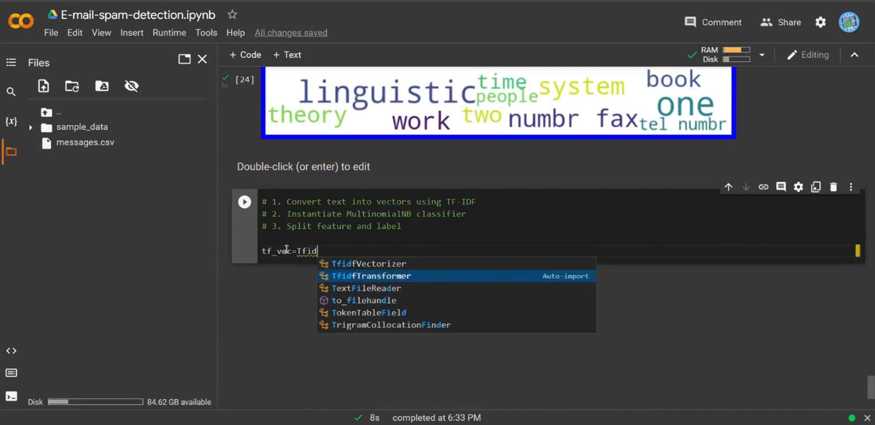
pyautogui.click(368, 263)
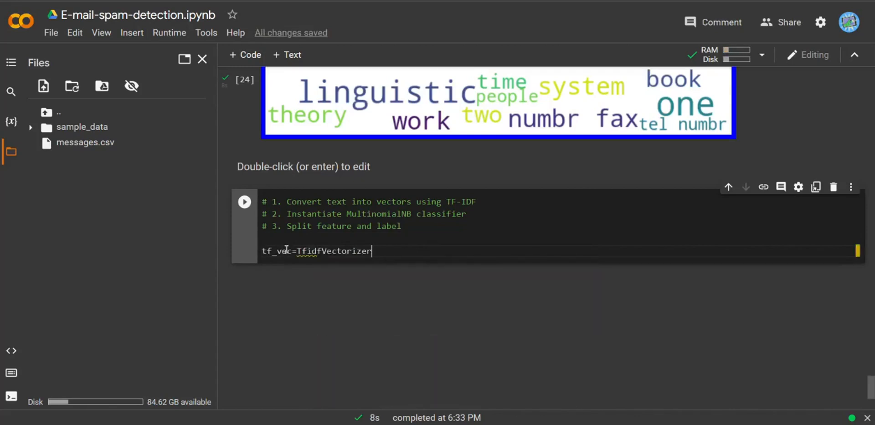
pyautogui.write('()')
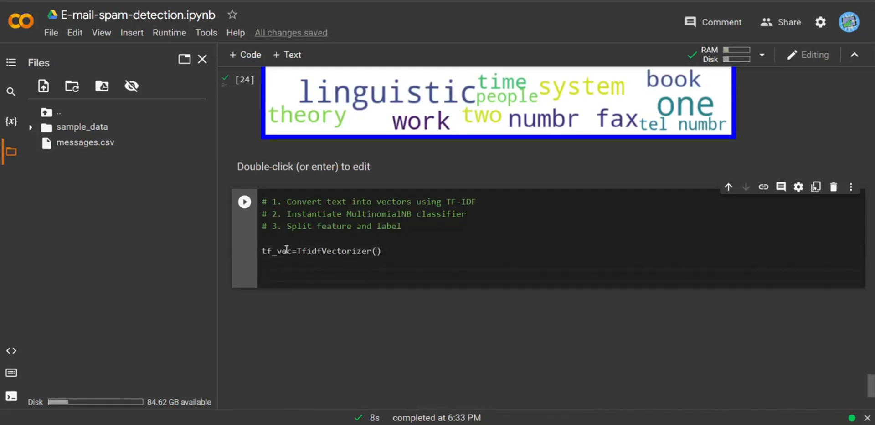
# Define SVM as an SVC with C=1.0, linear kernel, degree 3 and gamma 'auto'.
pyautogui.write('SVM=')
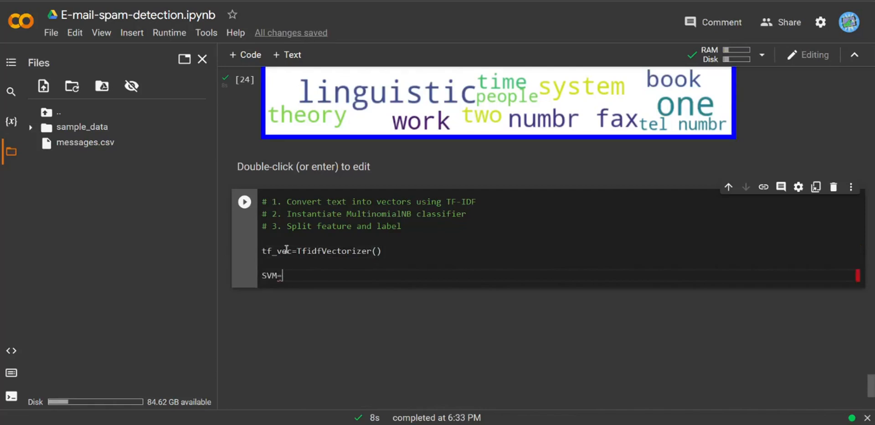
pyautogui.write('SVC()')
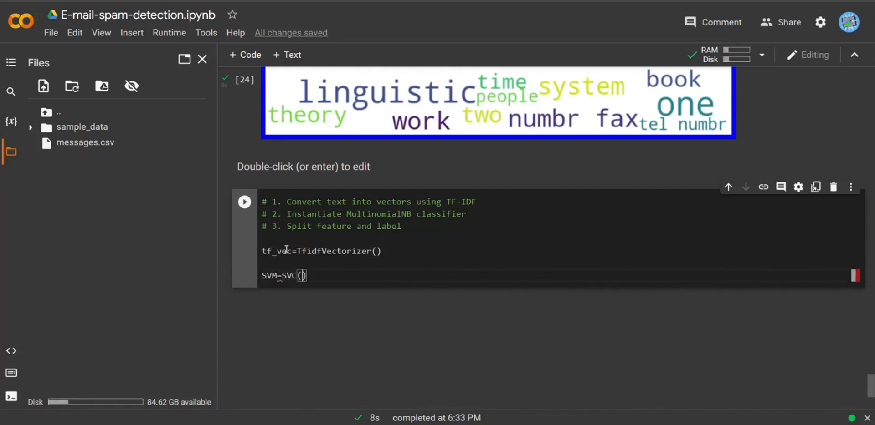
pyautogui.write('C=')
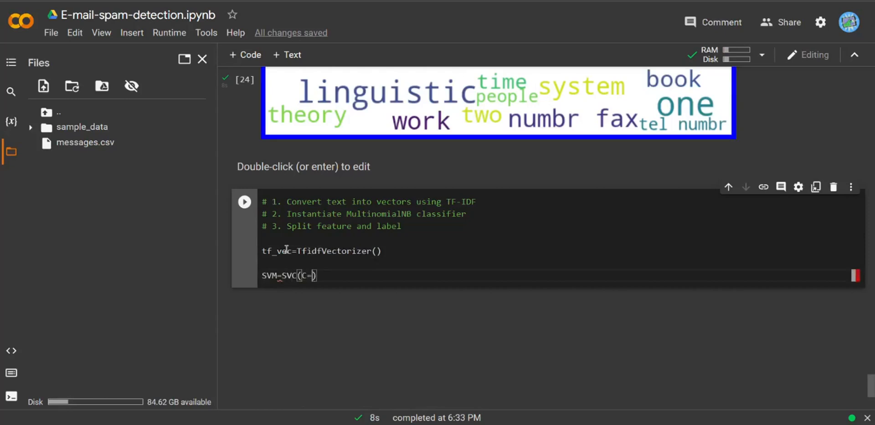
pyautogui.write('1.0')
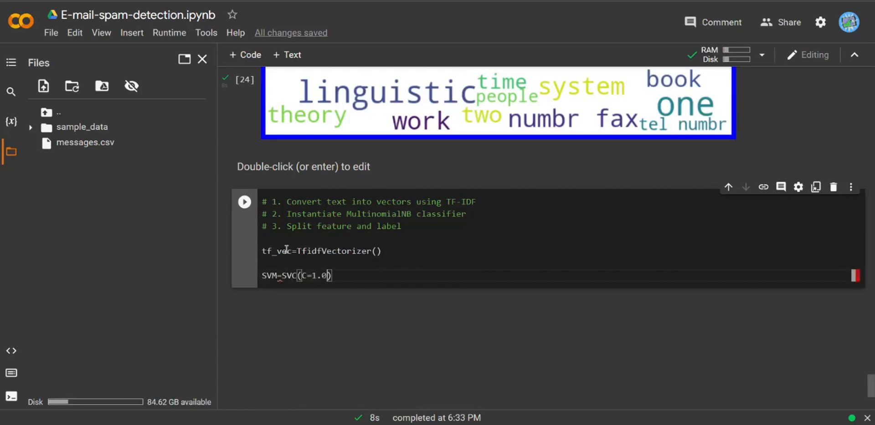
pyautogui.write(',k')
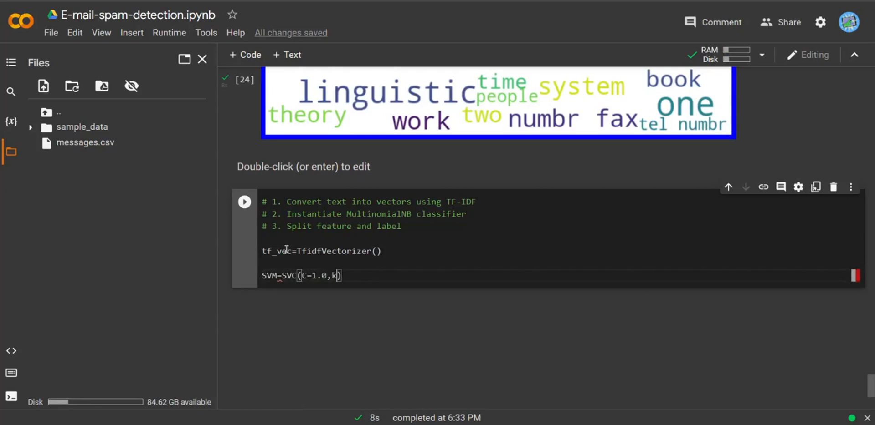
pyautogui.write('ernel=')
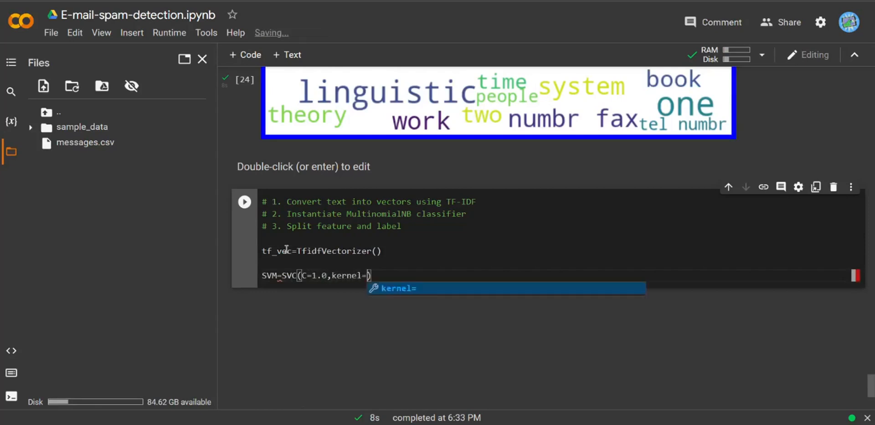
pyautogui.write("'li")
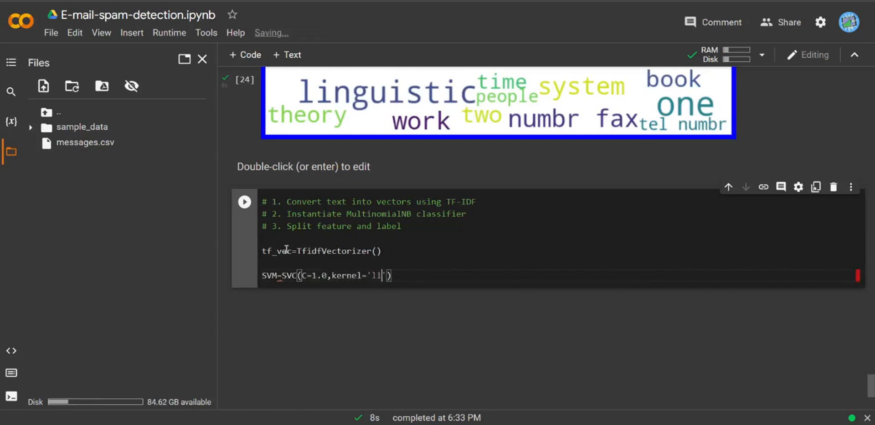
pyautogui.write('near')
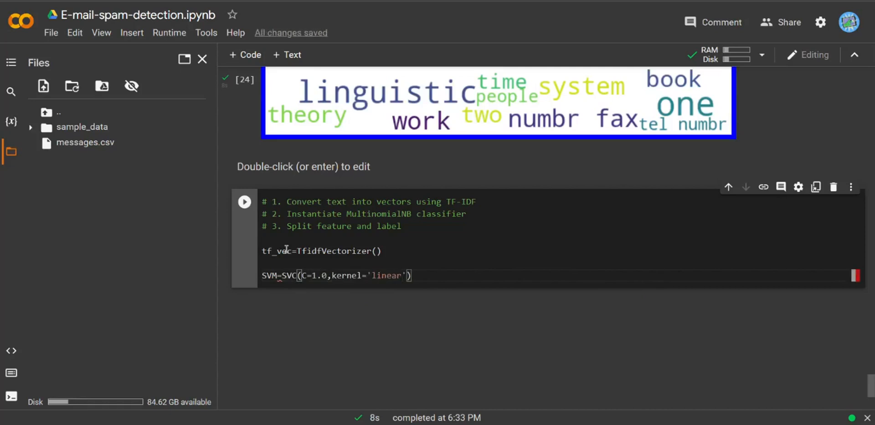
pyautogui.write(',degree')
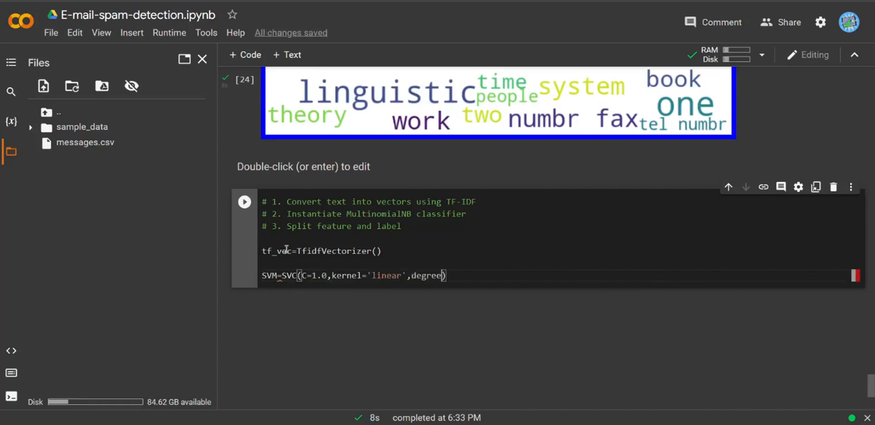
pyautogui.write('=3,')
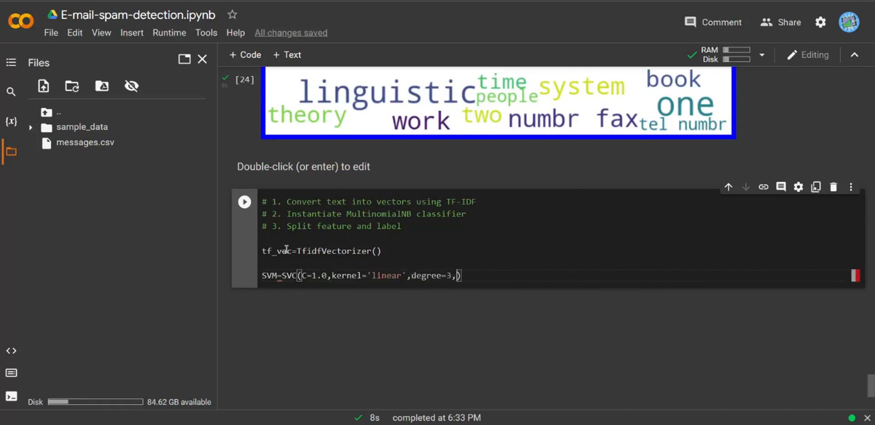
pyautogui.write("gamma=''")
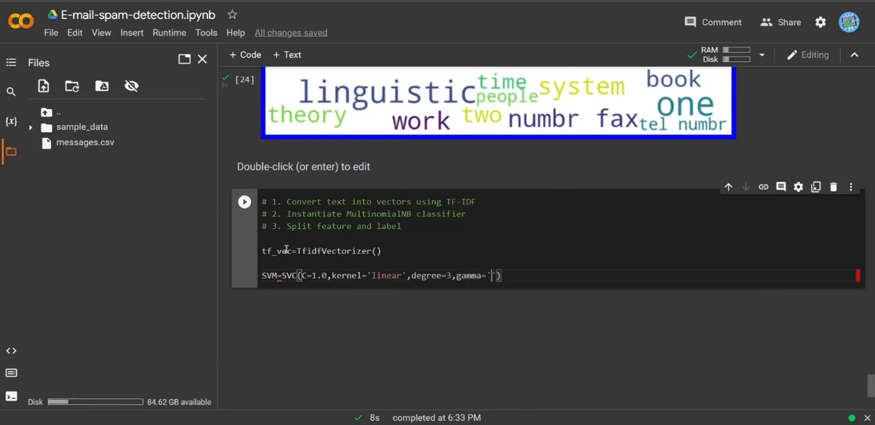
pyautogui.write('auto')
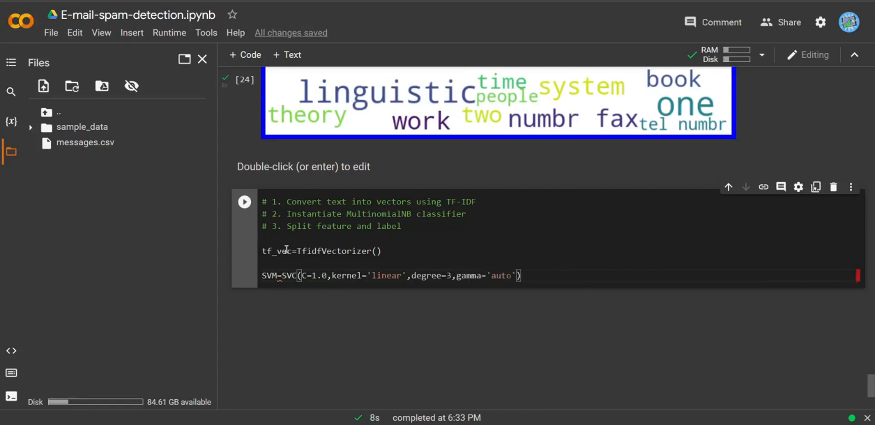
pyautogui.write('featu')
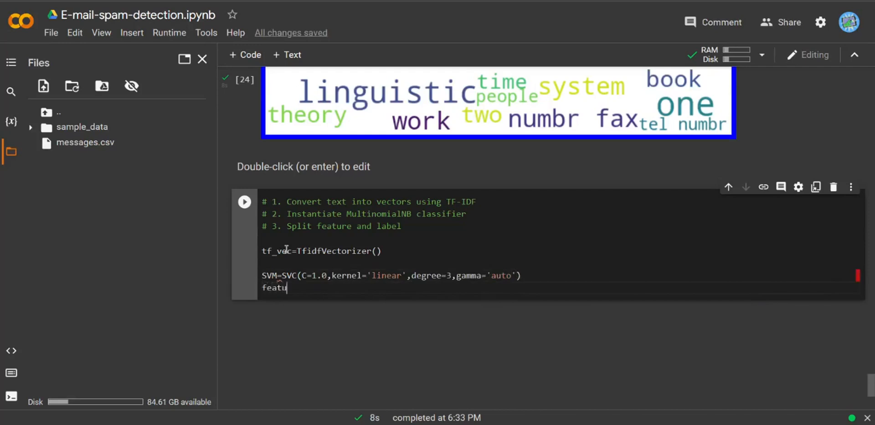
# Build features with tf_vec.fit_transform(df['message']), then set X=features and y=df['label'].
pyautogui.write('res=tf_vec')
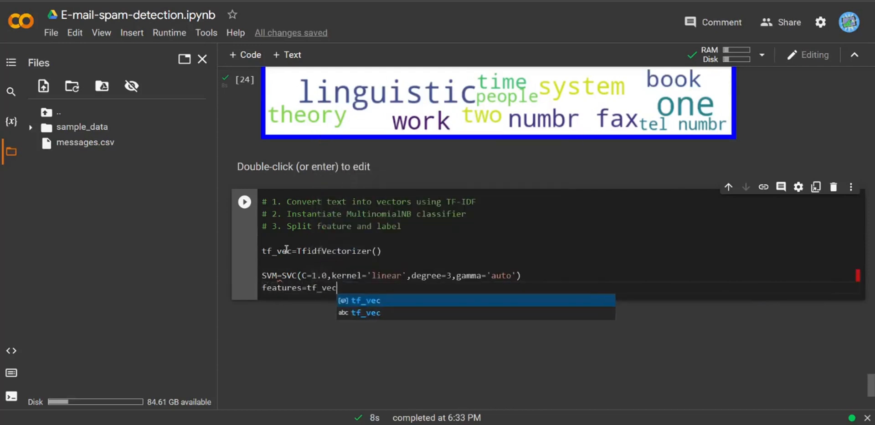
pyautogui.press('Escape')
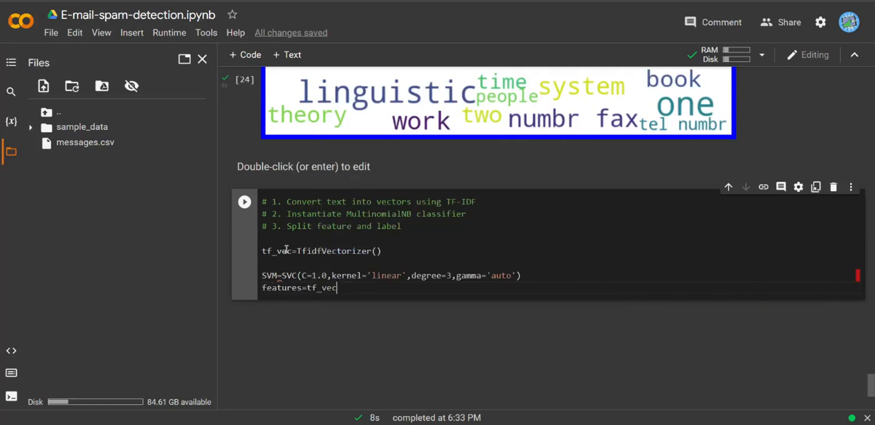
pyautogui.write('.fit')
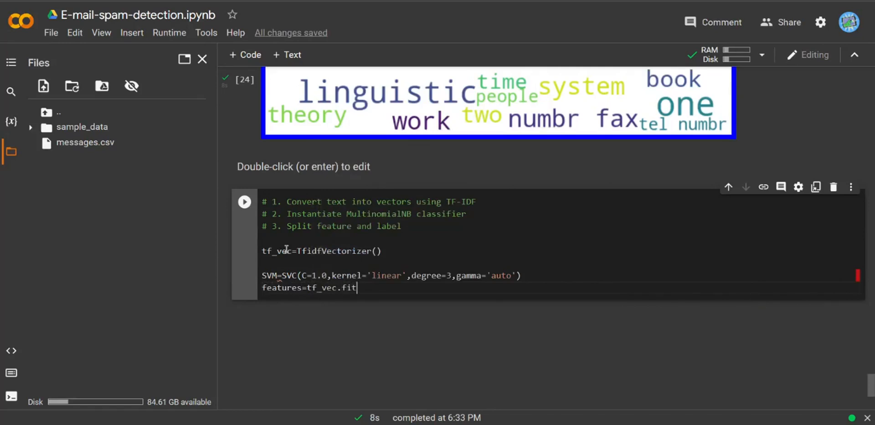
pyautogui.write('_transform(d')
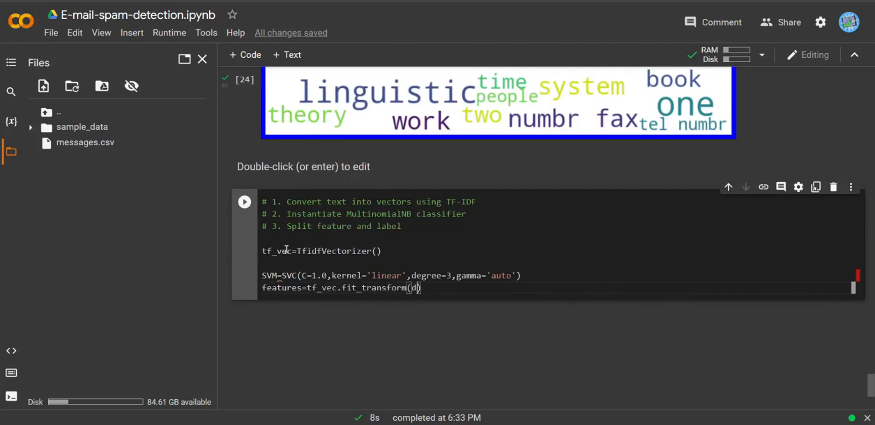
pyautogui.write("f['me']")
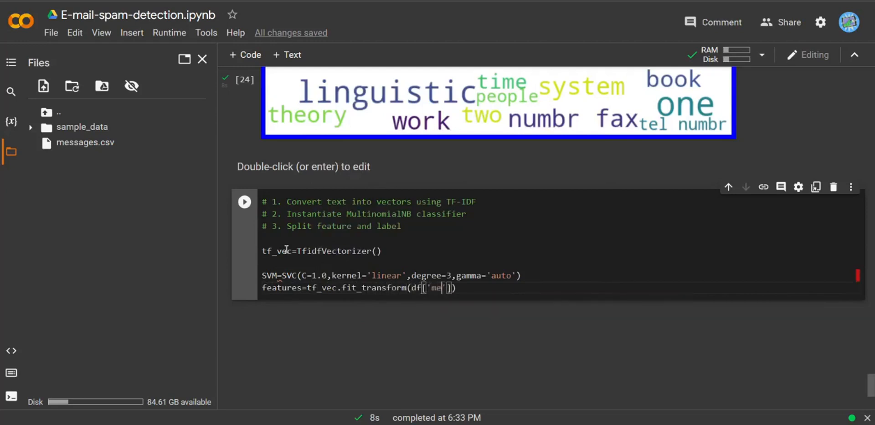
pyautogui.write('ssage')
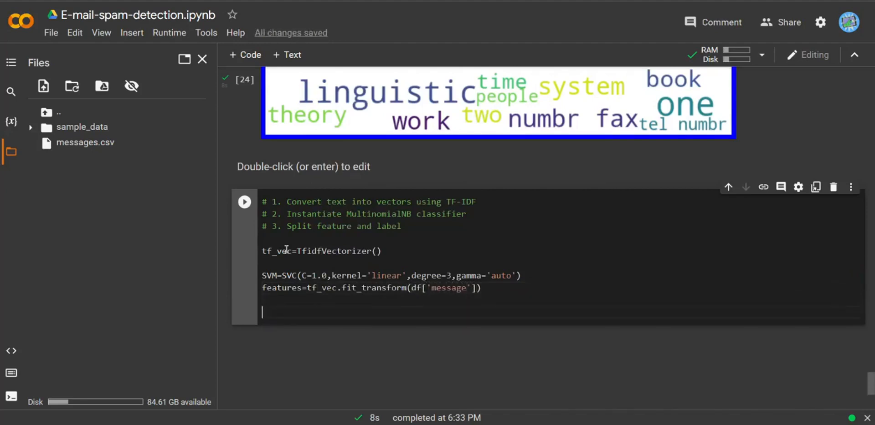
pyautogui.write('X=feature')
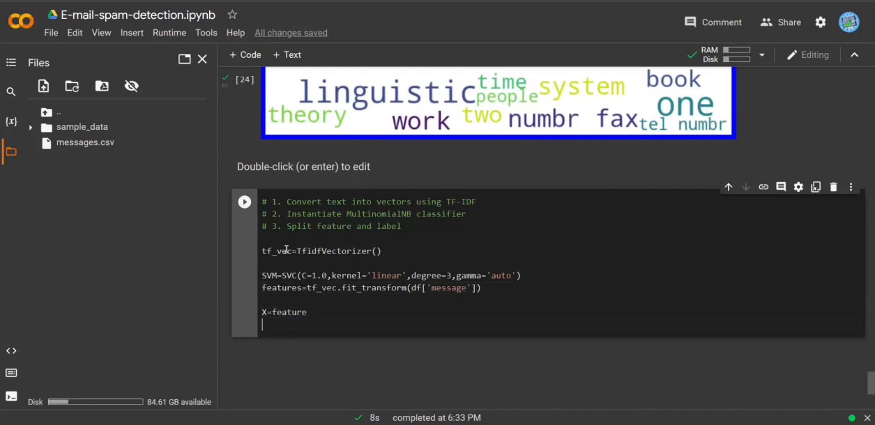
pyautogui.write('y')
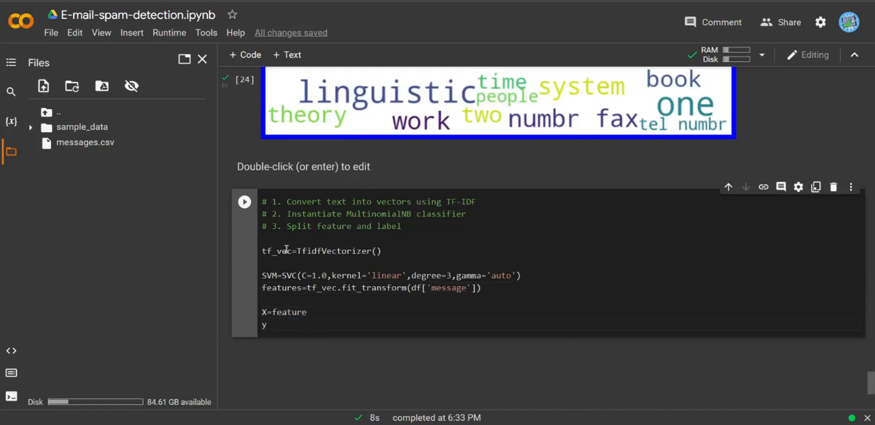
pyautogui.write('=df[]')
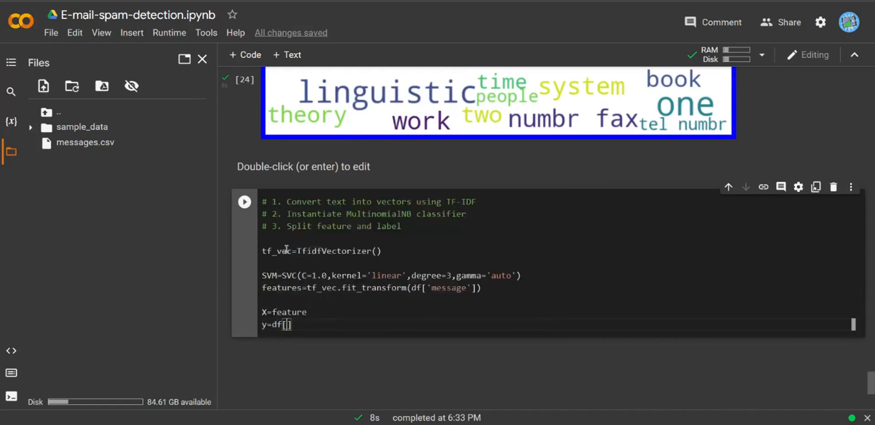
pyautogui.write("'labels'")
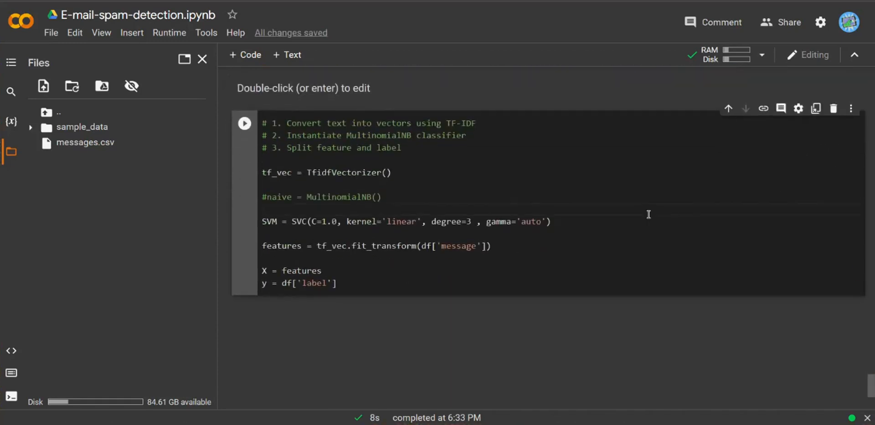
# Run the vectorizer and SVM setup cell, then move into the new empty cell.
pyautogui.click(243, 123)
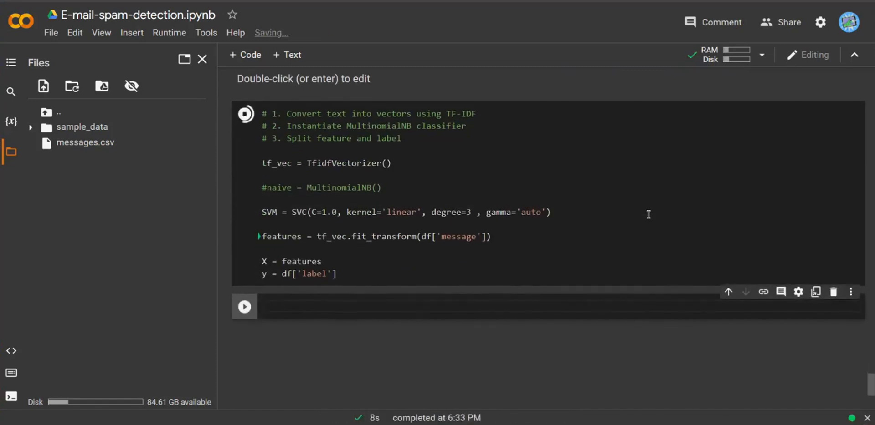
pyautogui.click(244, 115)
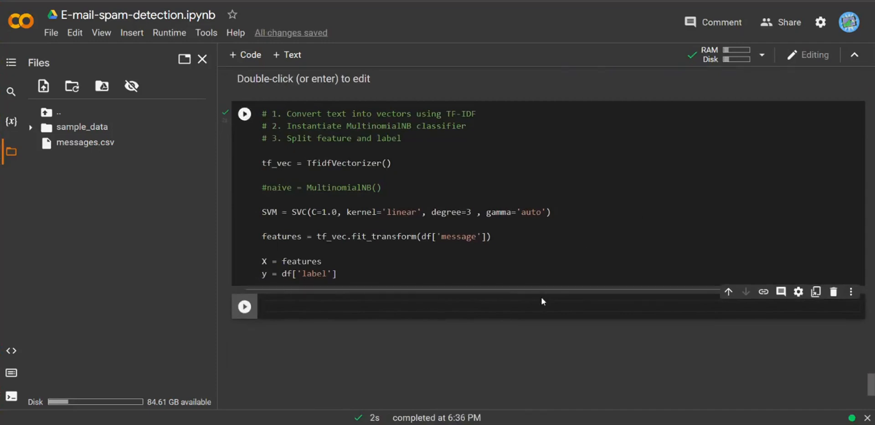
pyautogui.click(244, 114)
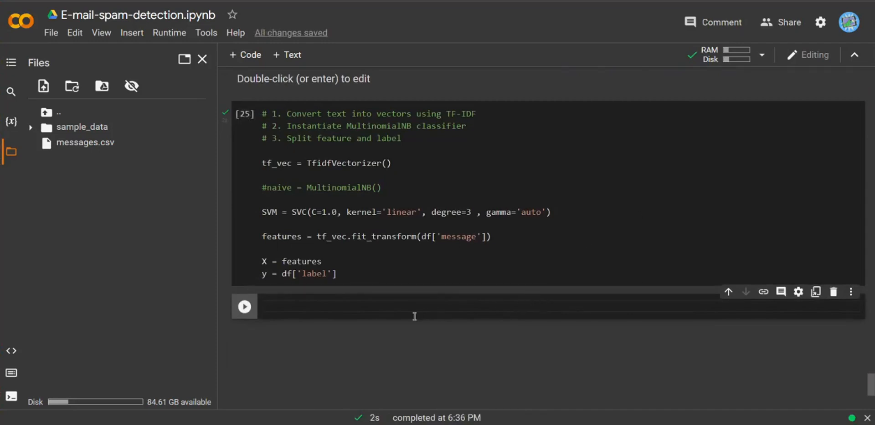
# Start a line unpacking X-train, x_test, Y_train, y_test from train_test_split.
pyautogui.write('X-tra')
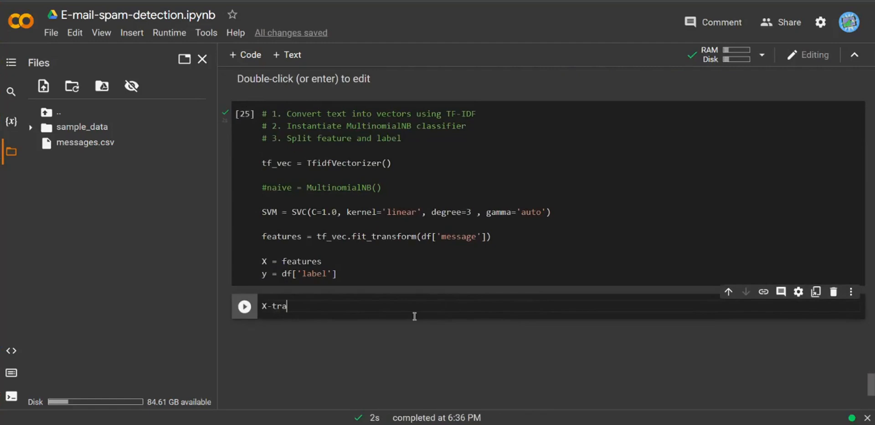
pyautogui.write('in,')
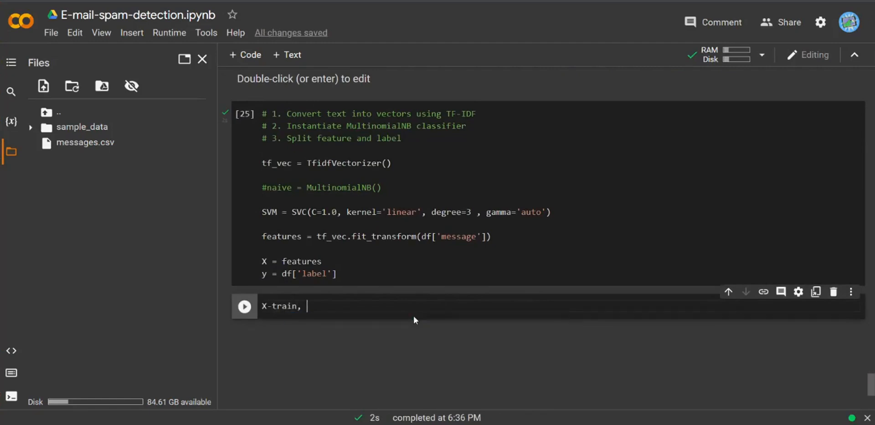
pyautogui.write('x_')
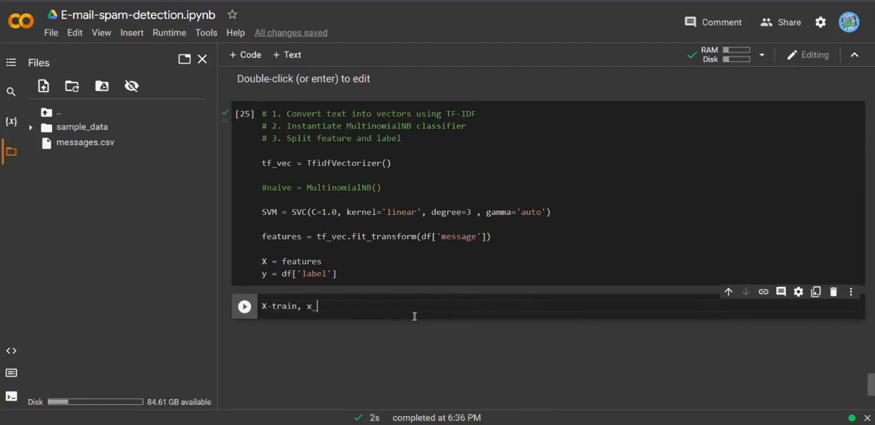
pyautogui.write('test,')
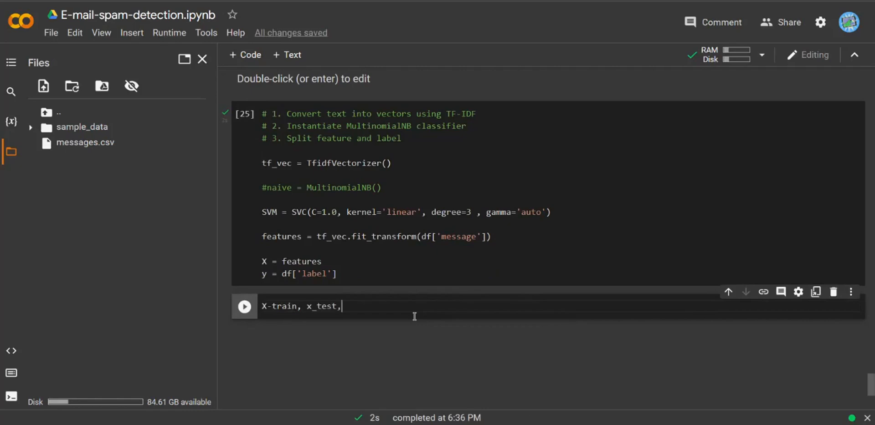
pyautogui.write('Y_tr')
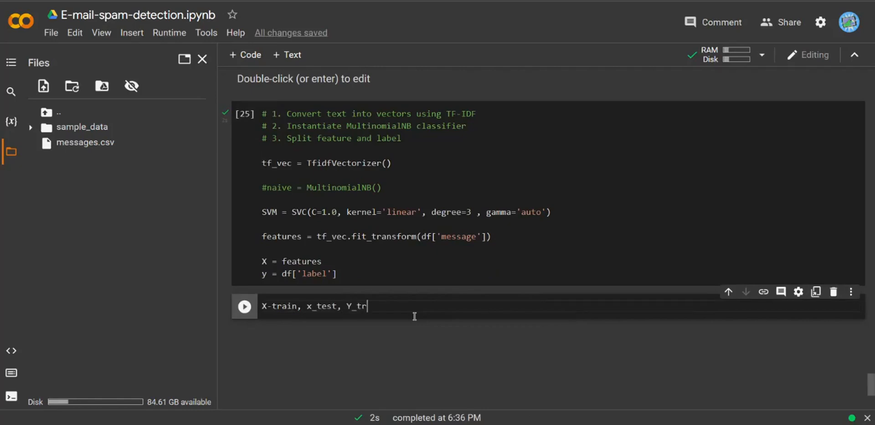
pyautogui.write('ain,')
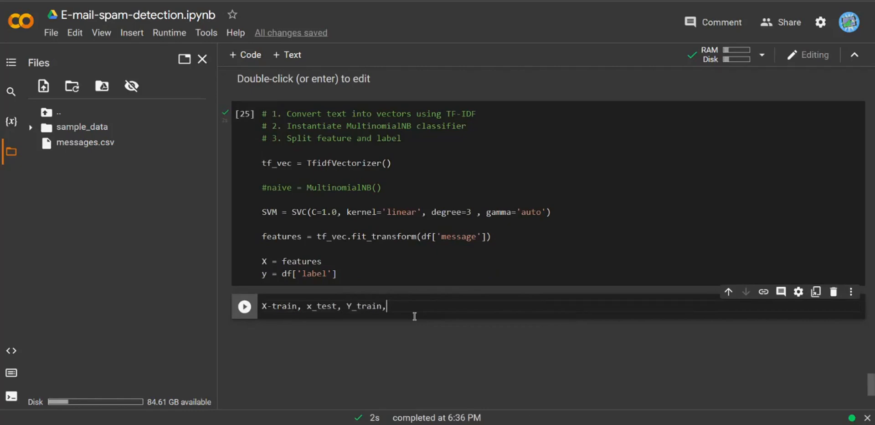
pyautogui.write('y_tes')
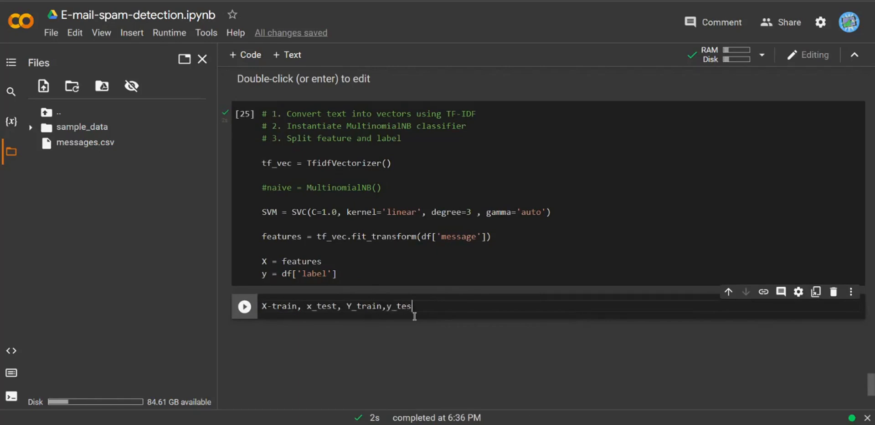
pyautogui.write('=trai')
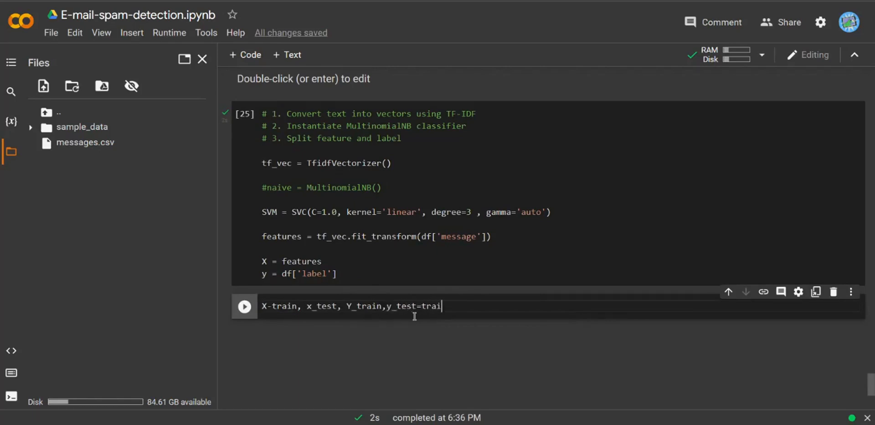
pyautogui.write('n_test')
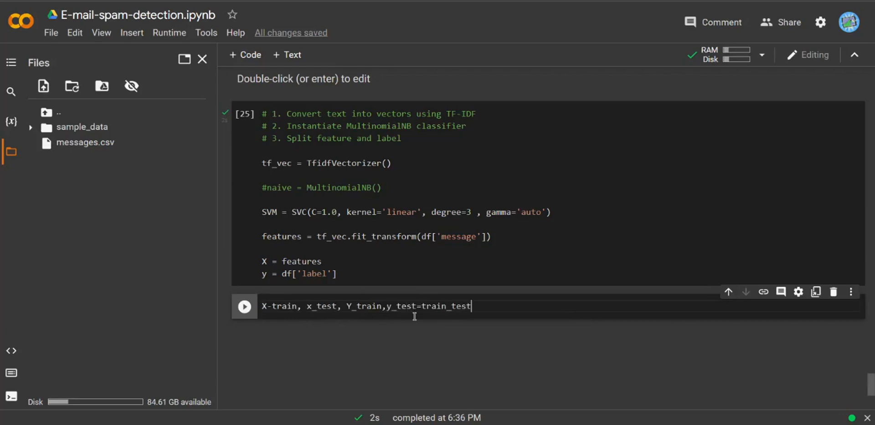
pyautogui.write('sol')
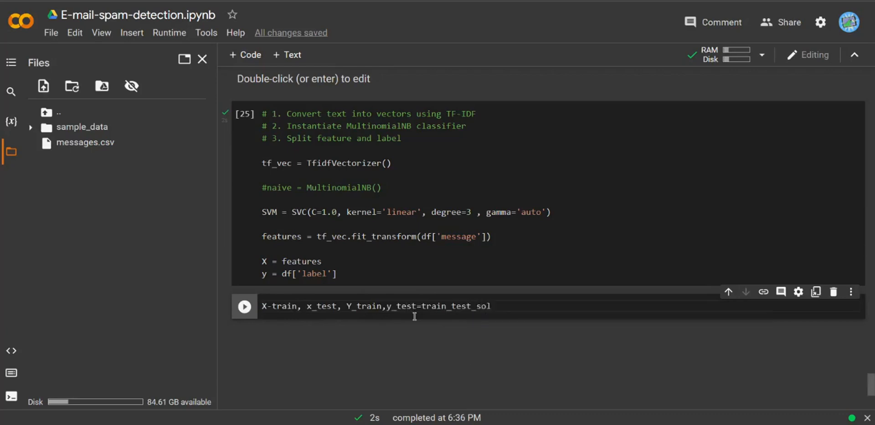
pyautogui.press('BackSpace')
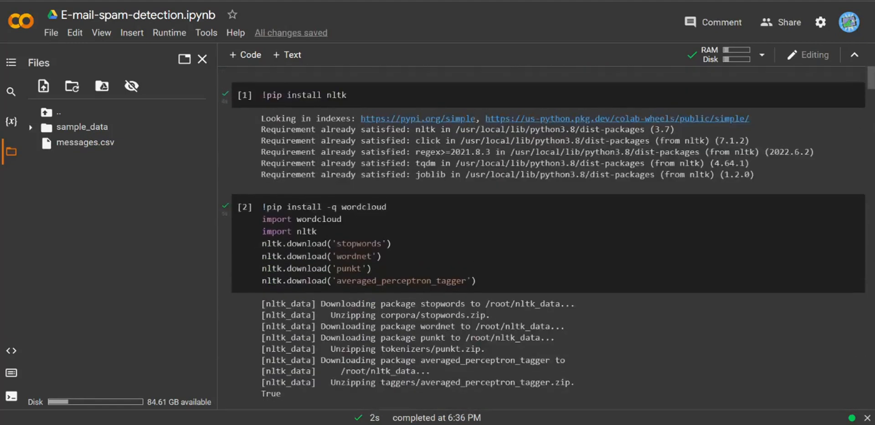
# Scroll past the imports confirming train_test_split, back to the split cell.
pyautogui.scroll(-3)
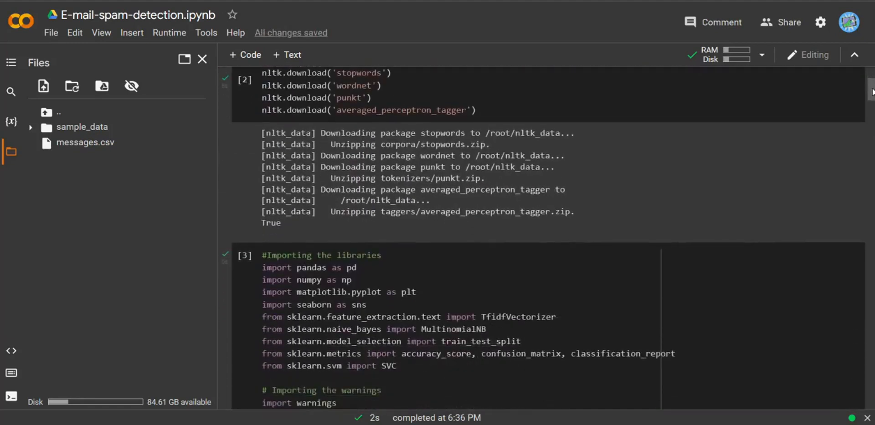
pyautogui.scroll(-3)
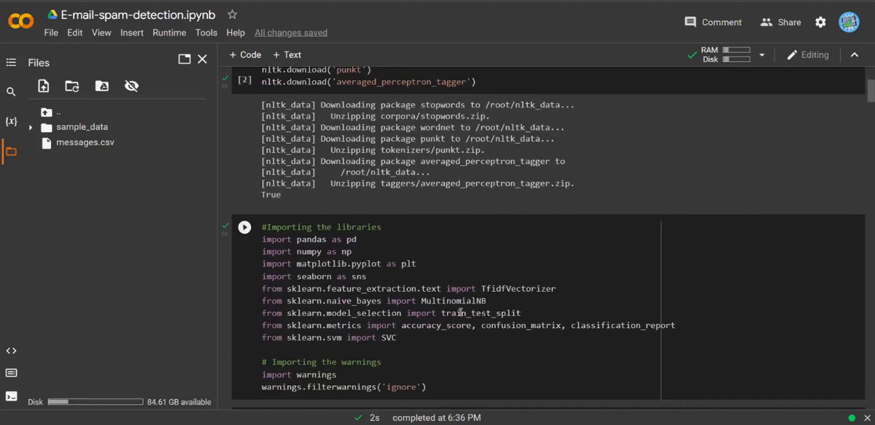
pyautogui.scroll(-3)
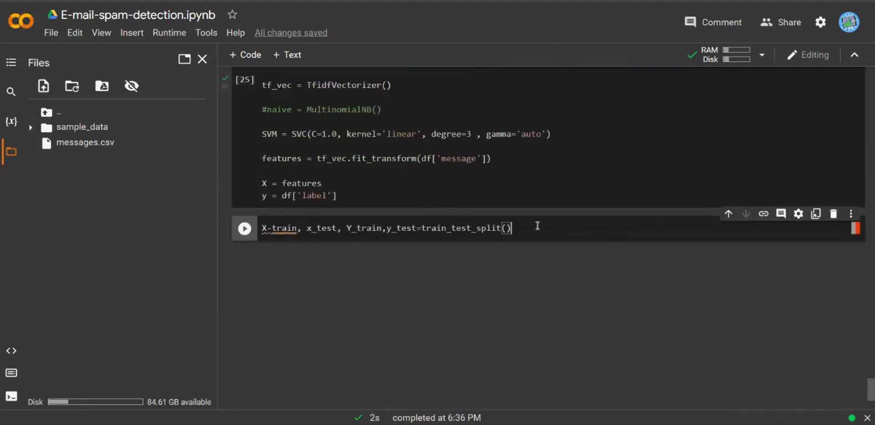
pyautogui.moveTo(549, 236)
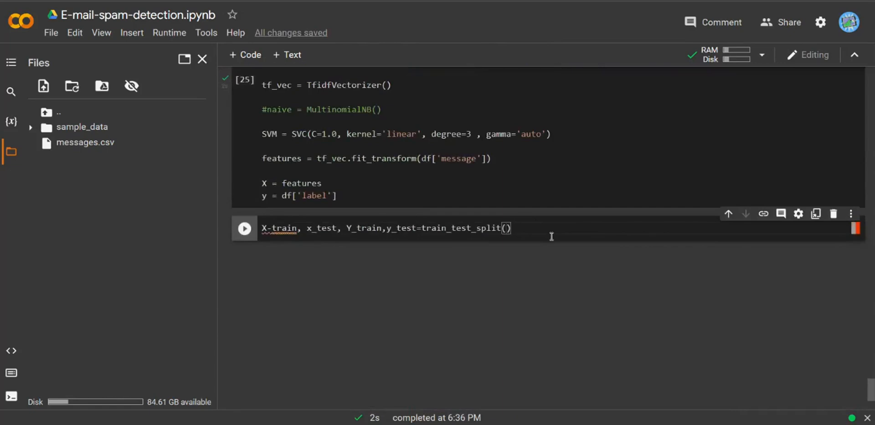
# Split X and y with random_state 42 and fit the SVM on the training data.
pyautogui.write('X,y,r')
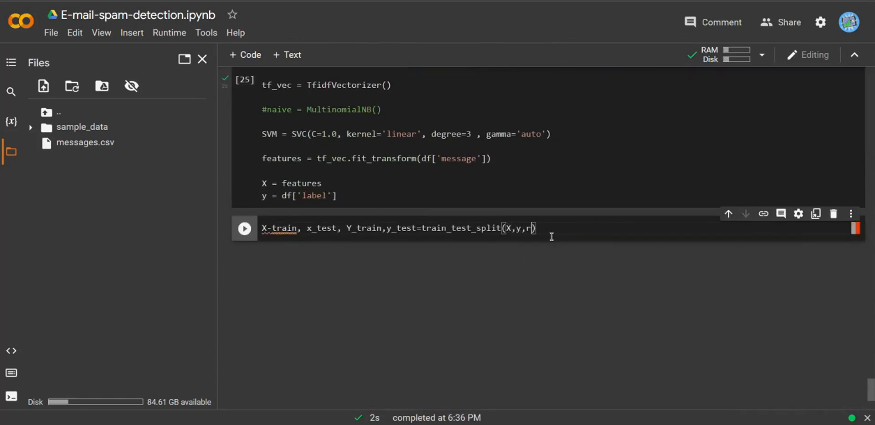
pyautogui.write('andomsta')
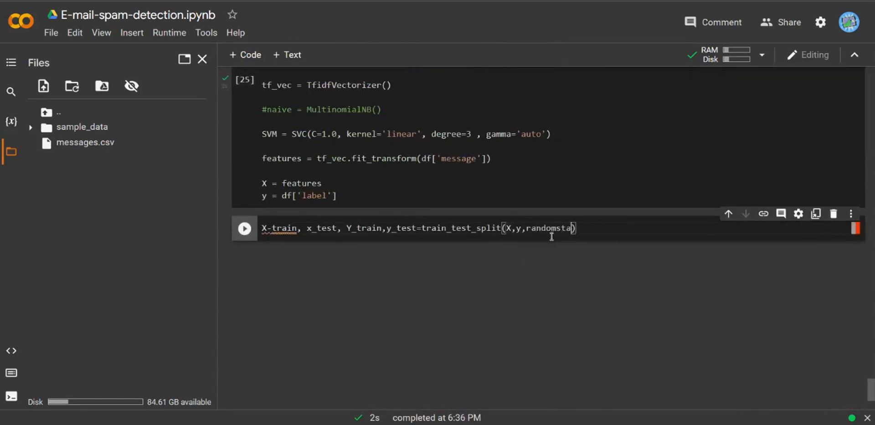
pyautogui.write('=42')
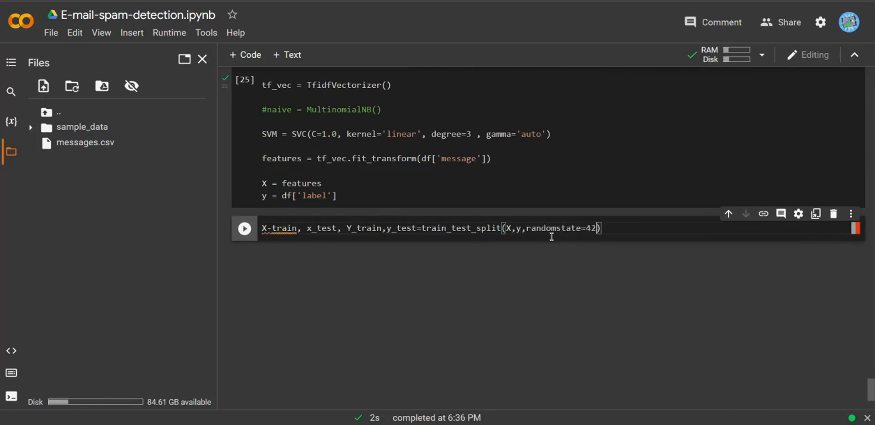
pyautogui.press('enter')
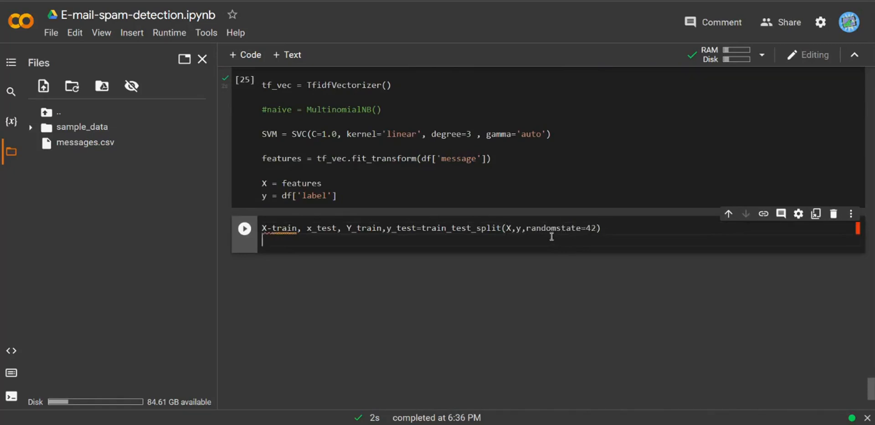
pyautogui.write('S')
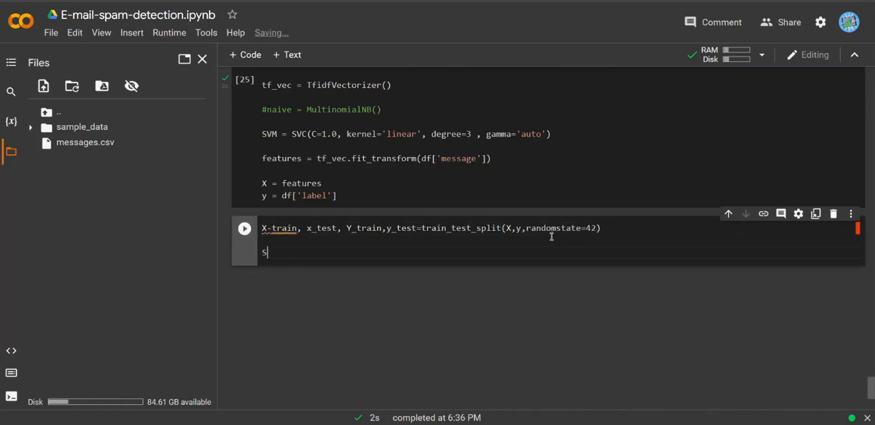
pyautogui.write('SM.')
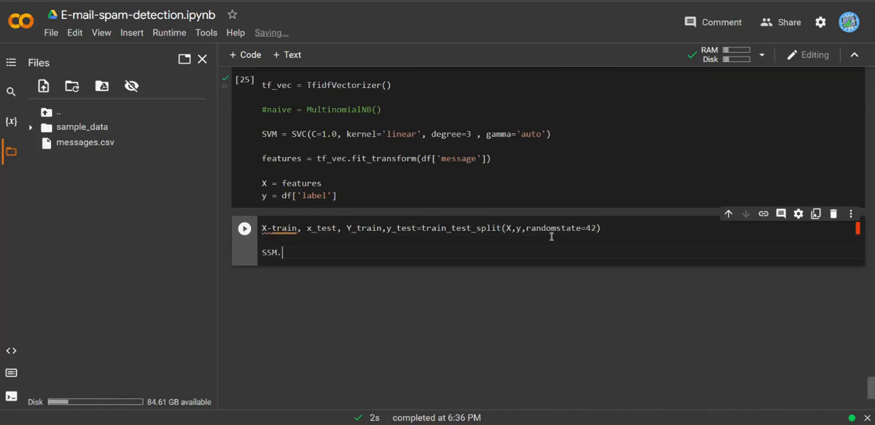
pyautogui.write('fit()')
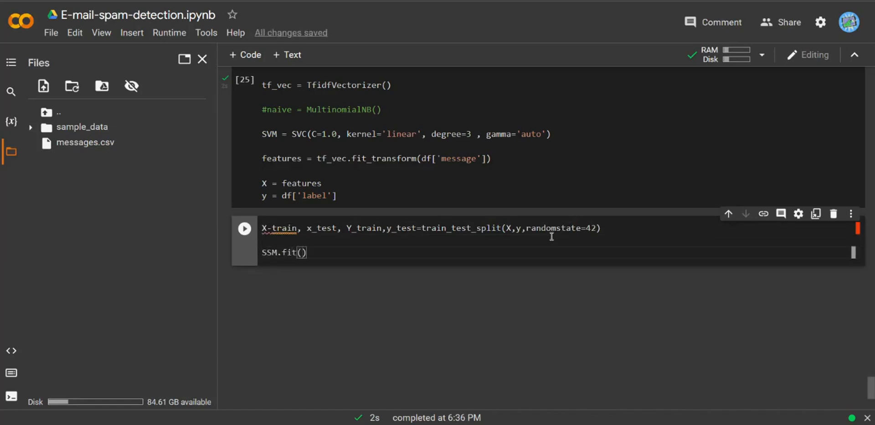
pyautogui.write('X-train')
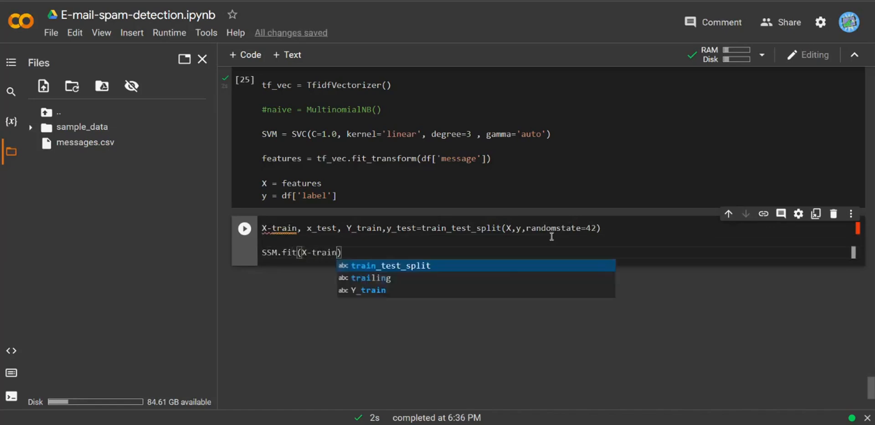
pyautogui.write('Ytrain')
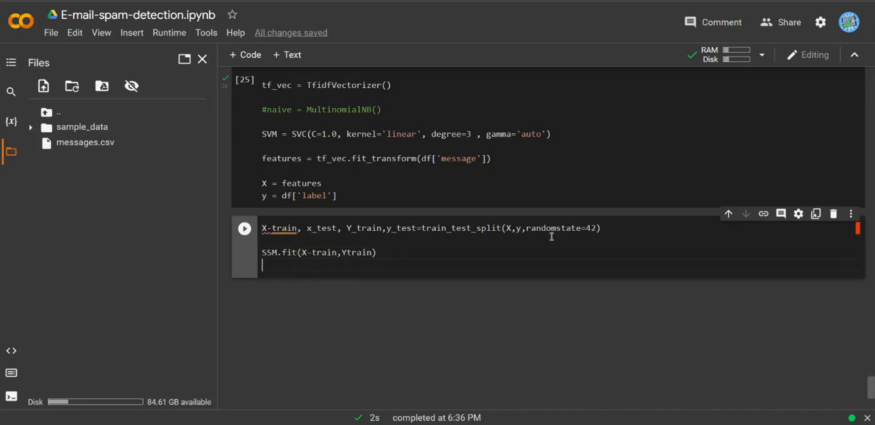
# Predict the test set into y_pred with SVM.predict(x_test).
pyautogui.write('y')
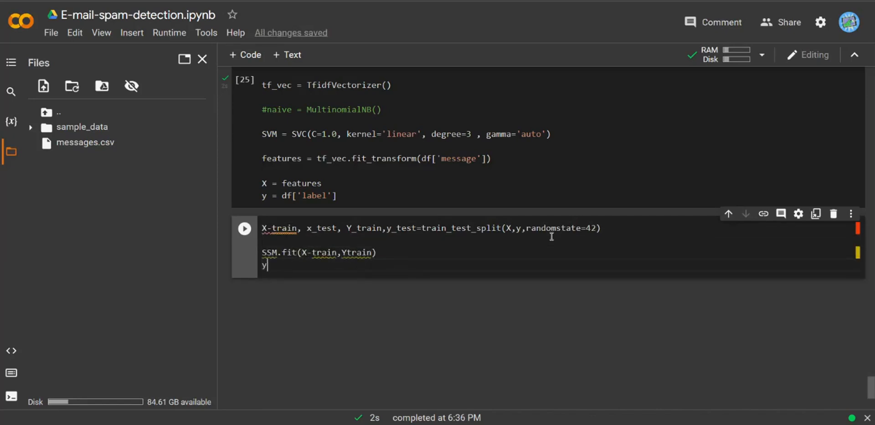
pyautogui.write('_pred=')
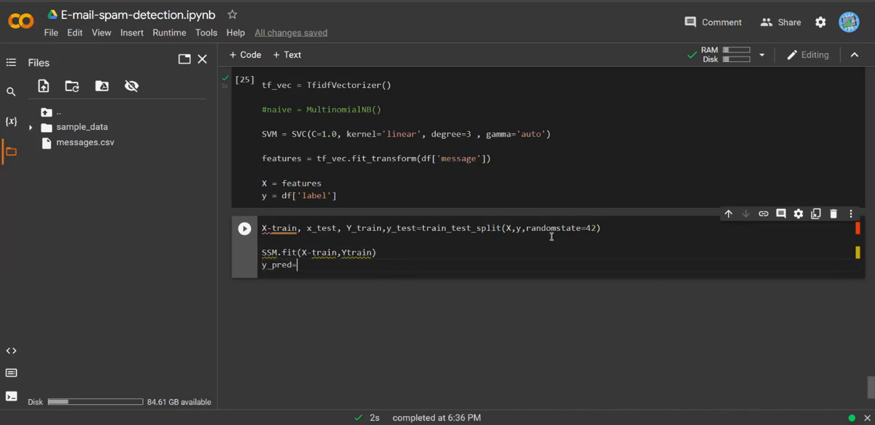
pyautogui.write('SVM')
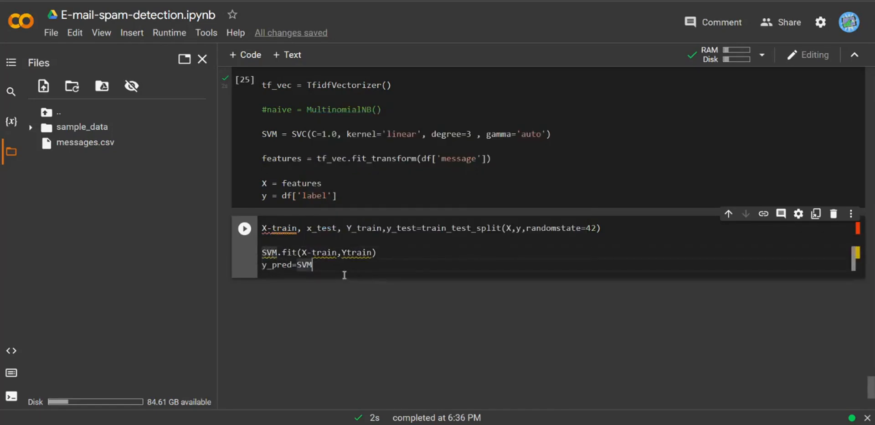
pyautogui.write('.pred')
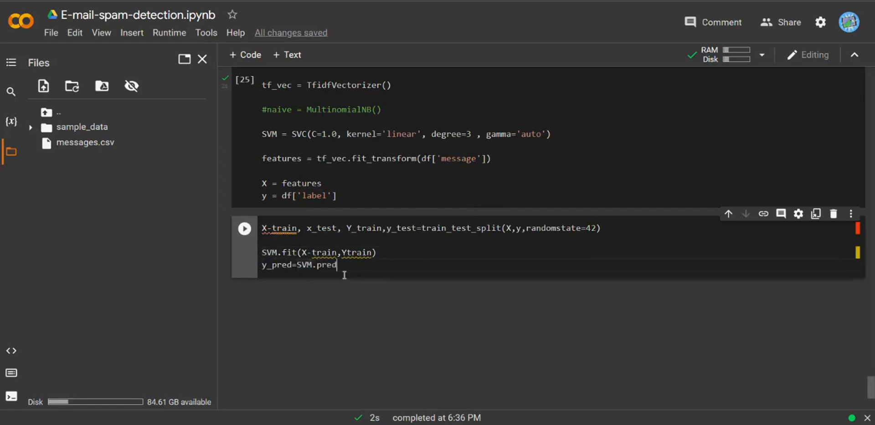
pyautogui.write('ict()')
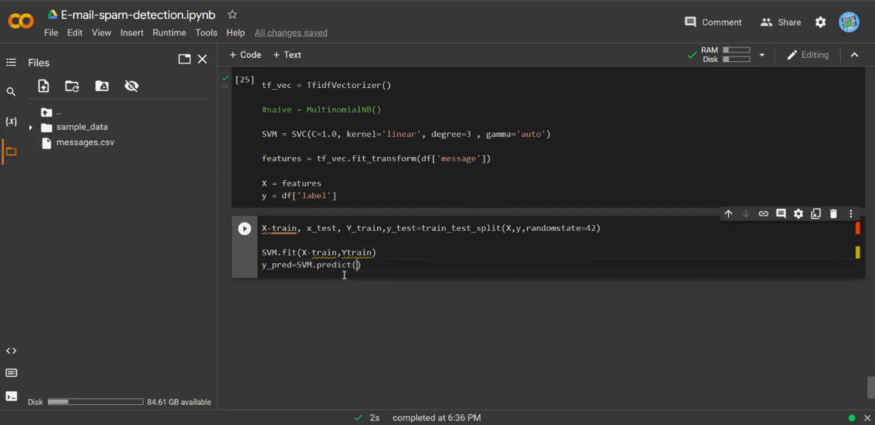
pyautogui.write('x_test')
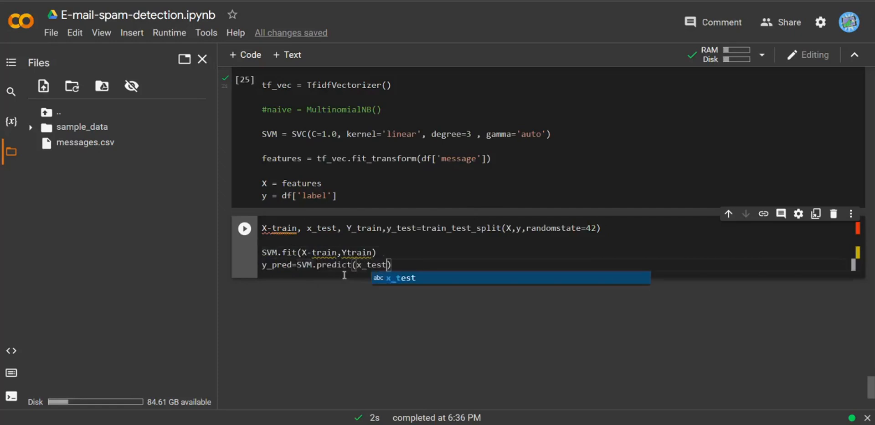
# Print the accuracy_score of y_test against y_pred.
pyautogui.write('print("final s')
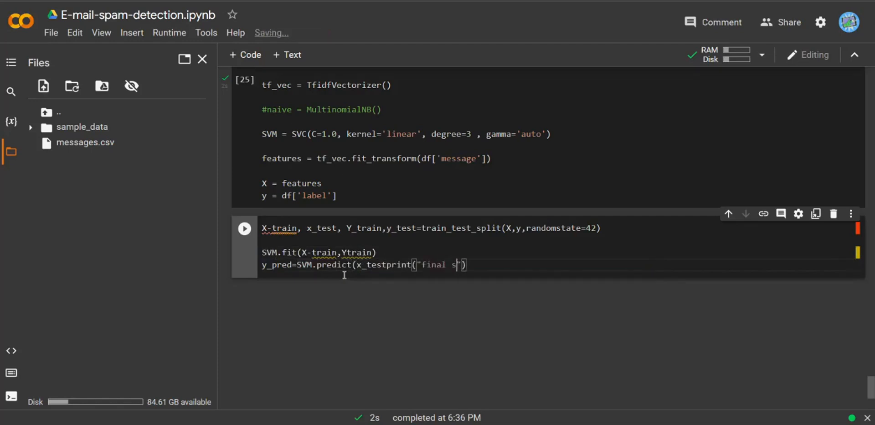
pyautogui.write('core=')
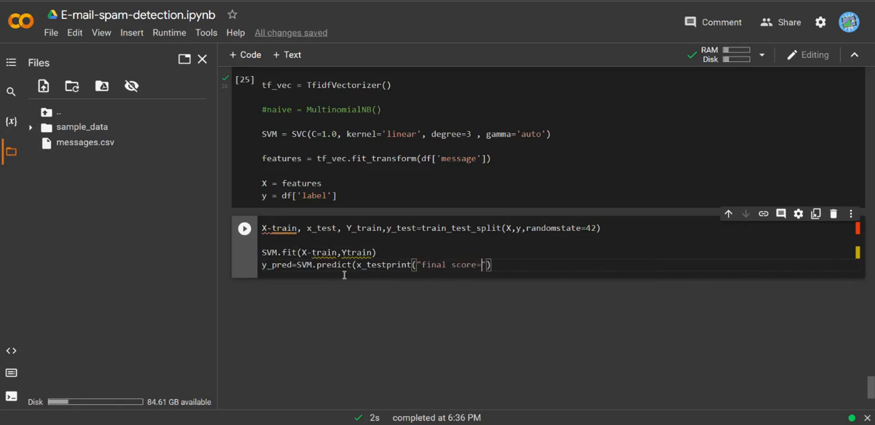
pyautogui.write('>')
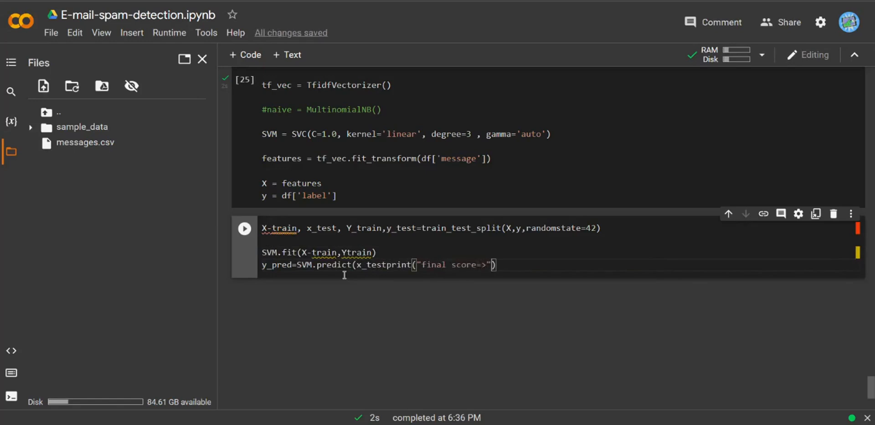
pyautogui.write(',')
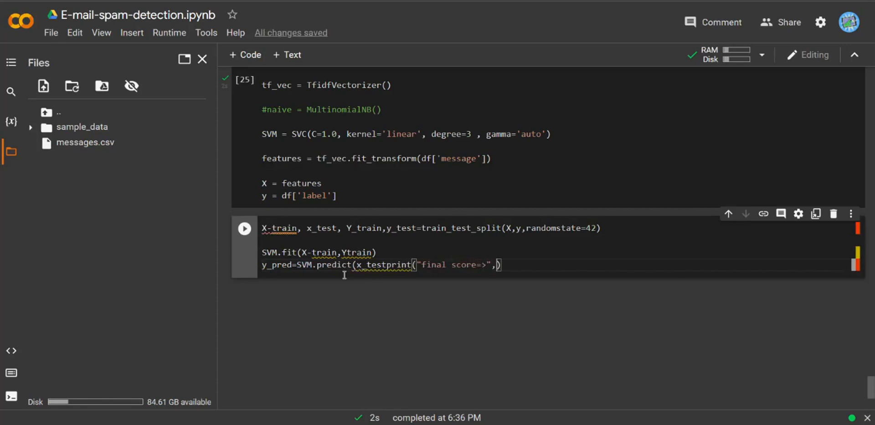
pyautogui.write('accurac')
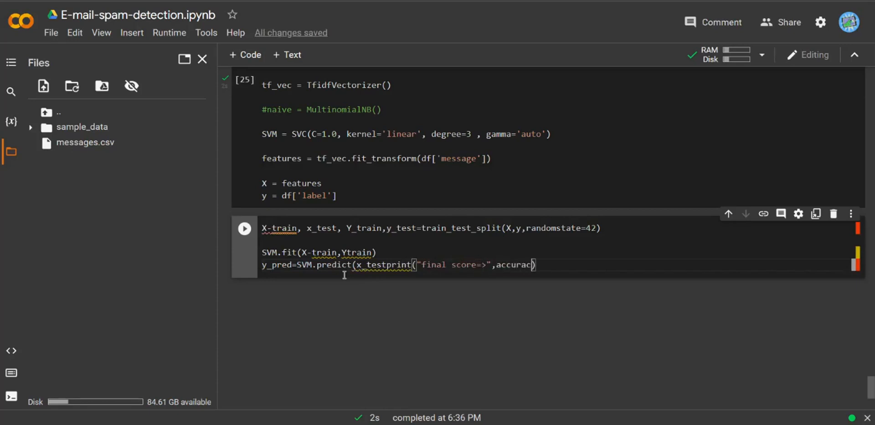
pyautogui.write('_score')
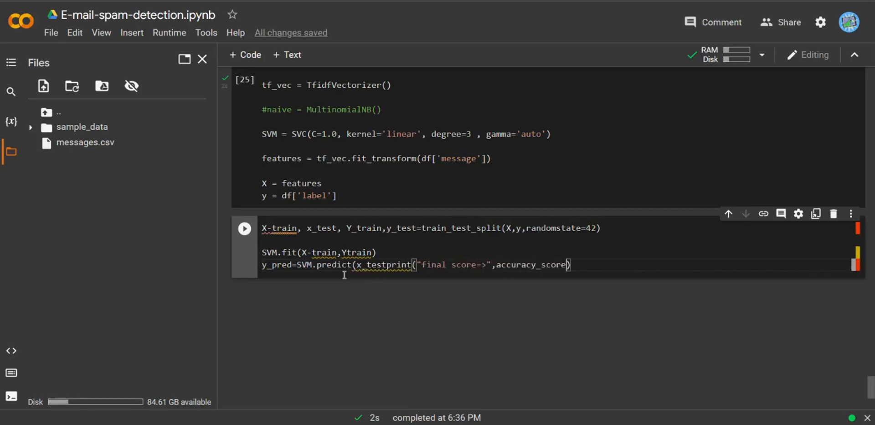
pyautogui.write('y')
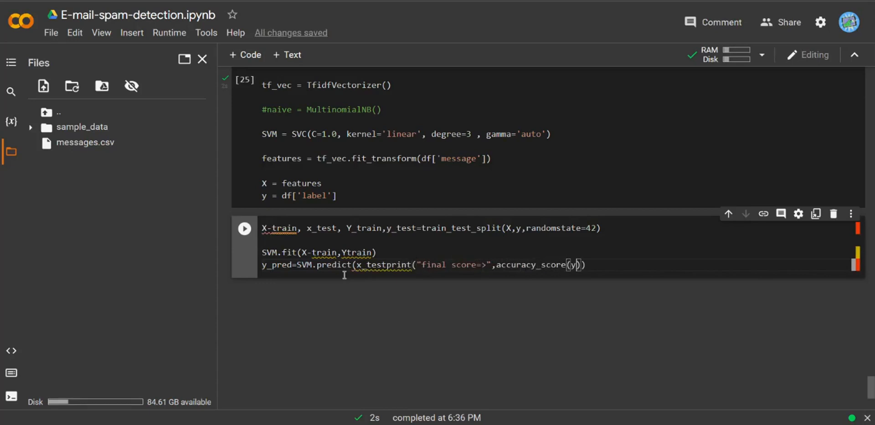
pyautogui.write('_test,y')
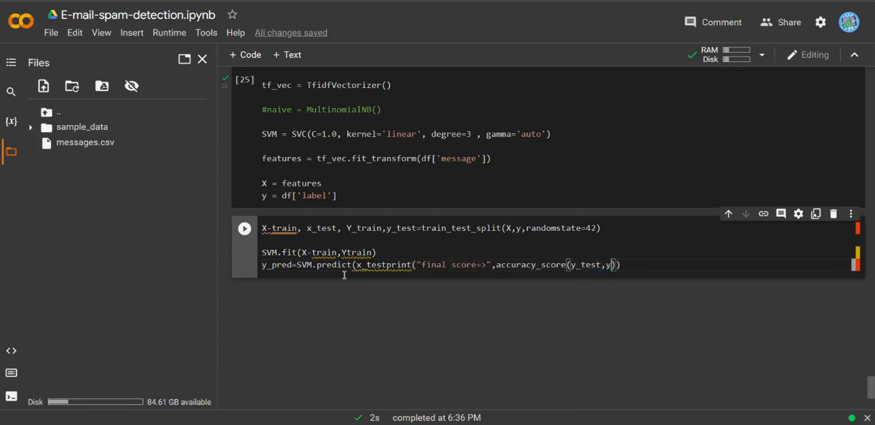
pyautogui.write('_pred')
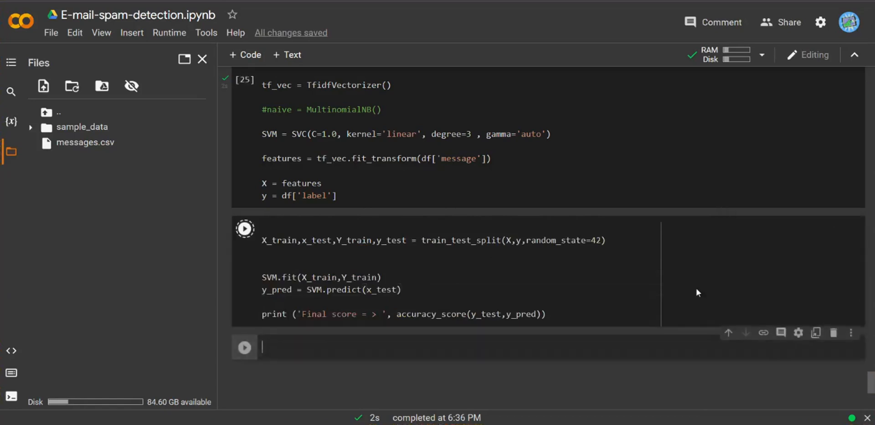
# After the 0.9876 accuracy score prints, move into the empty cell below.
pyautogui.click(244, 228)
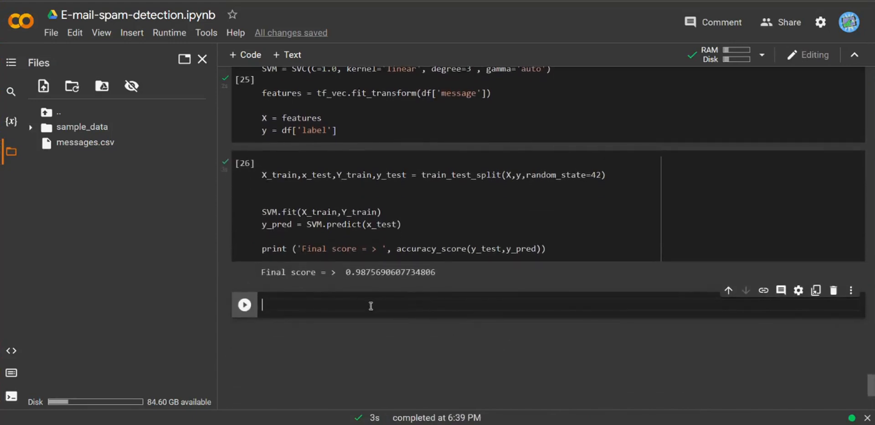
# Run y_pred to display the predicted 0/1 label array and scroll through it.
pyautogui.write('y_')
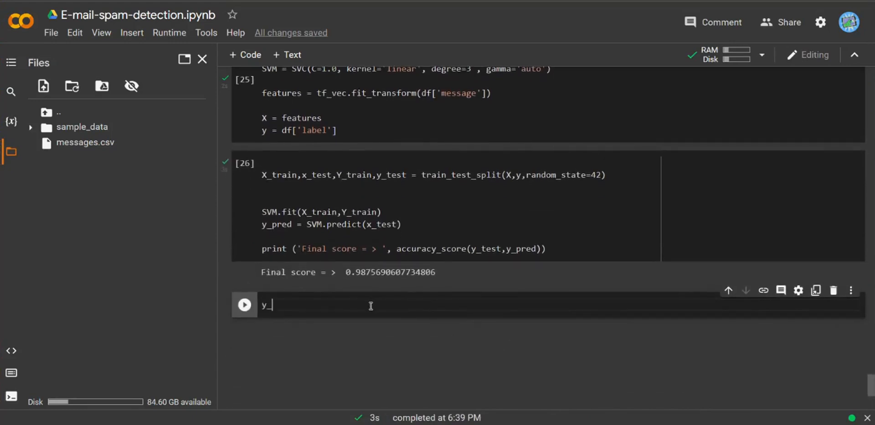
pyautogui.write('pred')
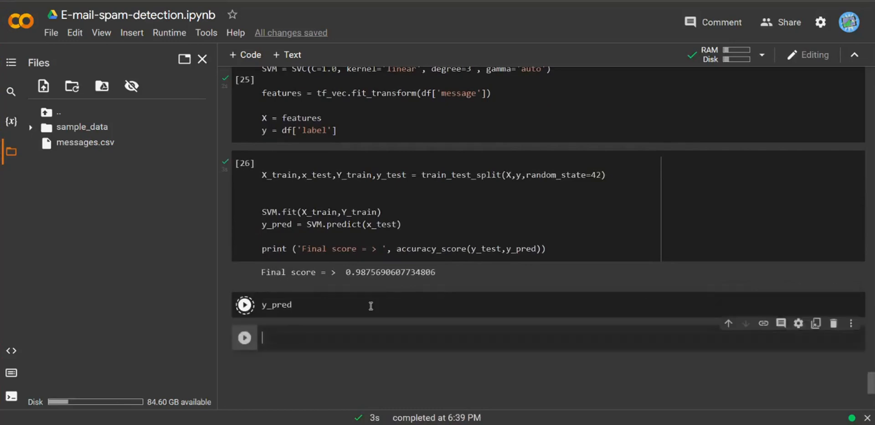
pyautogui.click(244, 305)
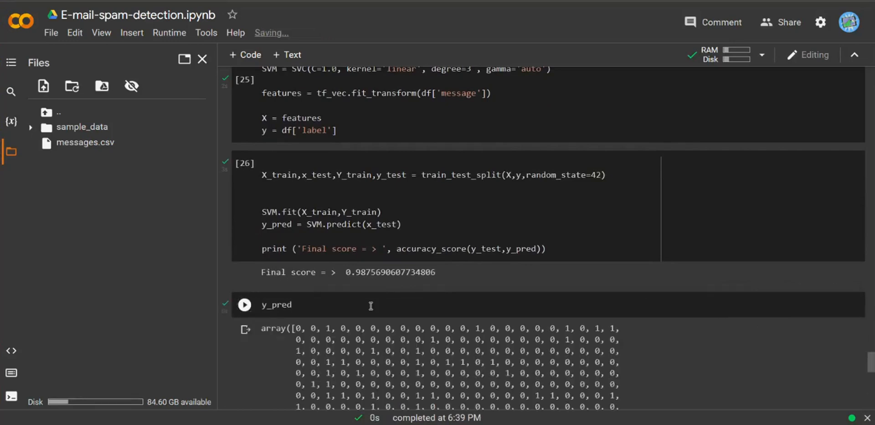
pyautogui.scroll(-3)
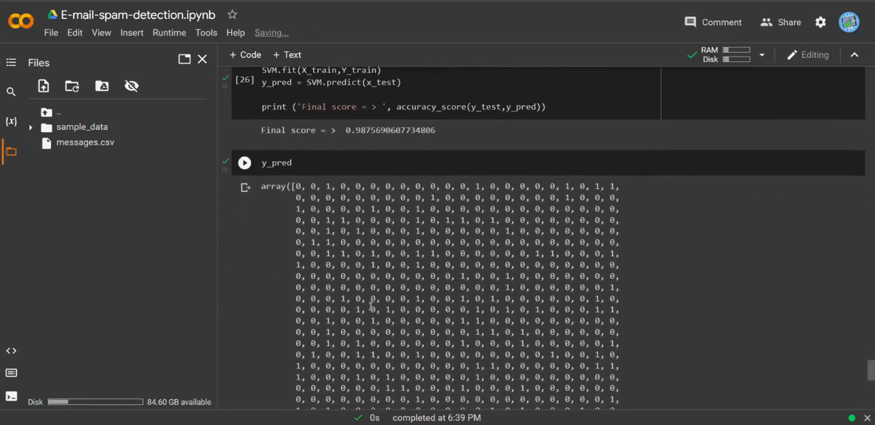
pyautogui.scroll(-3)
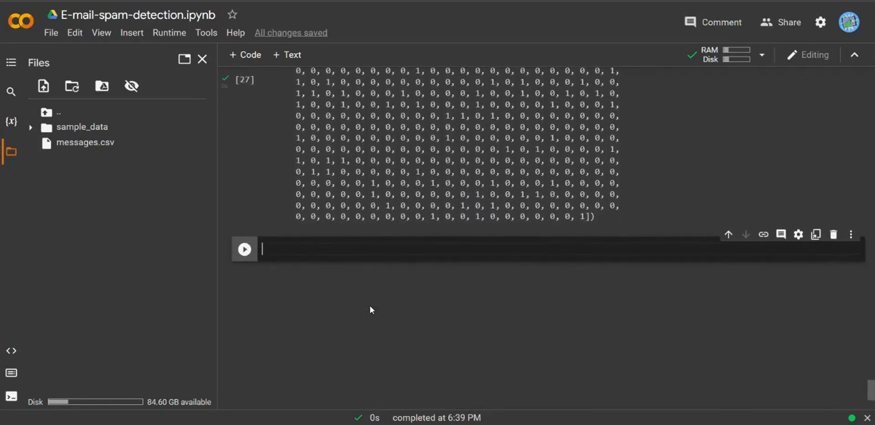
# Print classification_report(y_test, y_pred), showing 0.99 accuracy over 724 messages.
pyautogui.write('print(classification_report')
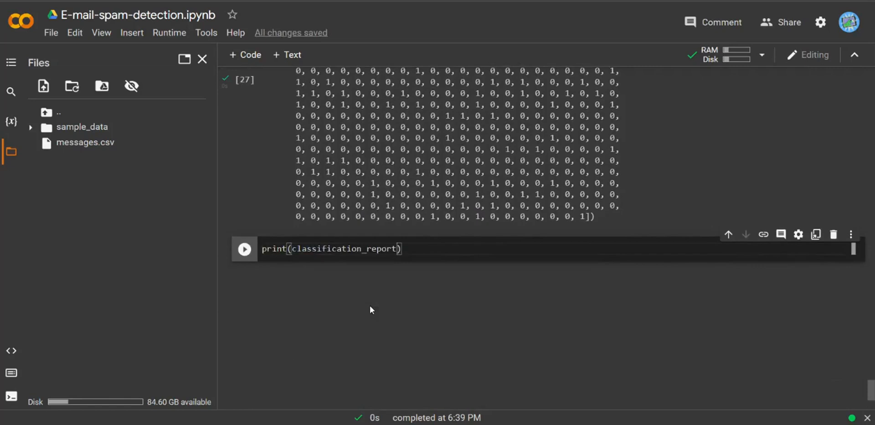
pyautogui.write('()')
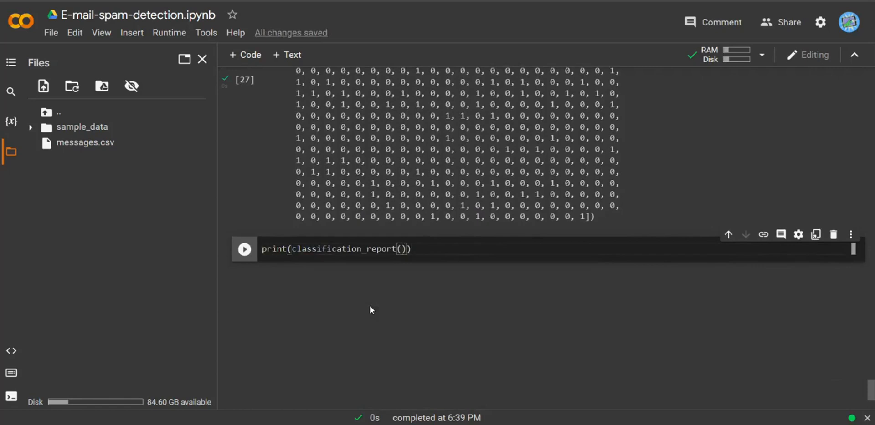
pyautogui.write('y_test,')
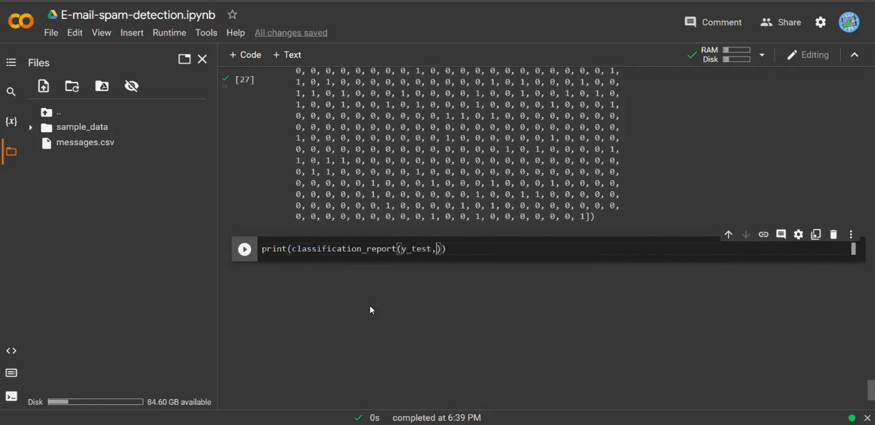
pyautogui.write('y_')
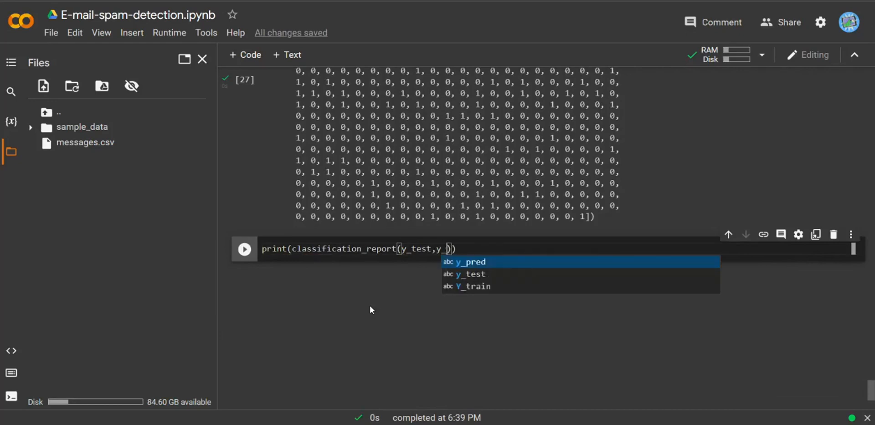
pyautogui.click(468, 262)
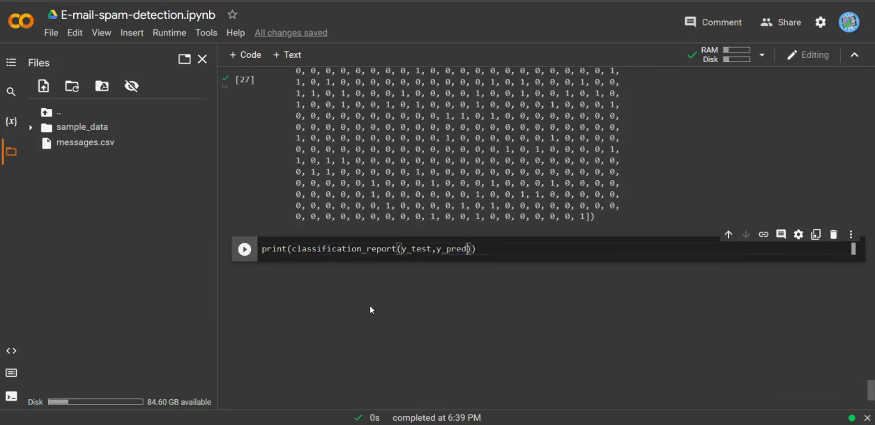
pyautogui.click(244, 249)
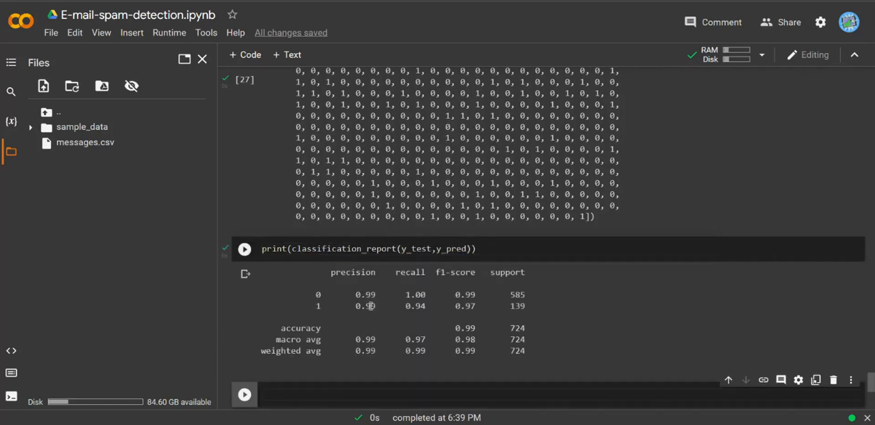
pyautogui.scroll(-3)
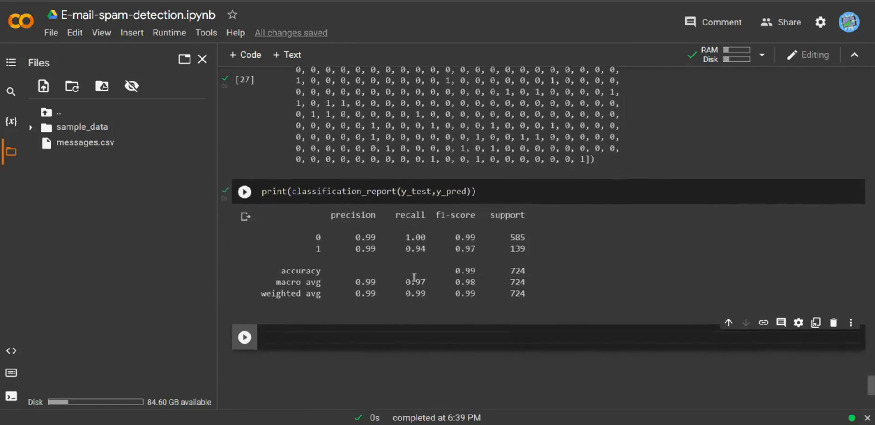
pyautogui.scroll(-3)
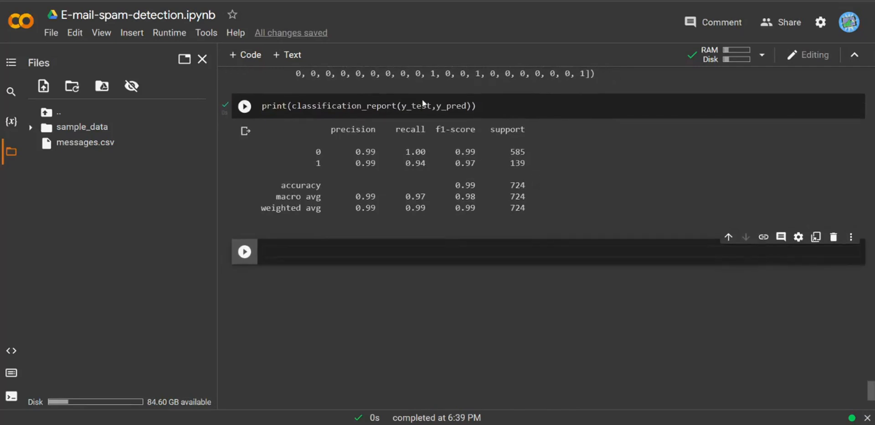
pyautogui.moveTo(311, 244)
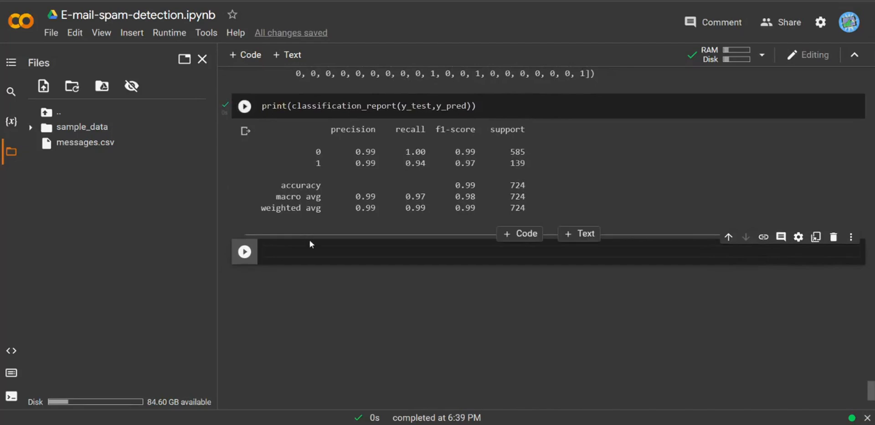
# Write conf_mat = confusion_matrix(y_test, y_pred) and ax = plt.subplot() in the new cell.
pyautogui.write('conf_mat=')
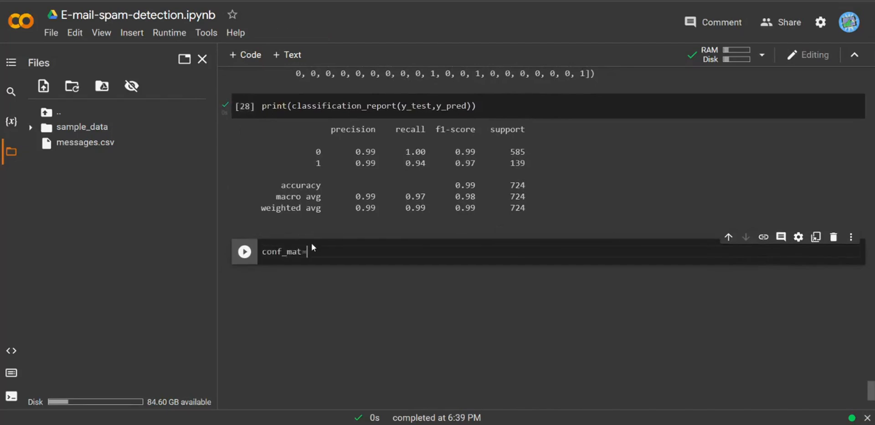
pyautogui.write('confus')
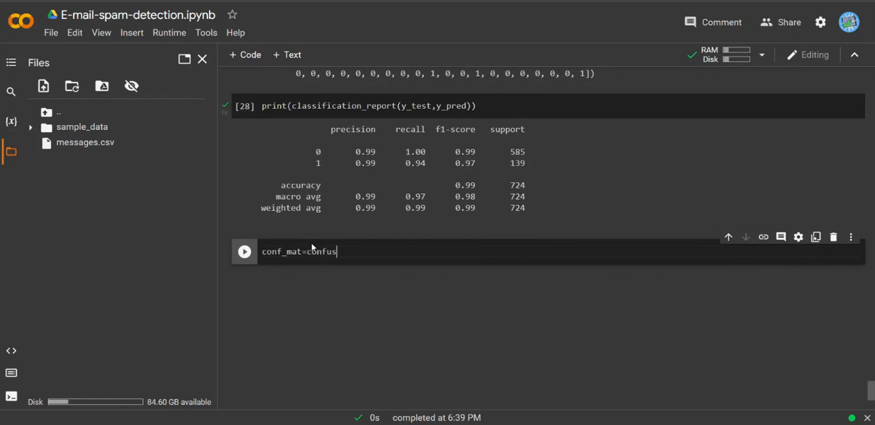
pyautogui.write('ion_mat')
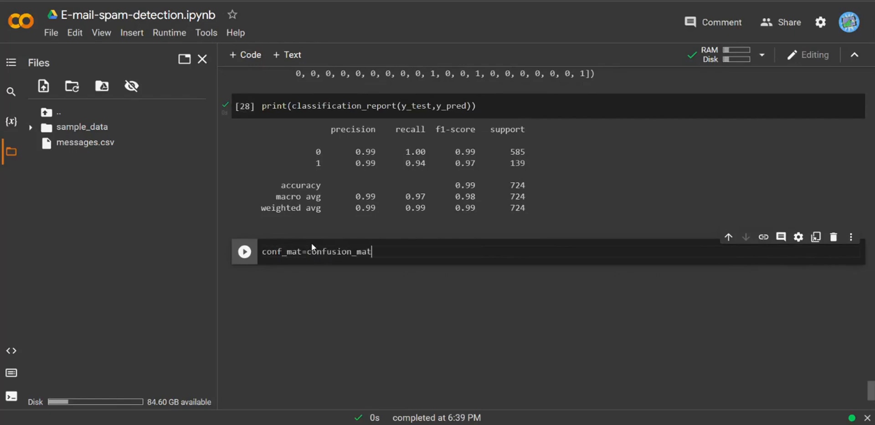
pyautogui.write('rix()')
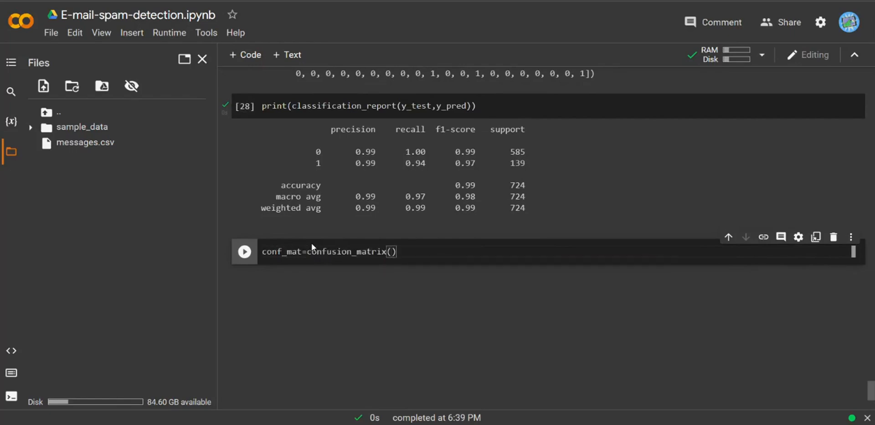
pyautogui.write('y_test,y_pred')
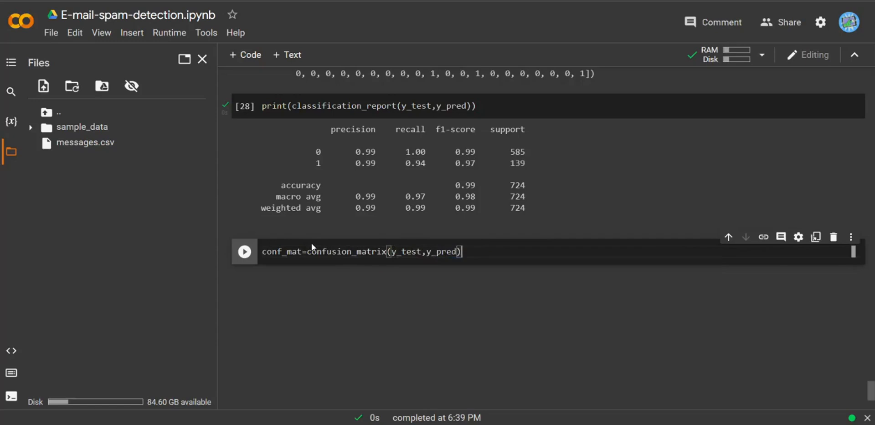
pyautogui.write('ax=plt')
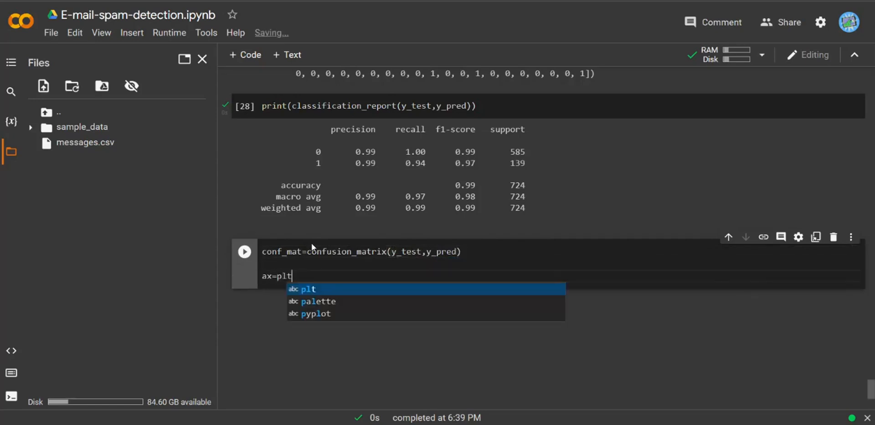
pyautogui.write('.subpl')
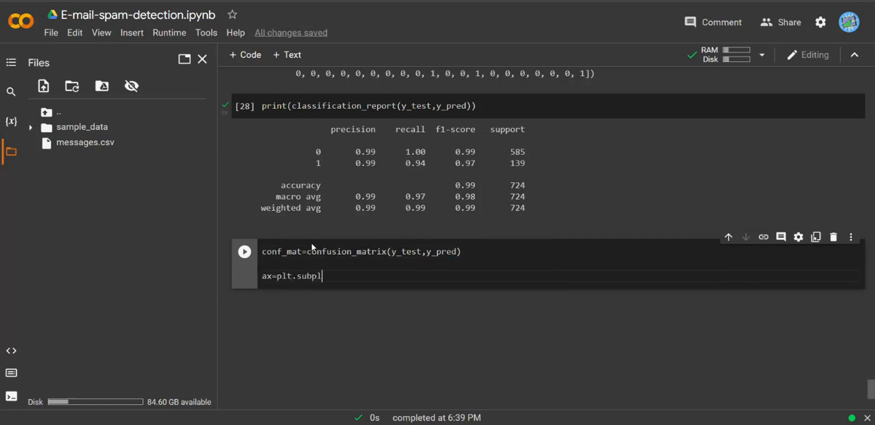
pyautogui.write('t()')
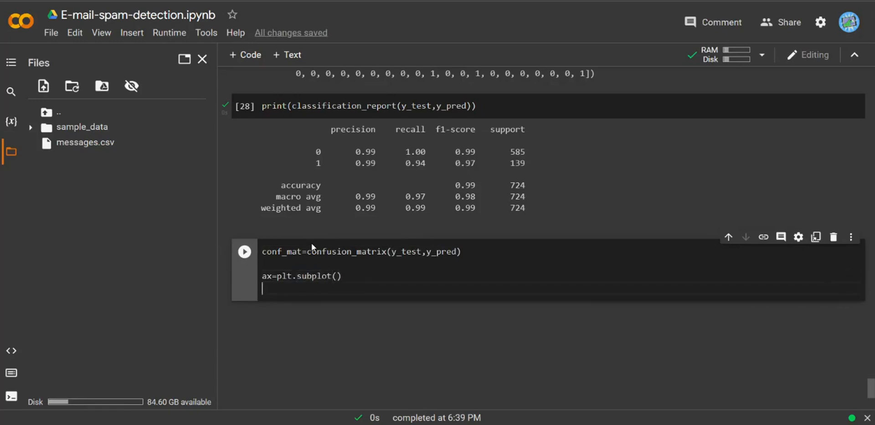
# Start sns.heatmap on conf_mat with annot=True, fixing a typo after annot.
pyautogui.write('sns.head')
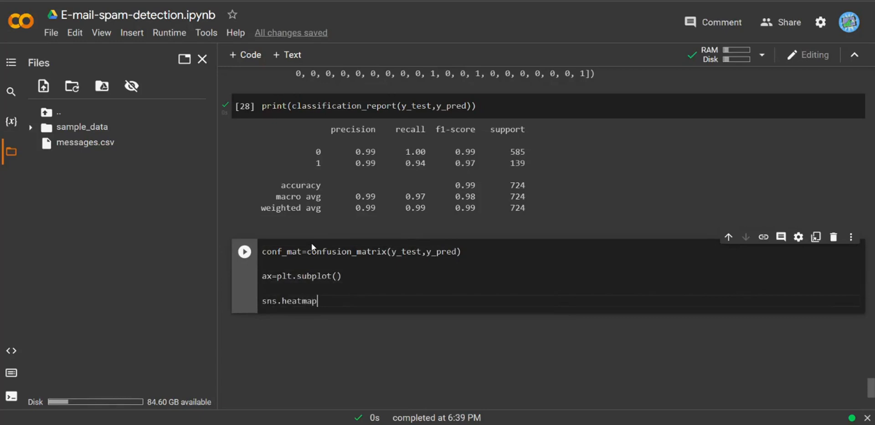
pyautogui.write('()')
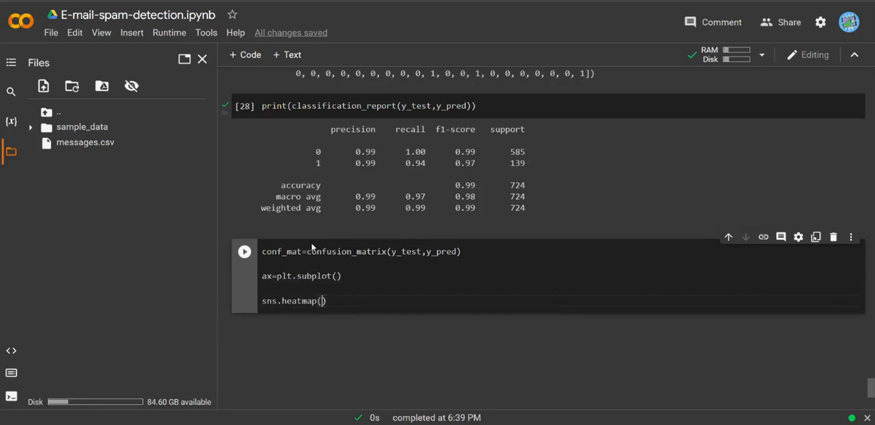
pyautogui.write('conf')
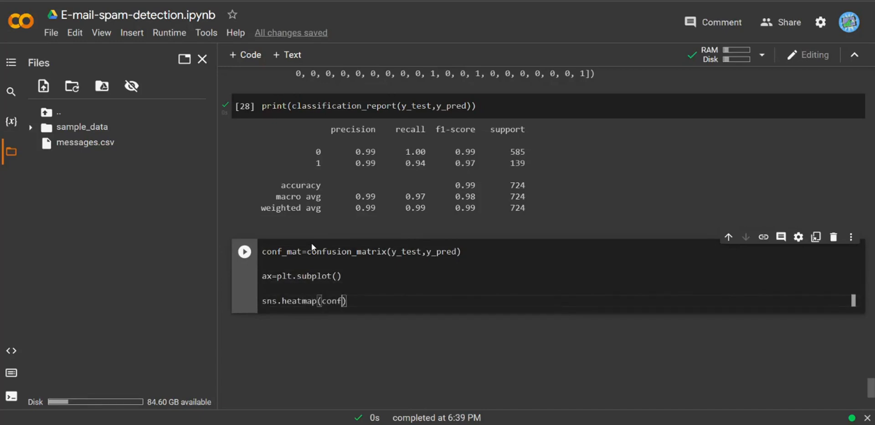
pyautogui.write('_mat')
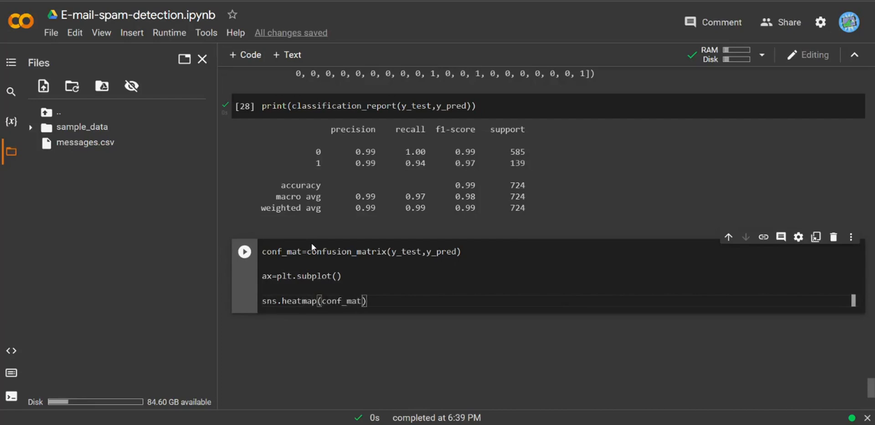
pyautogui.write(',anno')
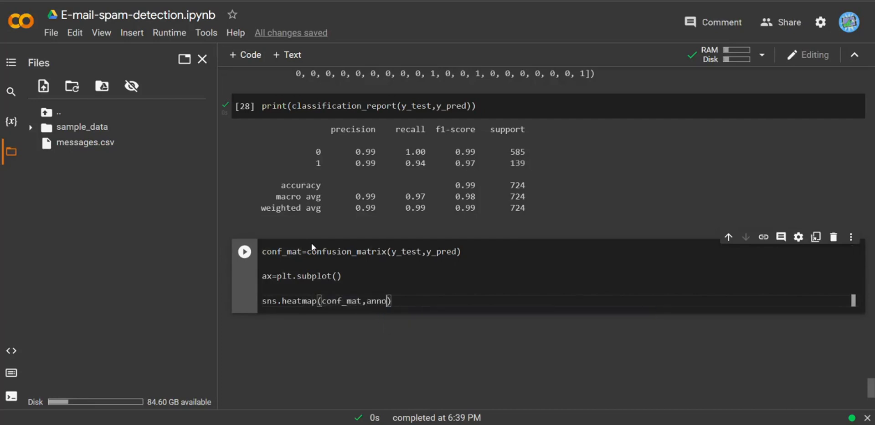
pyautogui.write('=')
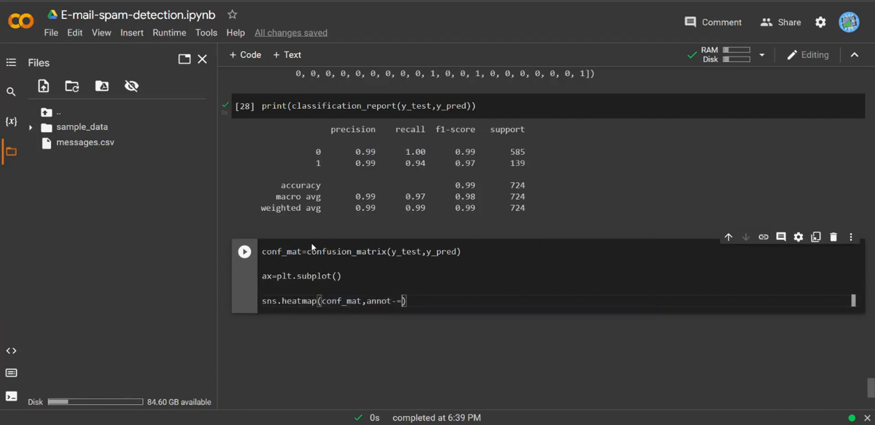
pyautogui.press('Backspace')
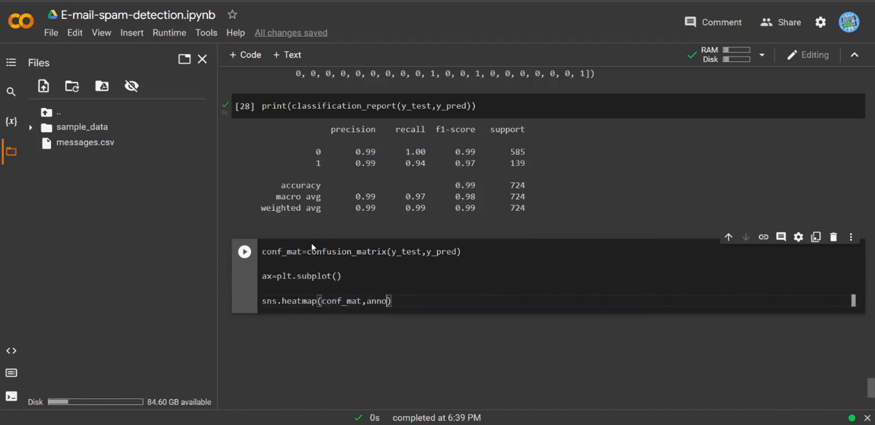
pyautogui.write('=True')
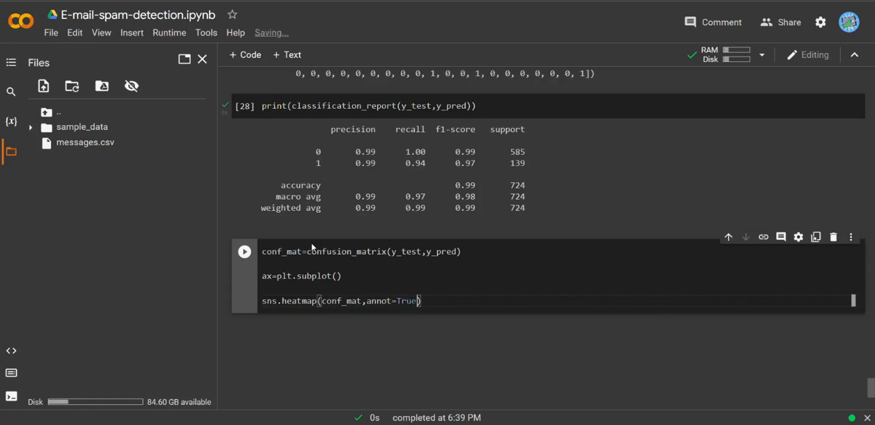
# Add ax=ax, linewidth 5, linecolor 'b' and center arguments to the heatmap call.
pyautogui.write(',')
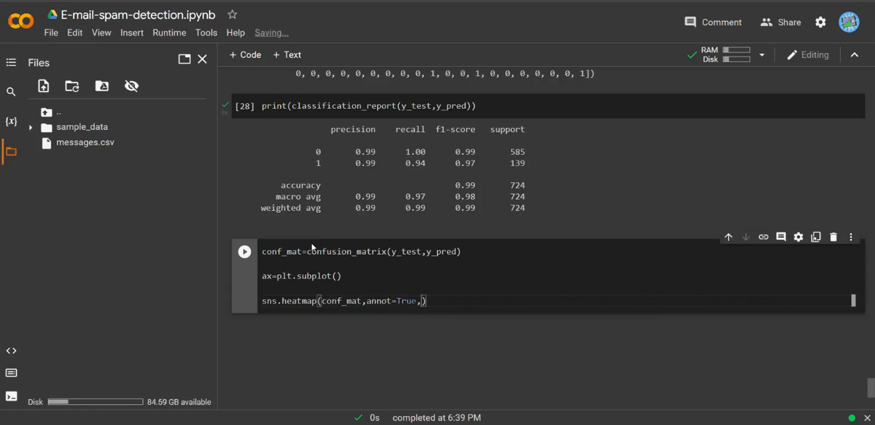
pyautogui.write('ax=ax')
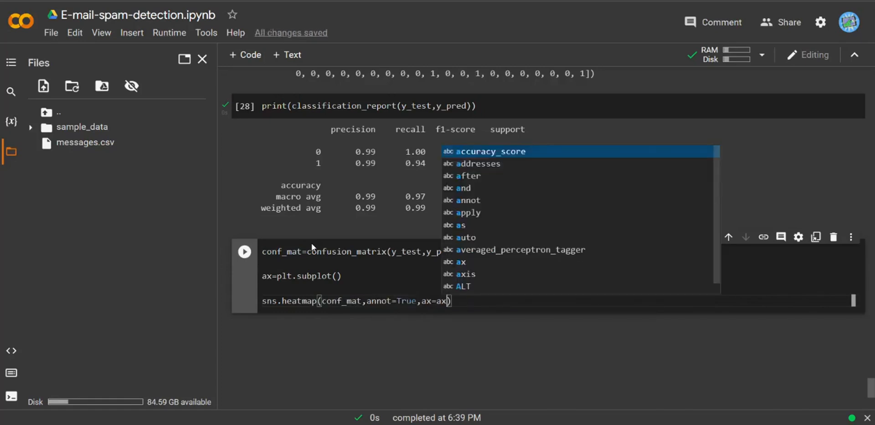
pyautogui.write(',linewidt')
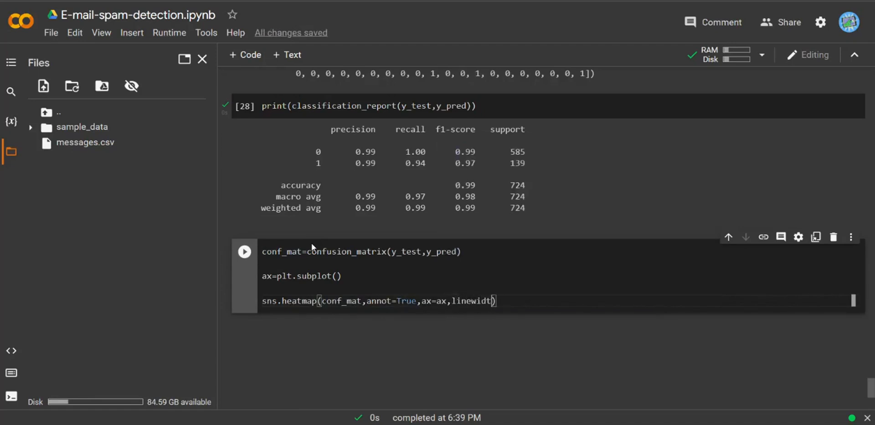
pyautogui.write('=5')
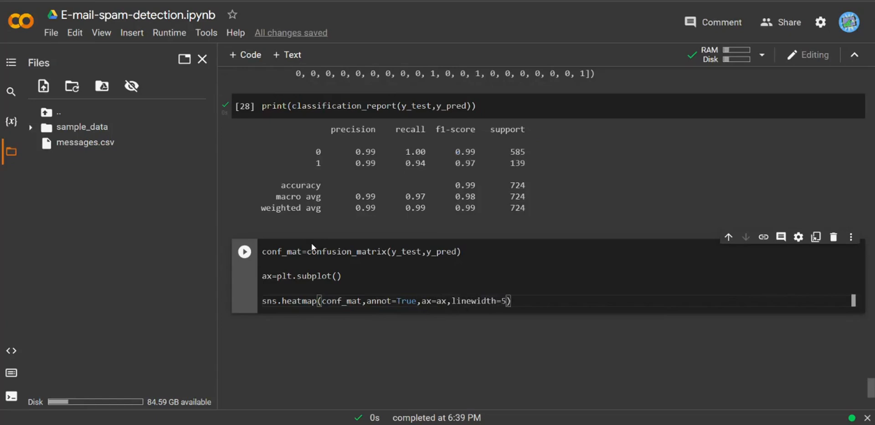
pyautogui.write(',lin')
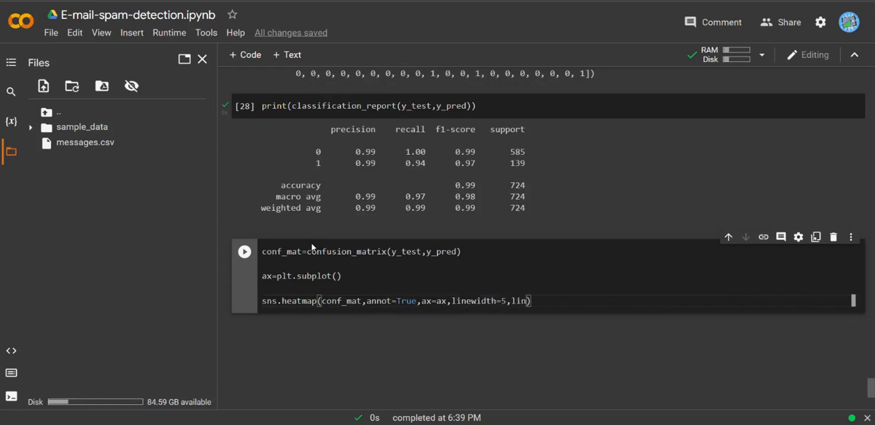
pyautogui.write('ecolor=')
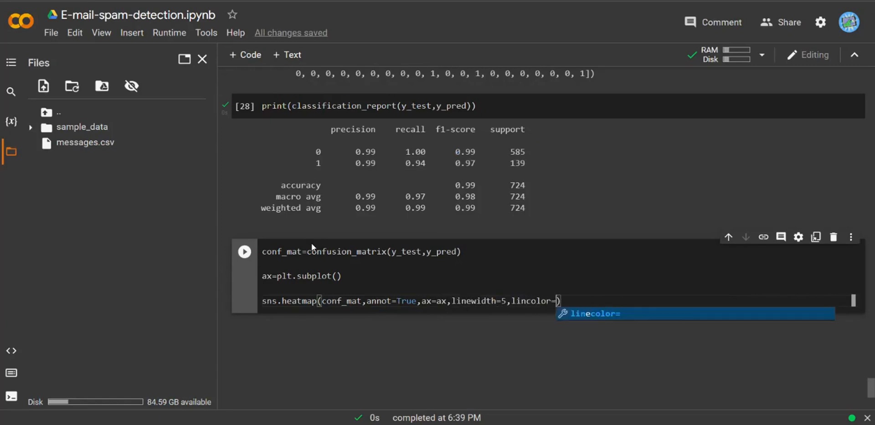
pyautogui.write("'b'")
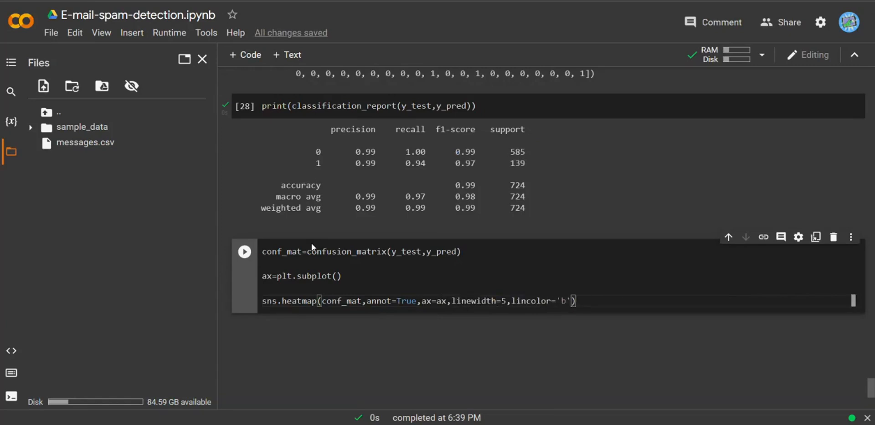
pyautogui.write(',center=0')
pyautogui.write('a')
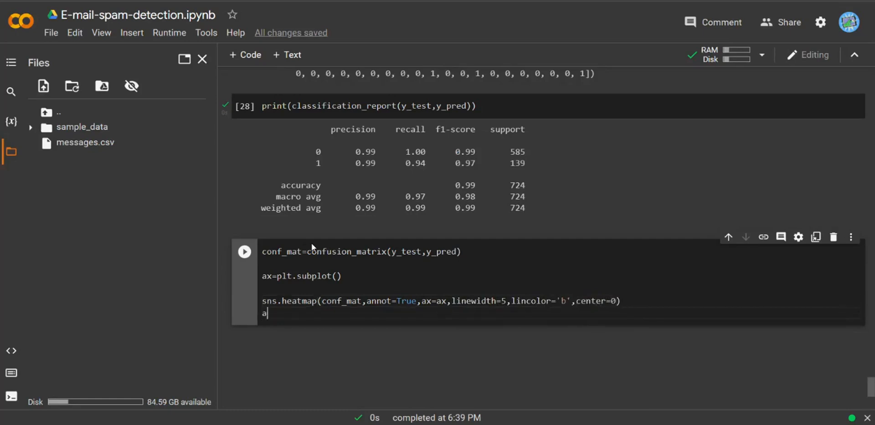
# Label the x-axis 'Predicted Labels' and the y-axis 'True Labels'.
pyautogui.write('x.set_x')
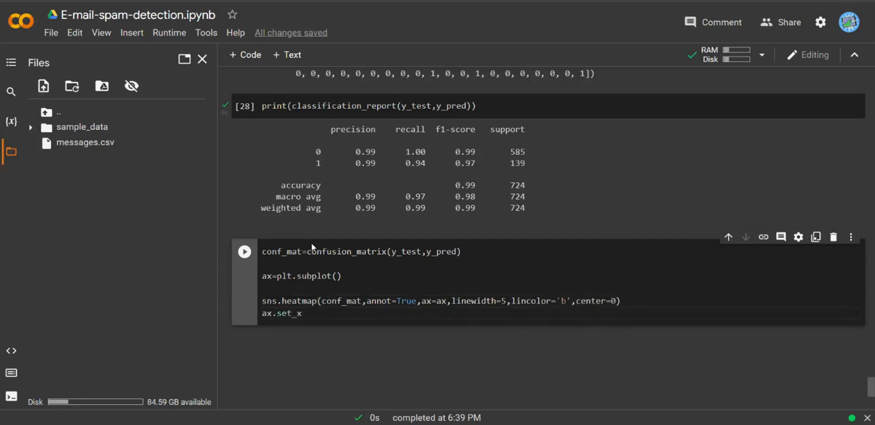
pyautogui.write('label')
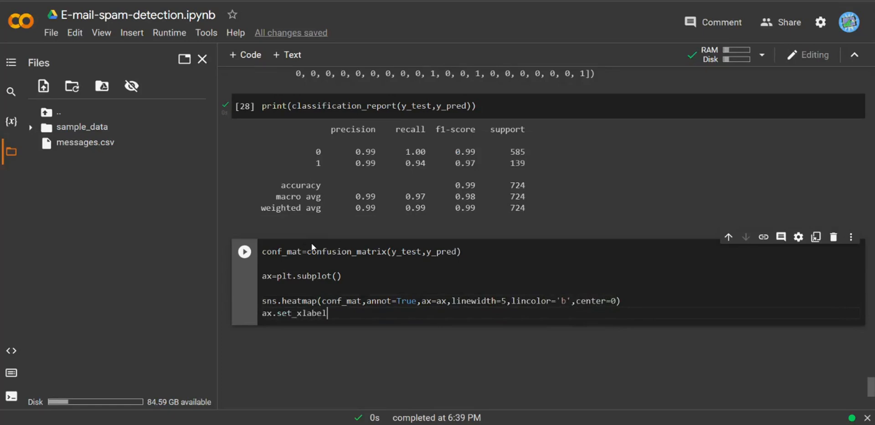
pyautogui.write('()')
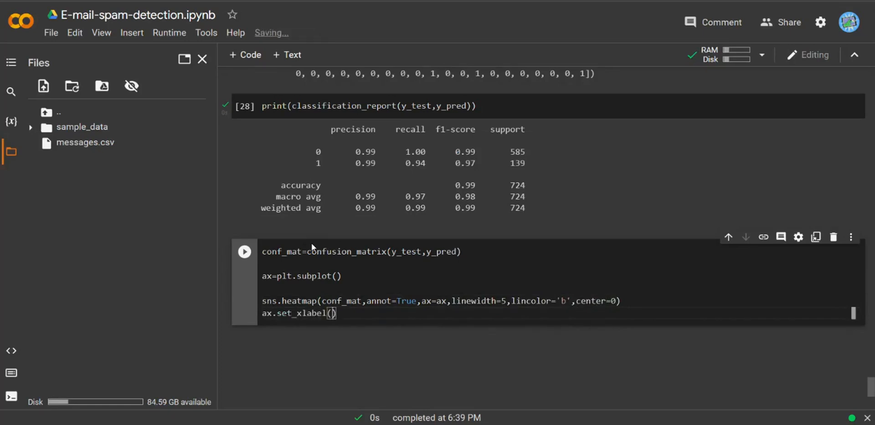
pyautogui.write("'Predi'")
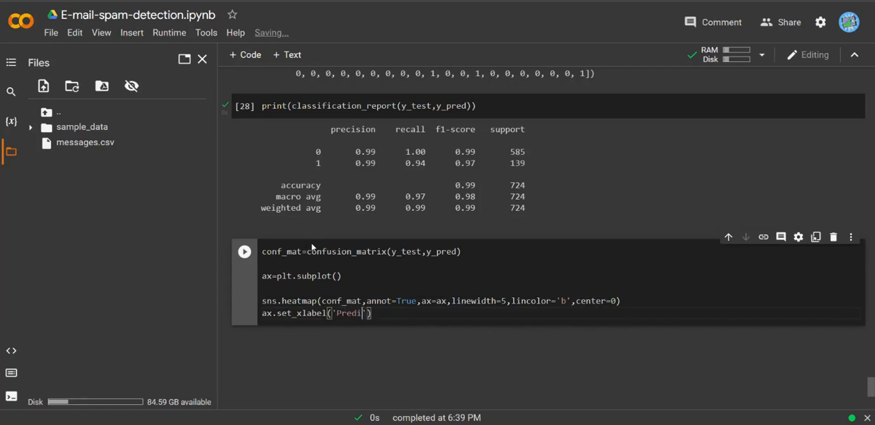
pyautogui.write('cted Labels')
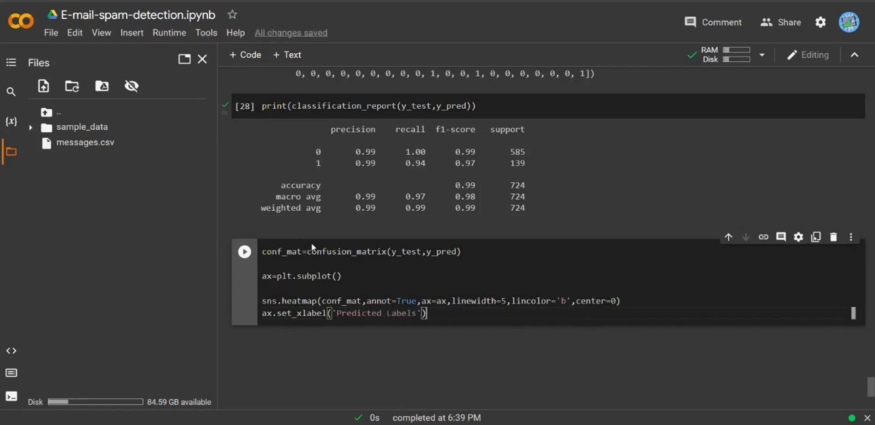
pyautogui.write(';')
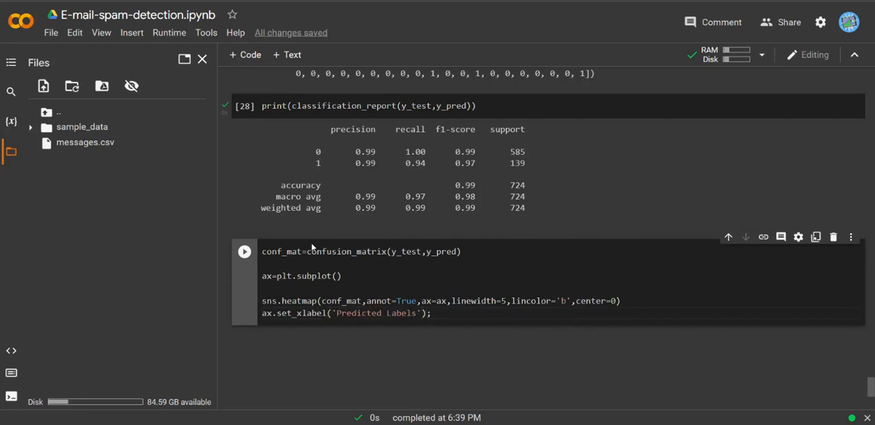
pyautogui.write('ax.set')
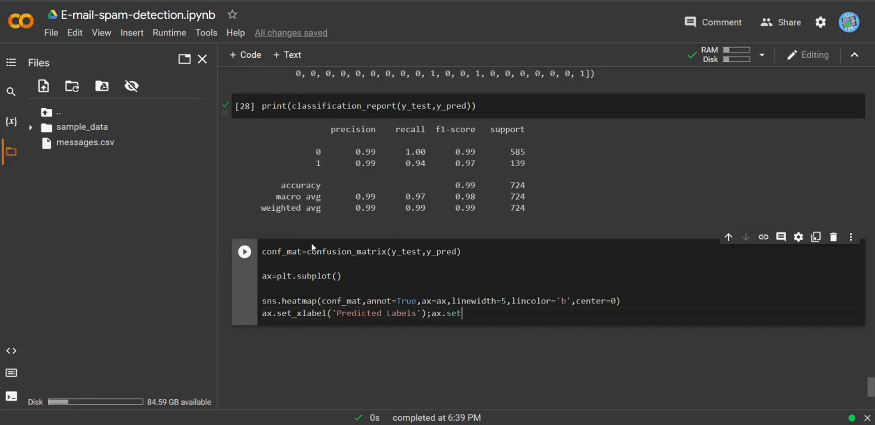
pyautogui.write('_y')
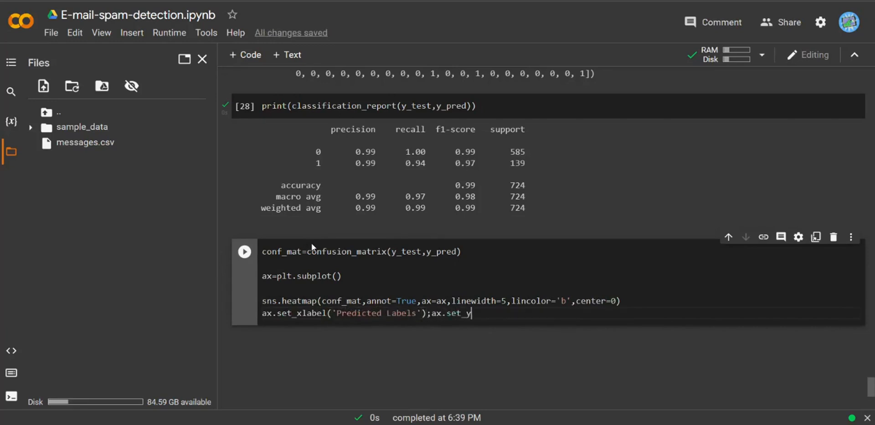
pyautogui.write('lables()')
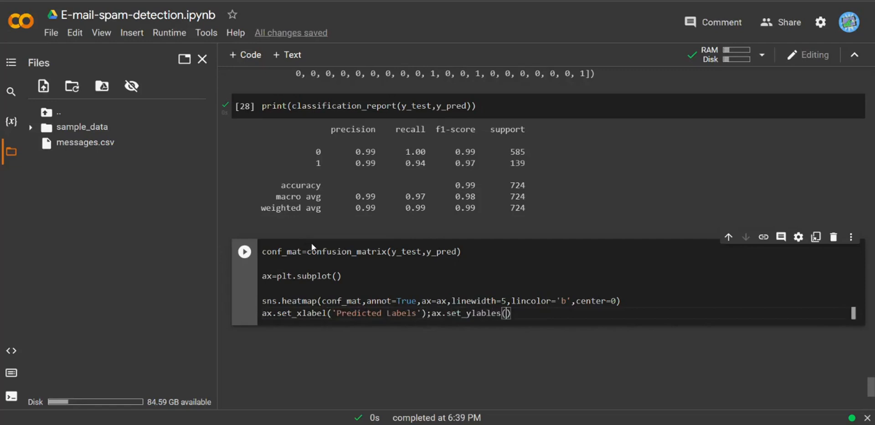
pyautogui.write("'True Labels'")
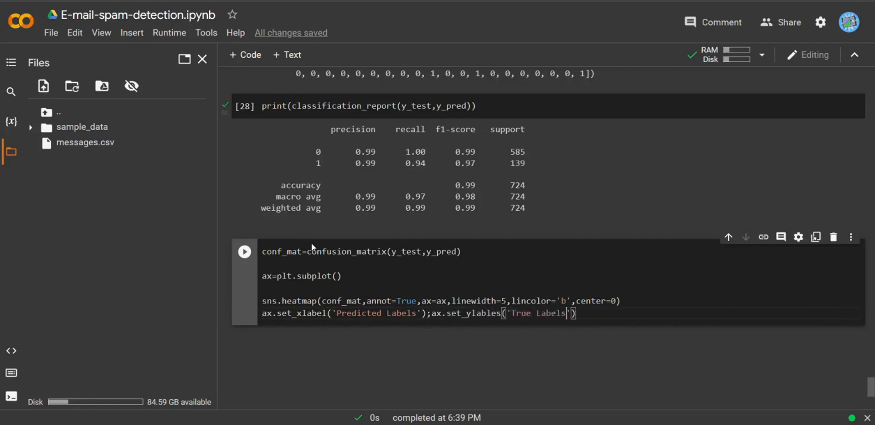
# Title the heatmap 'Confusion matrix'.
pyautogui.write('a')
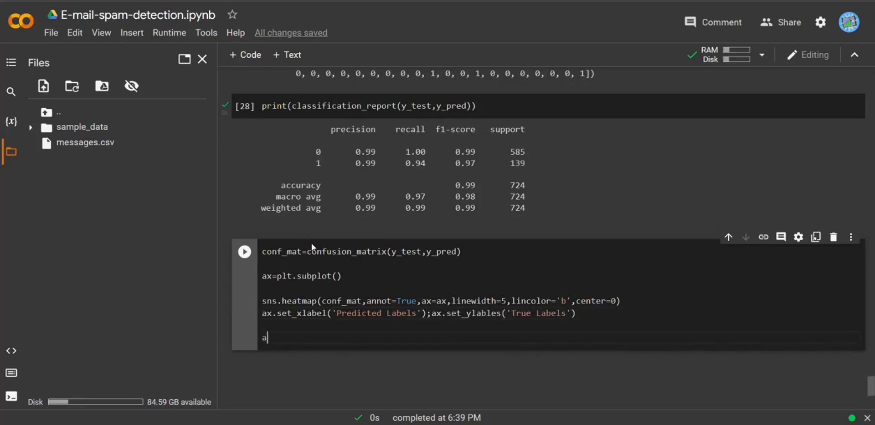
pyautogui.write('x.set_t')
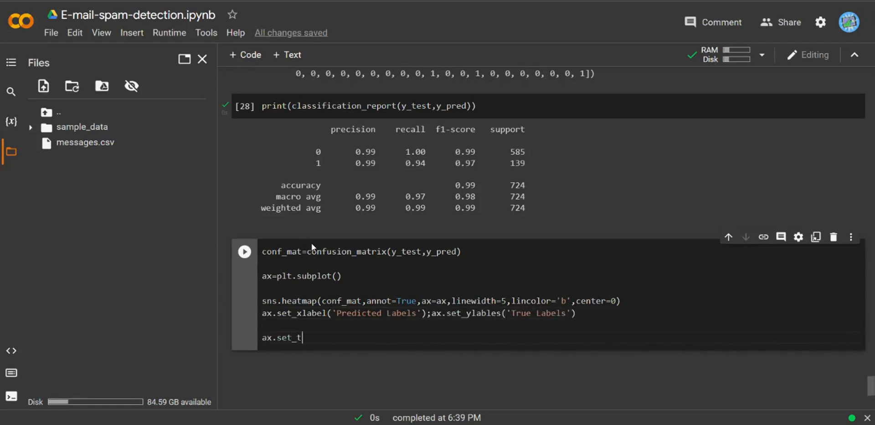
pyautogui.write('itle()')
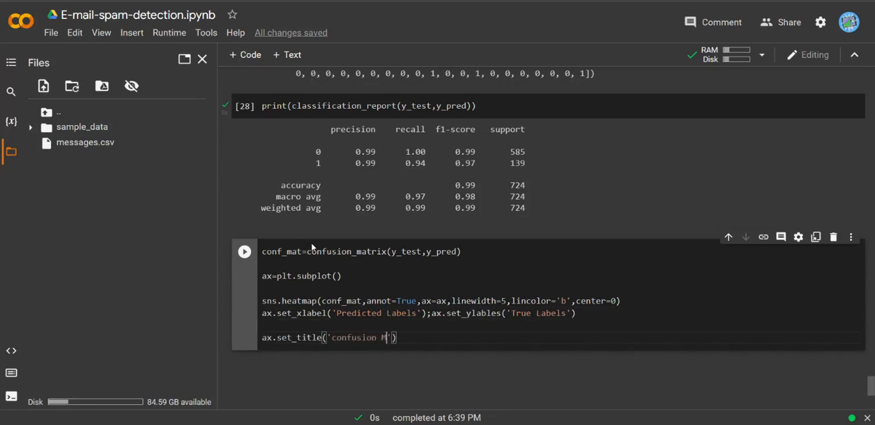
pyautogui.write('atrix')
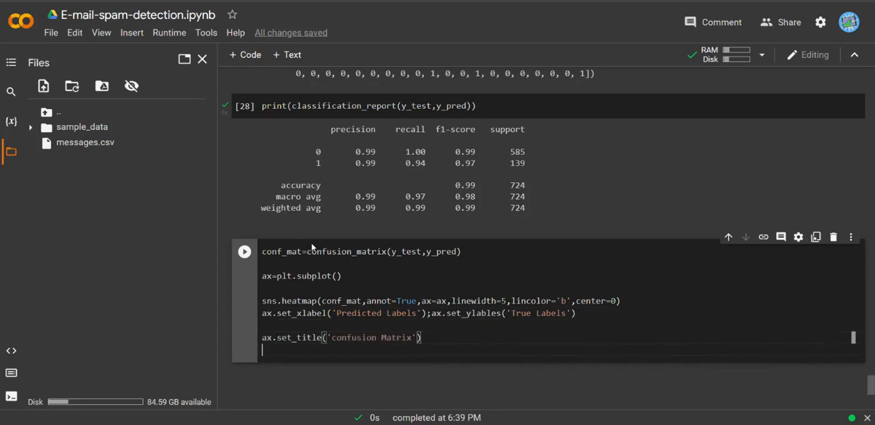
# Set 'not spam'/'spam' tick labels, reuse that line for the y-axis, and add plt.show().
pyautogui.write('ax.')
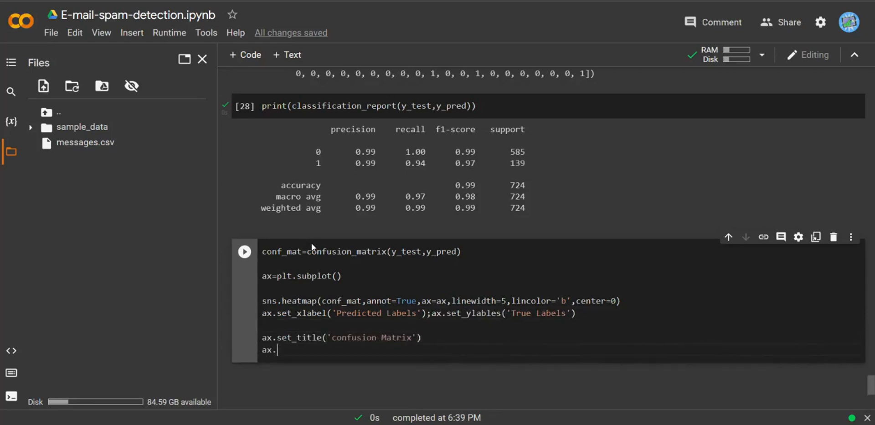
pyautogui.write('xa')
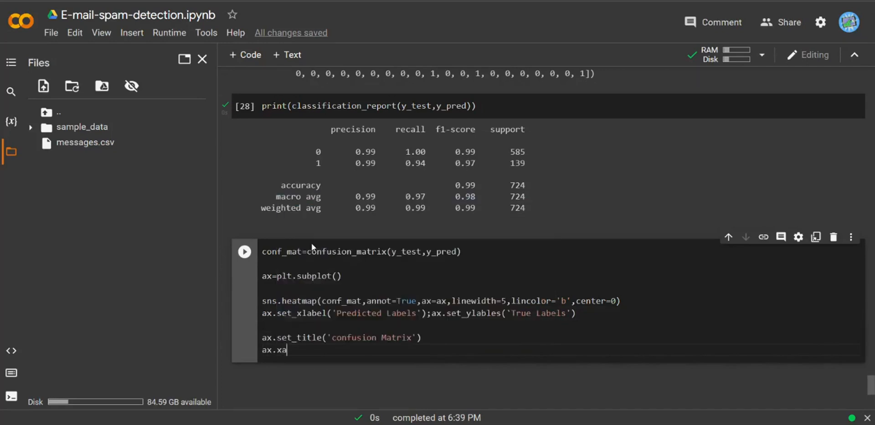
pyautogui.write('xis')
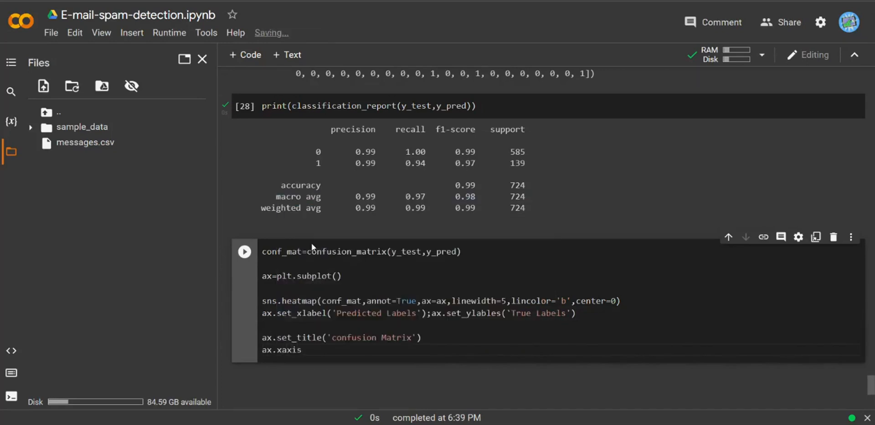
pyautogui.write(',')
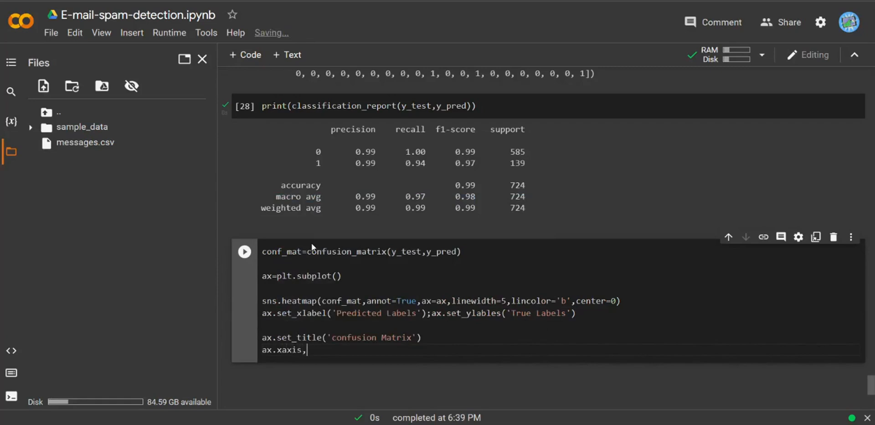
pyautogui.write('set_tixk')
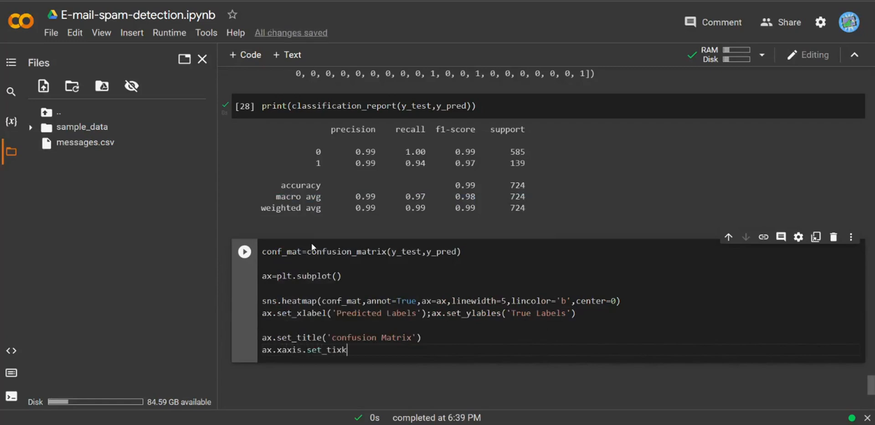
pyautogui.write('labels()')
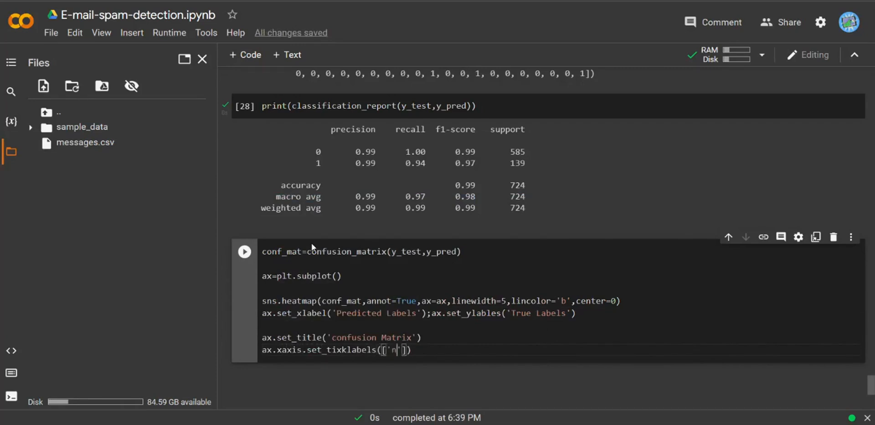
pyautogui.write('not sp')
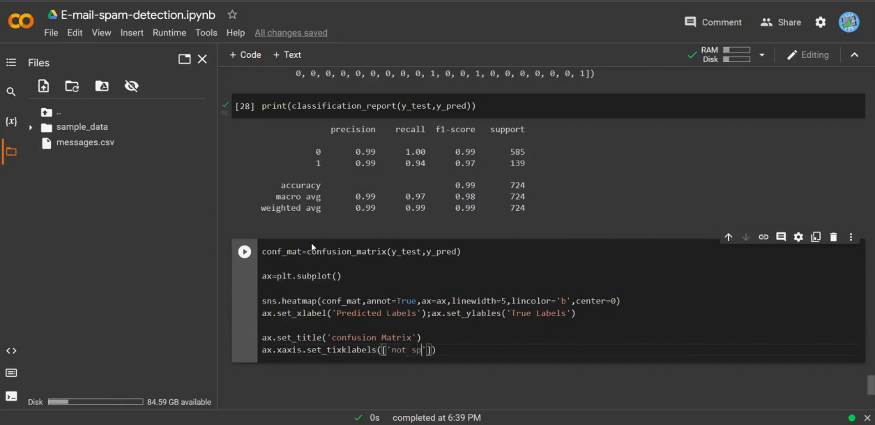
pyautogui.write('am')
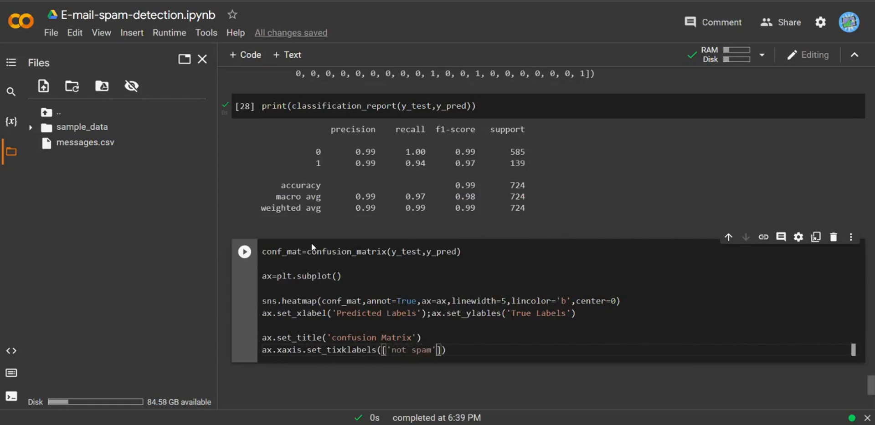
pyautogui.write(",'spam'")
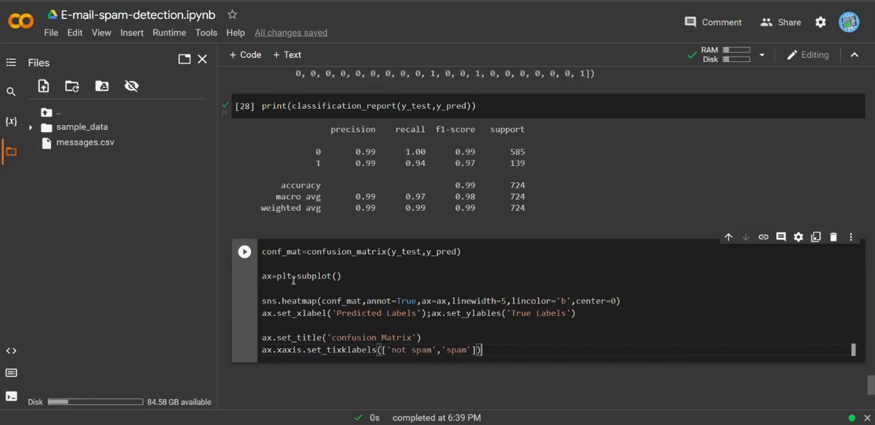
pyautogui.tripleClick(371, 351)
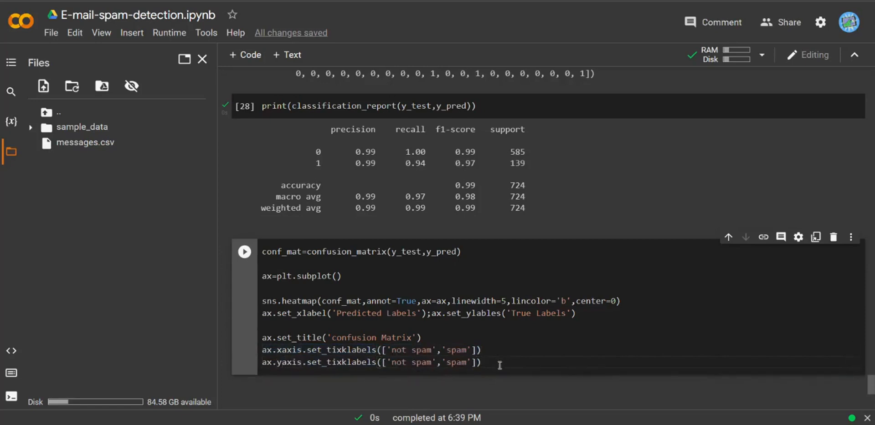
pyautogui.write('plt')
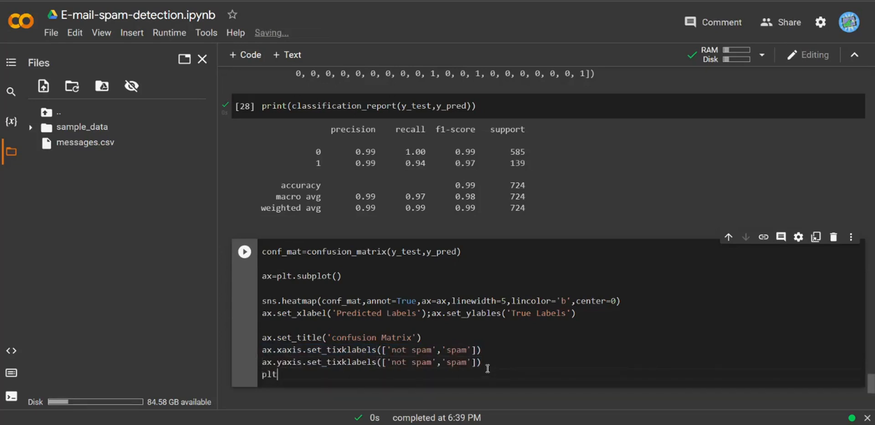
pyautogui.write('.show()')
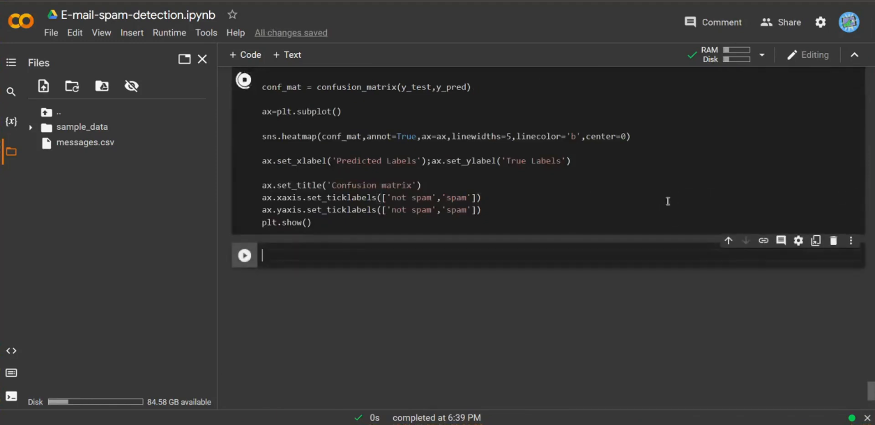
pyautogui.click(244, 80)
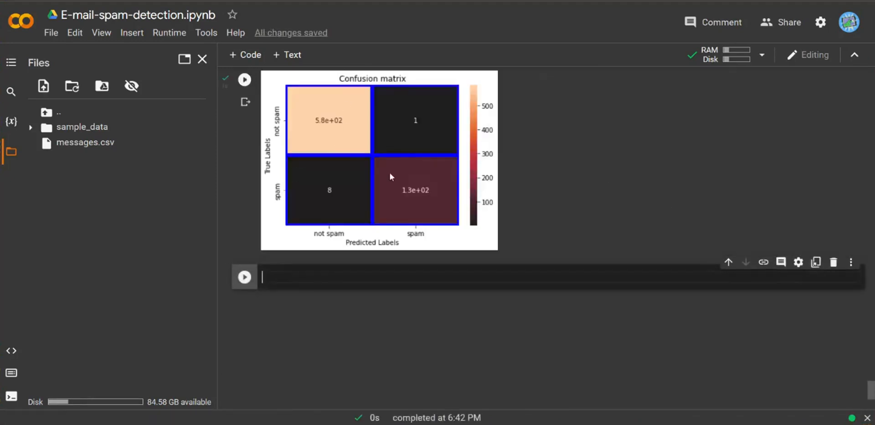
pyautogui.scroll(-3)
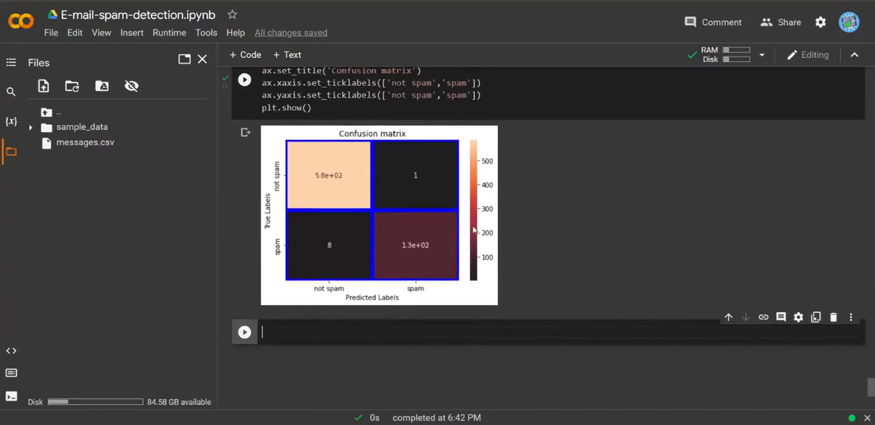
pyautogui.scroll(-3)
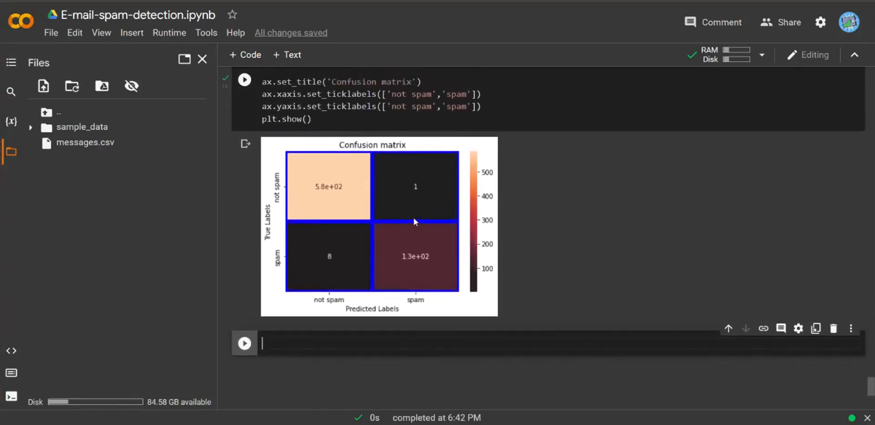
pyautogui.moveTo(406, 282)
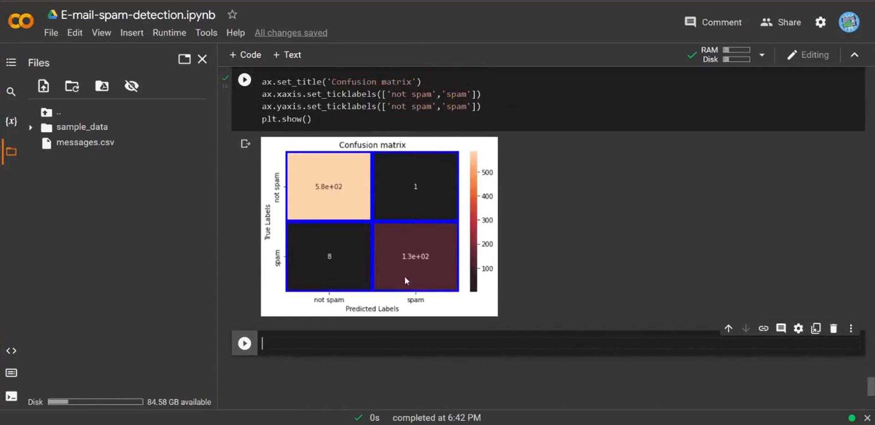
pyautogui.moveTo(412, 263)
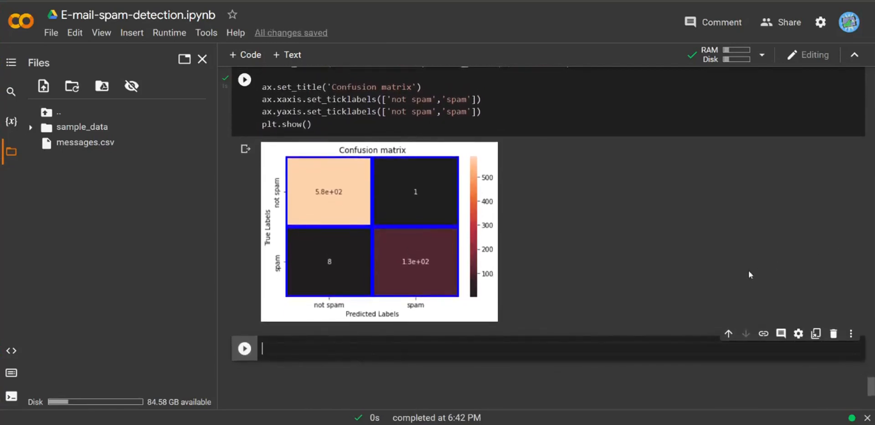
pyautogui.moveTo(617, 244)
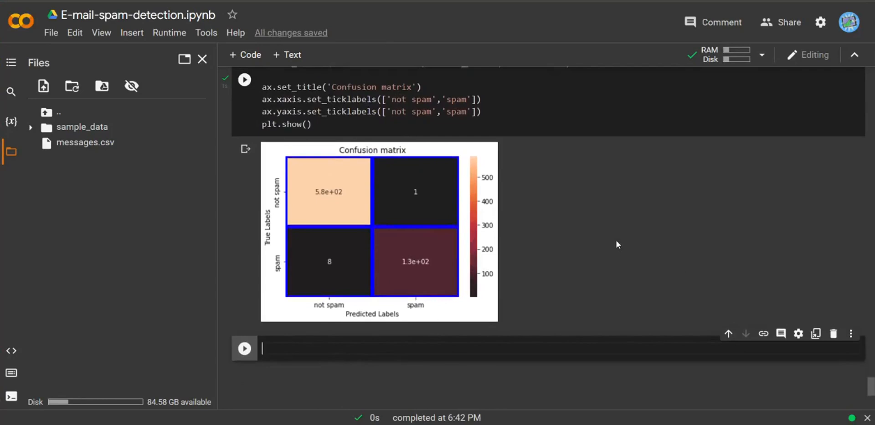
pyautogui.scroll(-3)
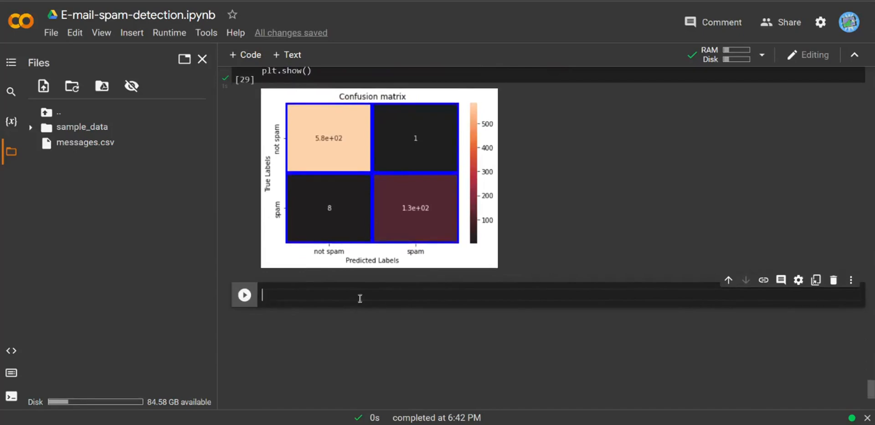
# Import pickle and set the filename to 'Email_spam_detect.pkl'.
pyautogui.write('import pi')
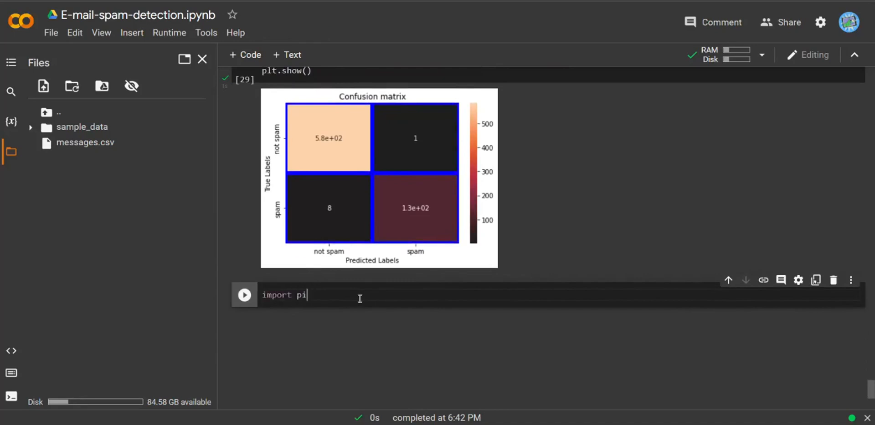
pyautogui.write('ckle')
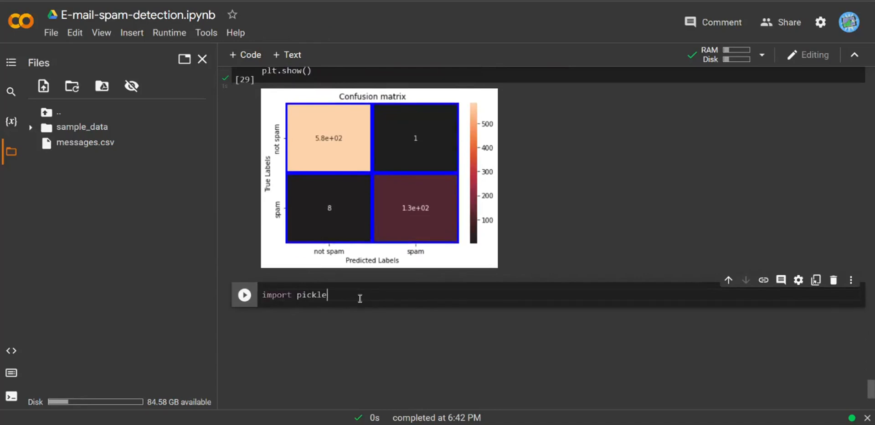
pyautogui.write("filename='E")
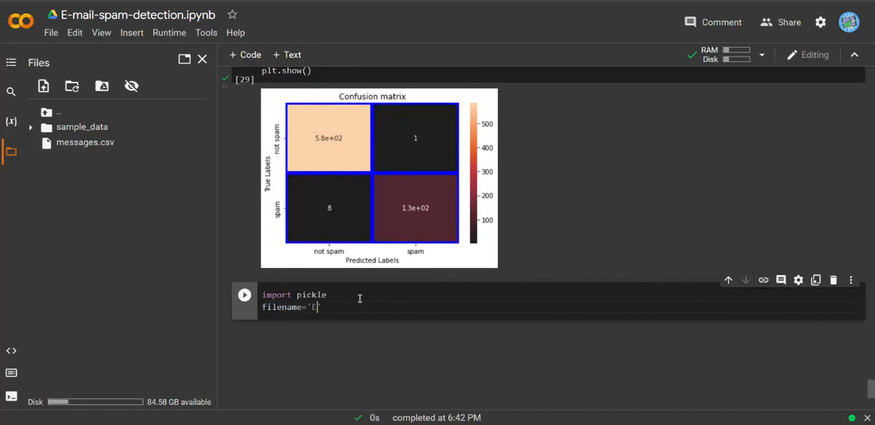
pyautogui.write('mail_spa')
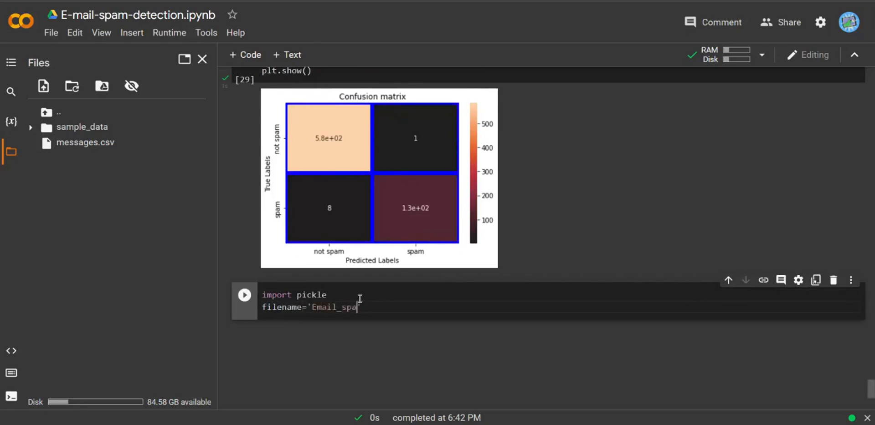
pyautogui.write('m_detet')
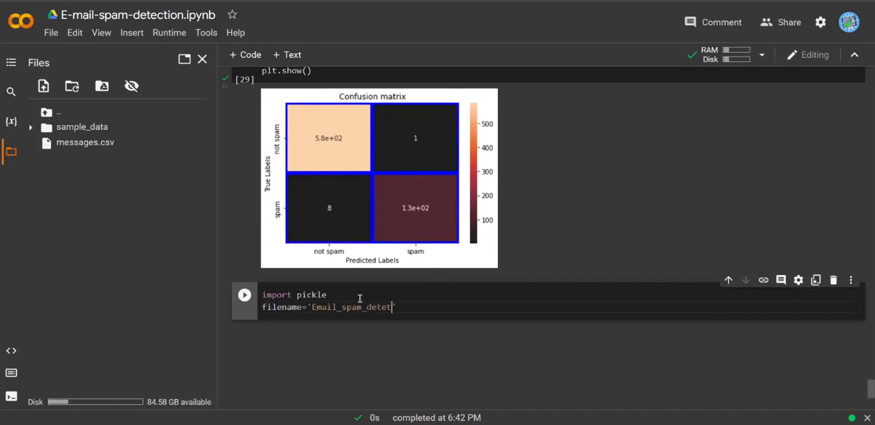
pyautogui.write('c')
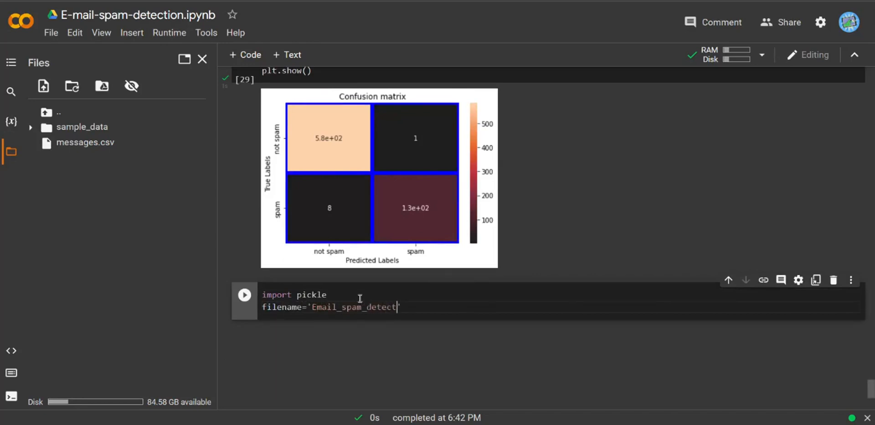
pyautogui.write('.')
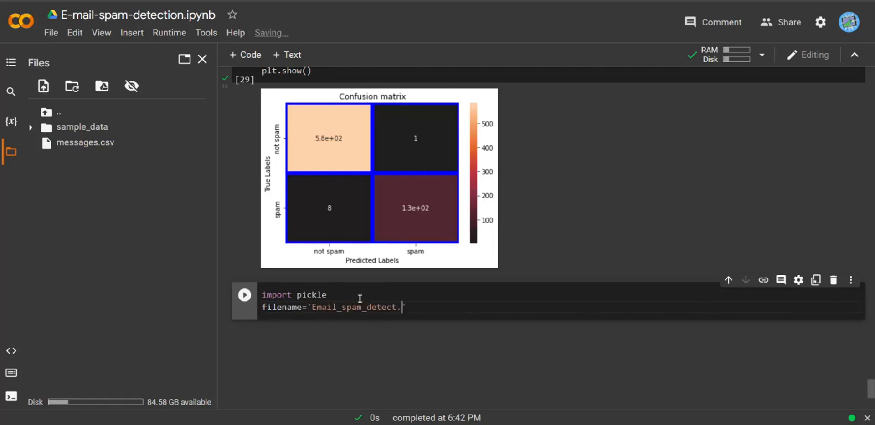
pyautogui.write("pkl'")
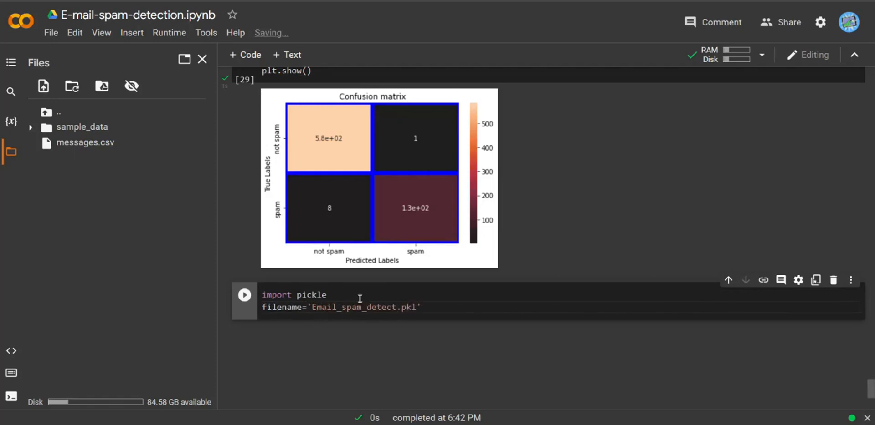
# Open the file in 'wb' mode, dump the SVM model, close it, and run the cell.
pyautogui.write('M=')
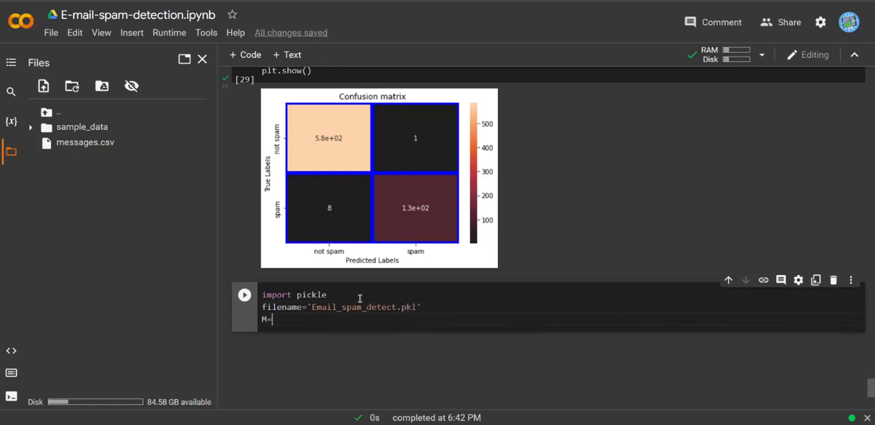
pyautogui.write('open')
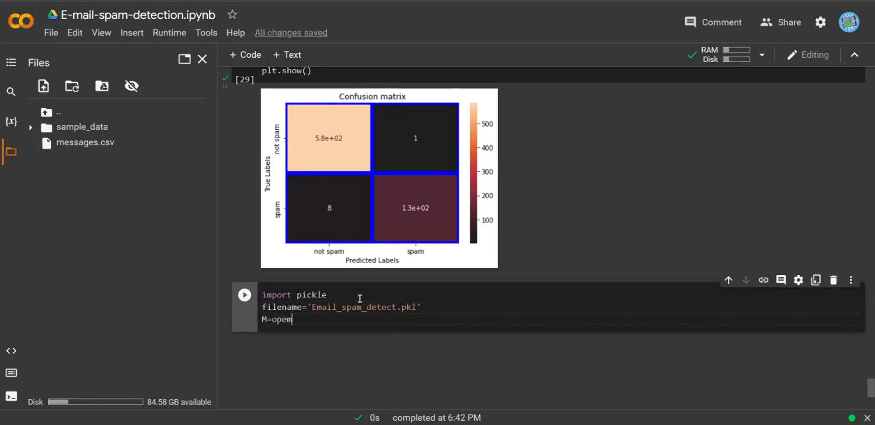
pyautogui.write("(filename,''")
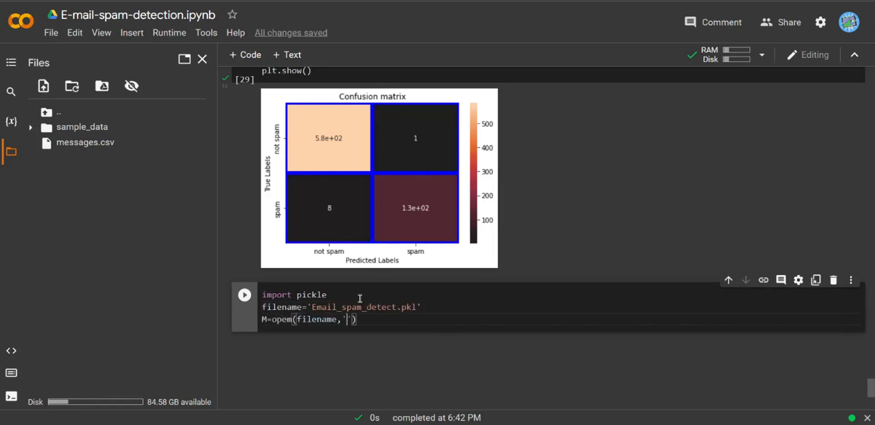
pyautogui.write('wb')
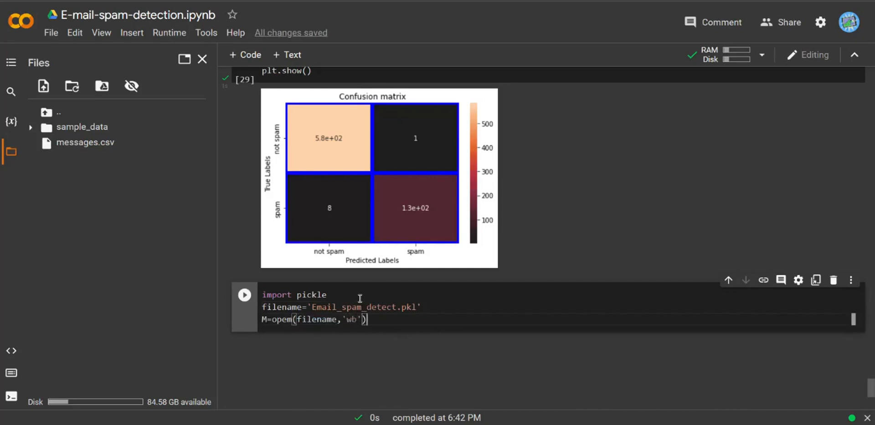
pyautogui.write('pick')
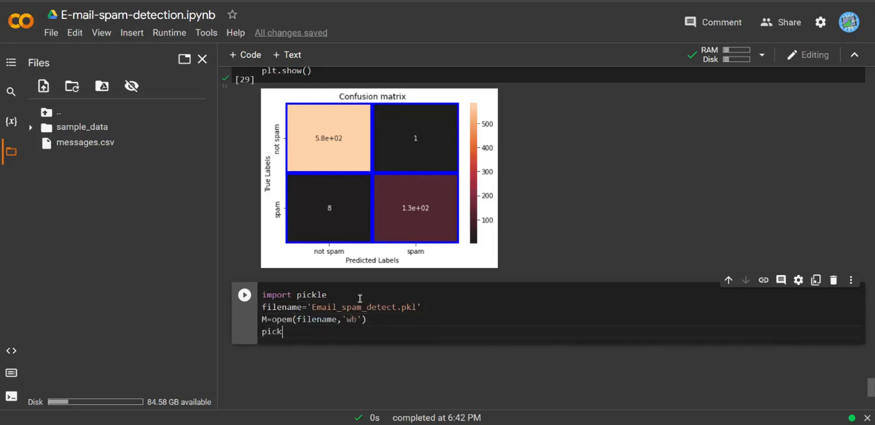
pyautogui.write('le.dum')
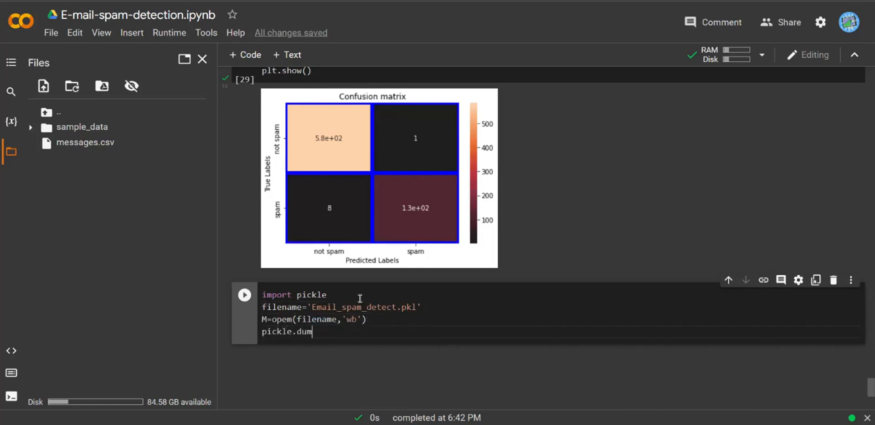
pyautogui.write('(S)')
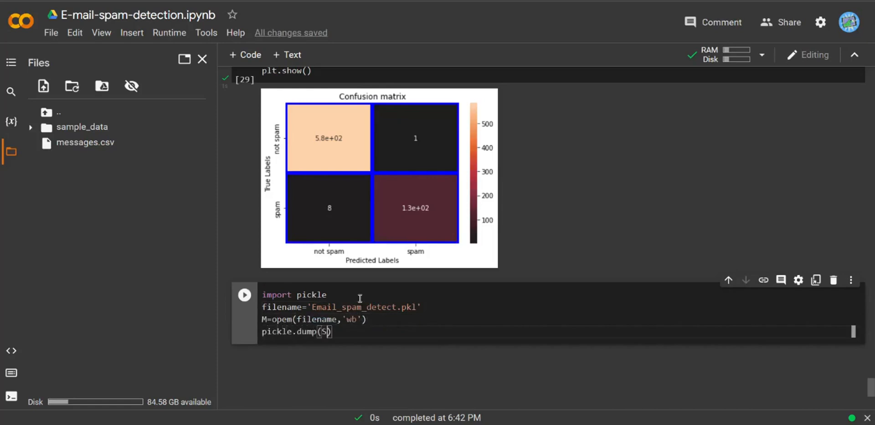
pyautogui.write('VM,M')
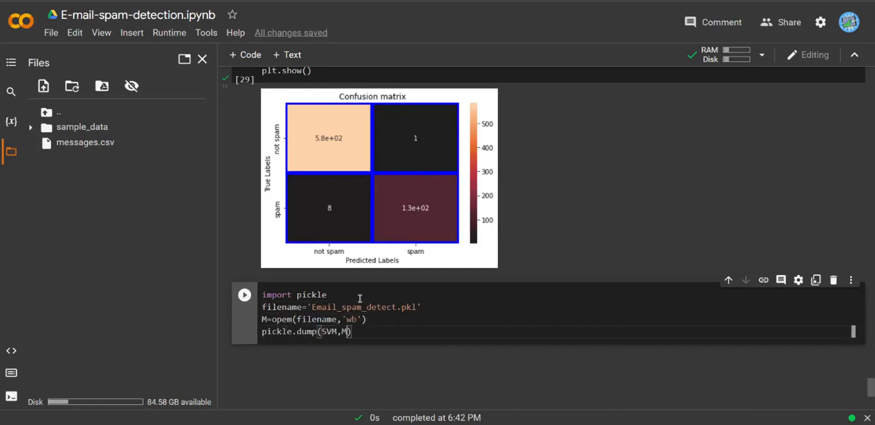
pyautogui.write('M.c')
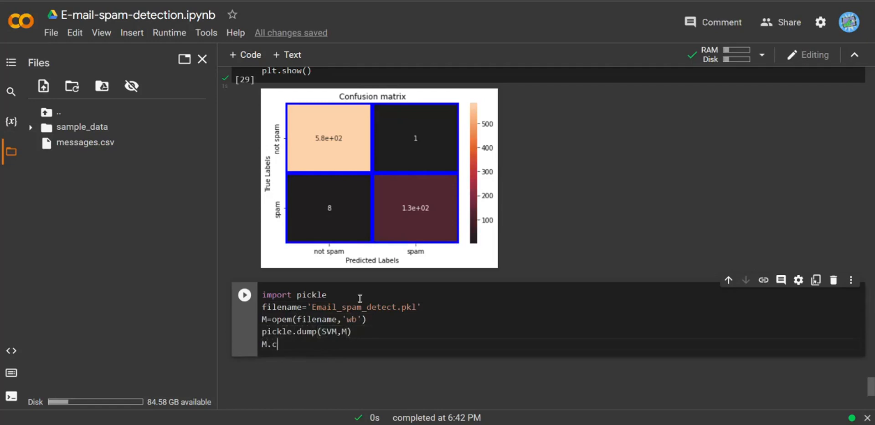
pyautogui.write('lose()')
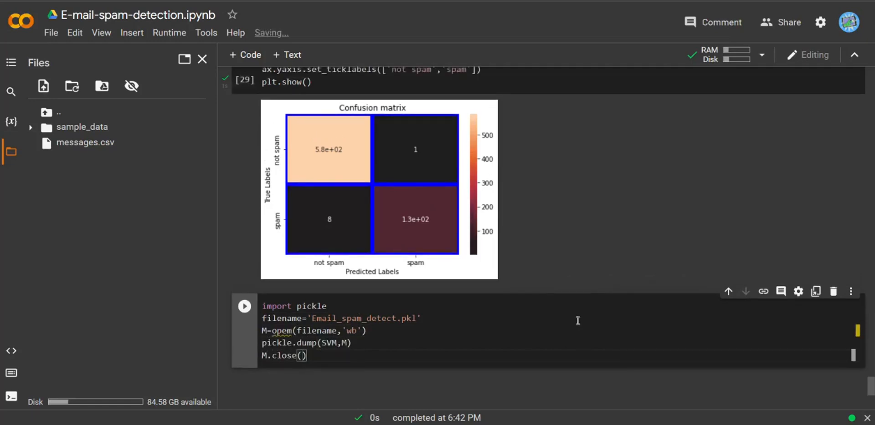
pyautogui.moveTo(599, 324)
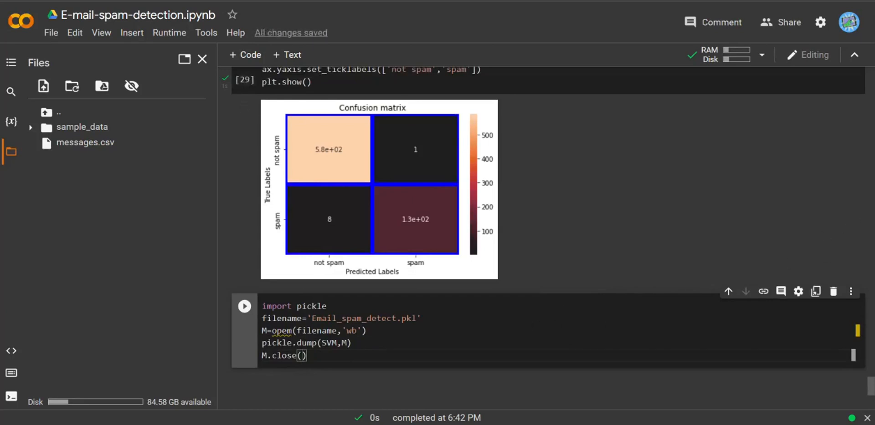
pyautogui.scroll(-3)
pyautogui.write('n')
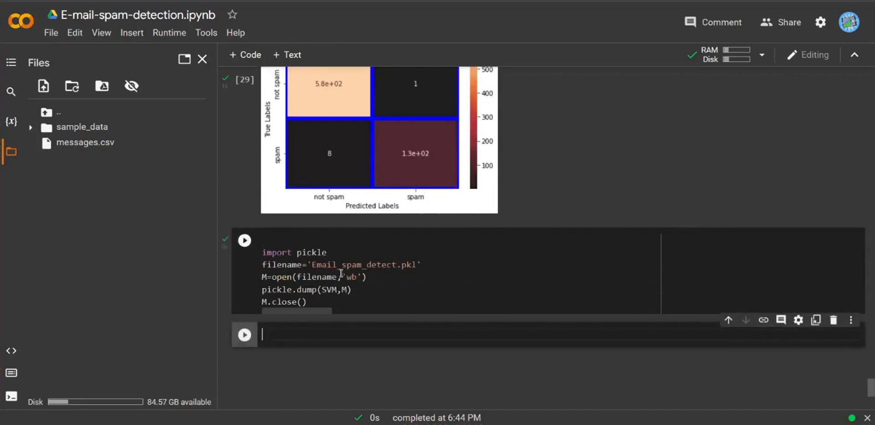
# Expand and collapse sample_data in the Files sidebar to find Email_spam_detect.pkl.
pyautogui.click(244, 241)
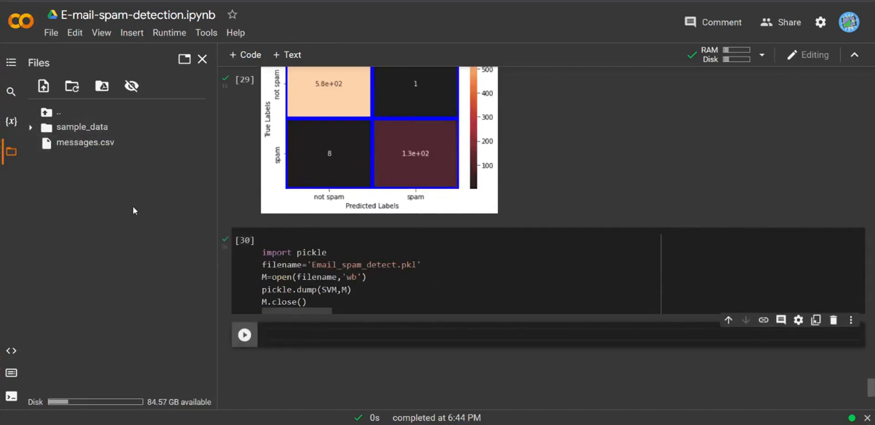
pyautogui.moveTo(147, 221)
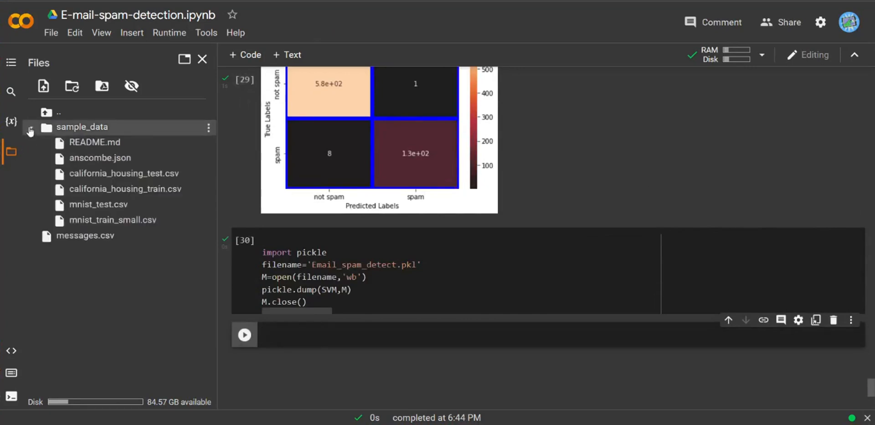
pyautogui.click(30, 127)
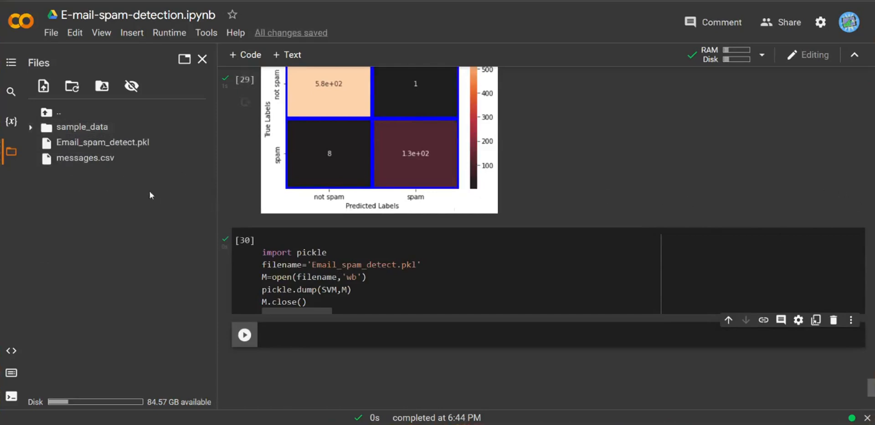
pyautogui.moveTo(112, 142)
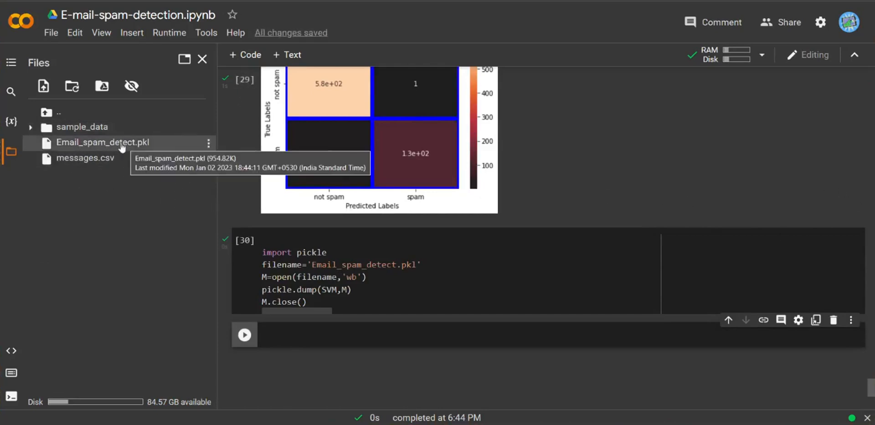